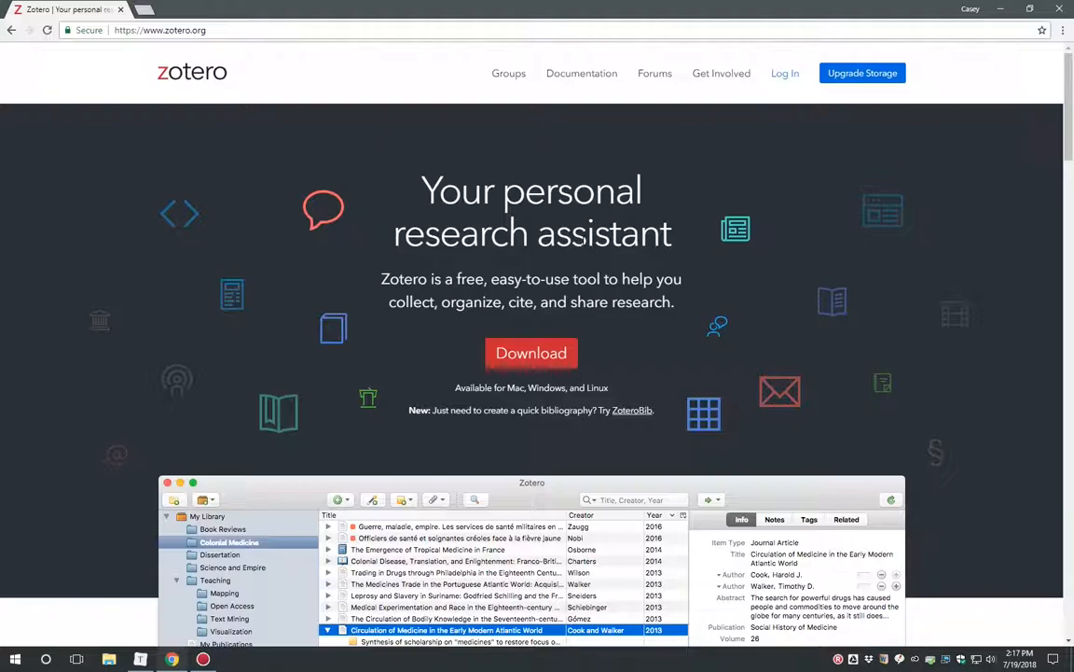
Step: Go to the Zotero downloads page and reveal the Chrome, Firefox and Safari connector options
{"action": "left_click", "coordinate": [531, 352]}
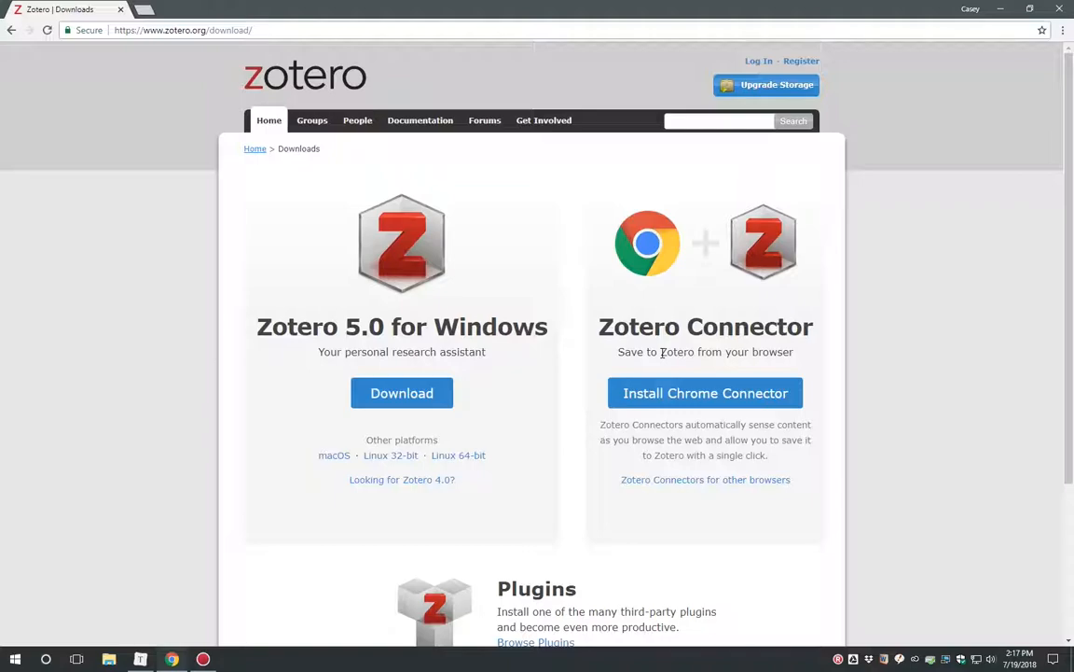
{"action": "mouse_move", "coordinate": [661, 353]}
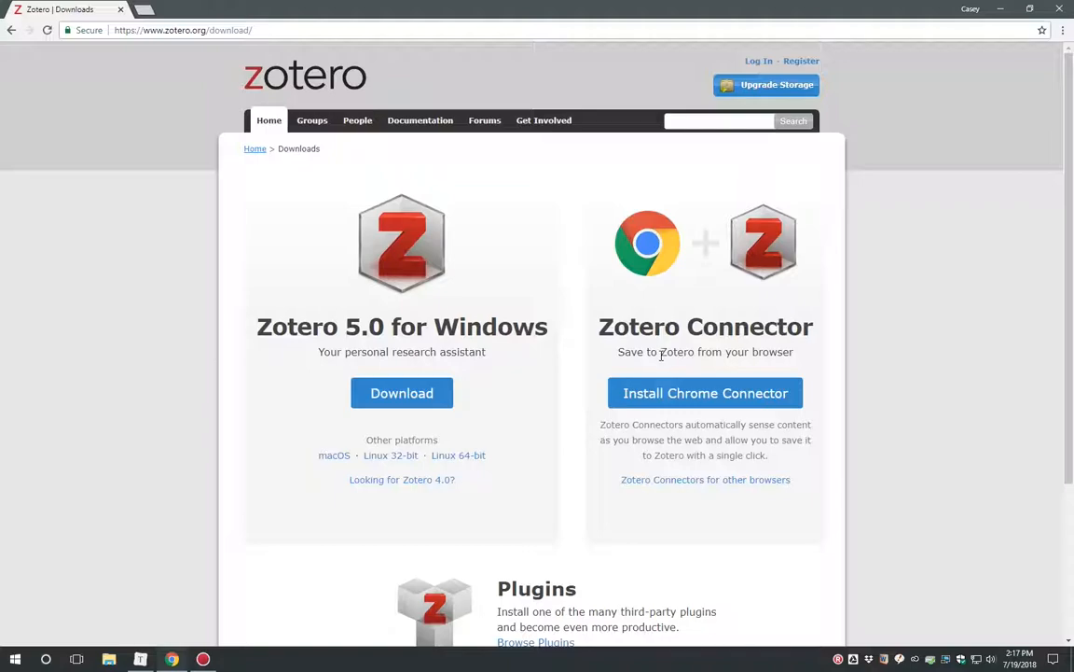
{"action": "mouse_move", "coordinate": [676, 378]}
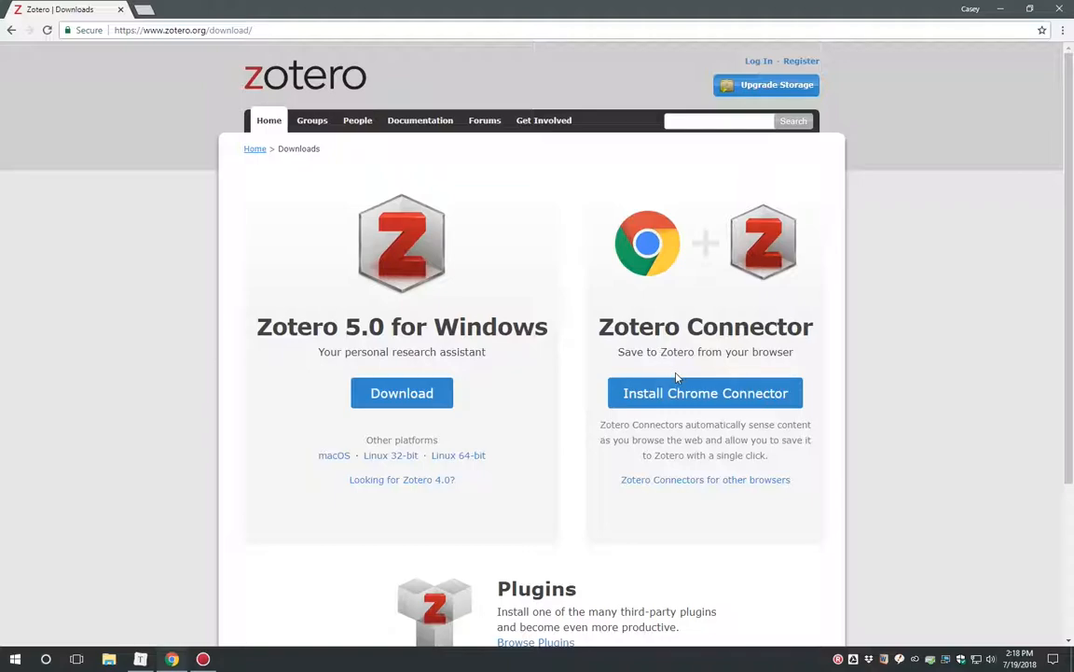
{"action": "mouse_move", "coordinate": [677, 372]}
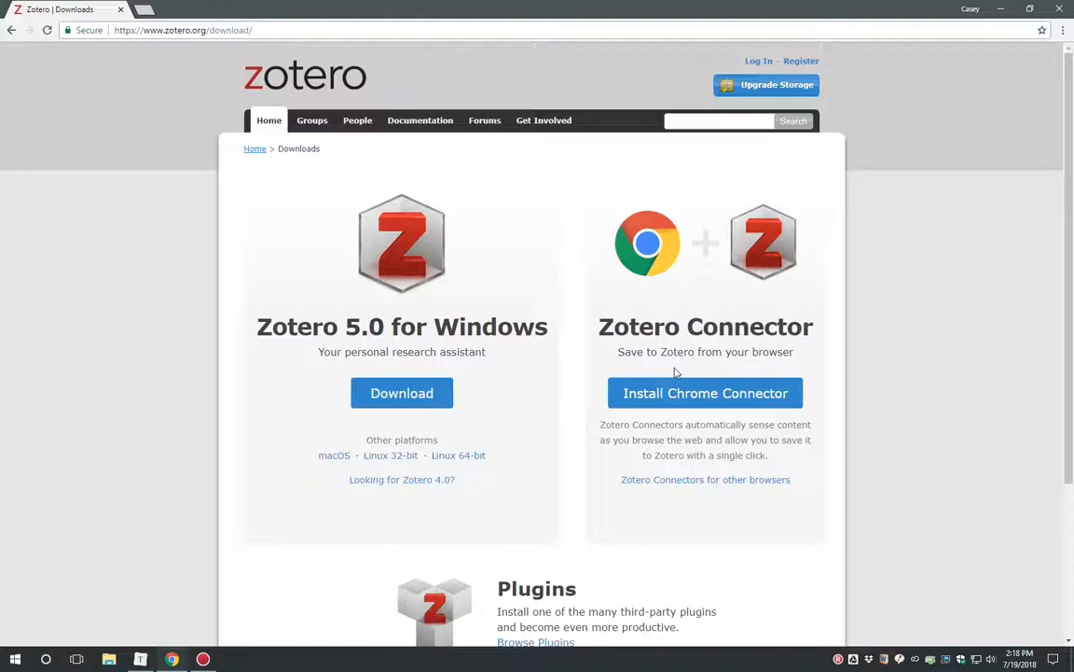
{"action": "scroll", "scroll_direction": "down", "scroll_amount": 3}
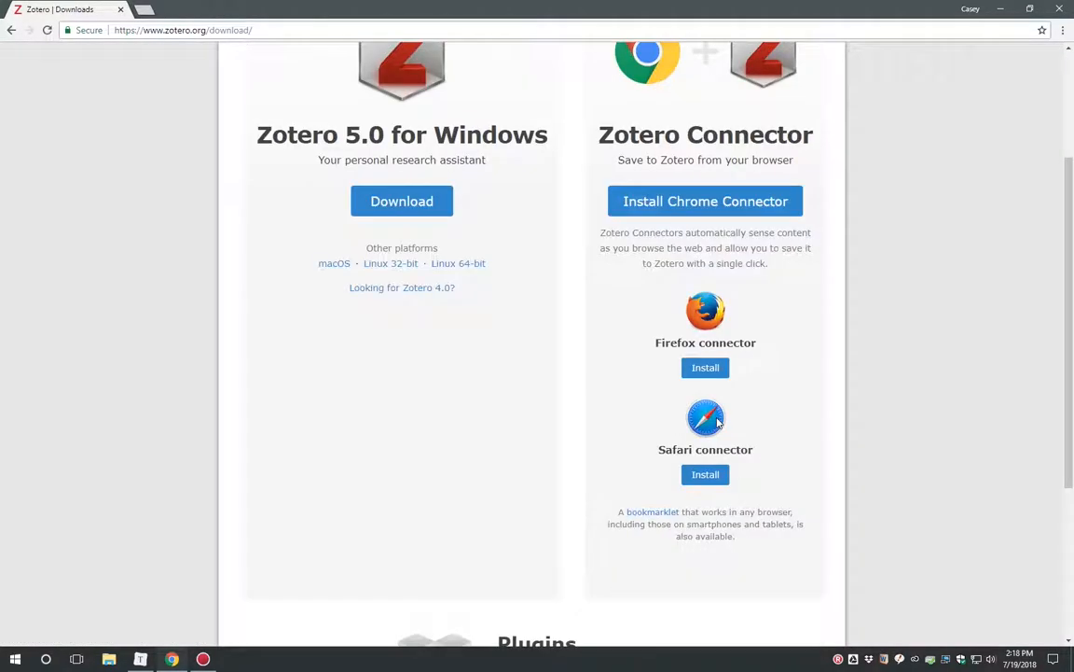
{"action": "mouse_move", "coordinate": [686, 462]}
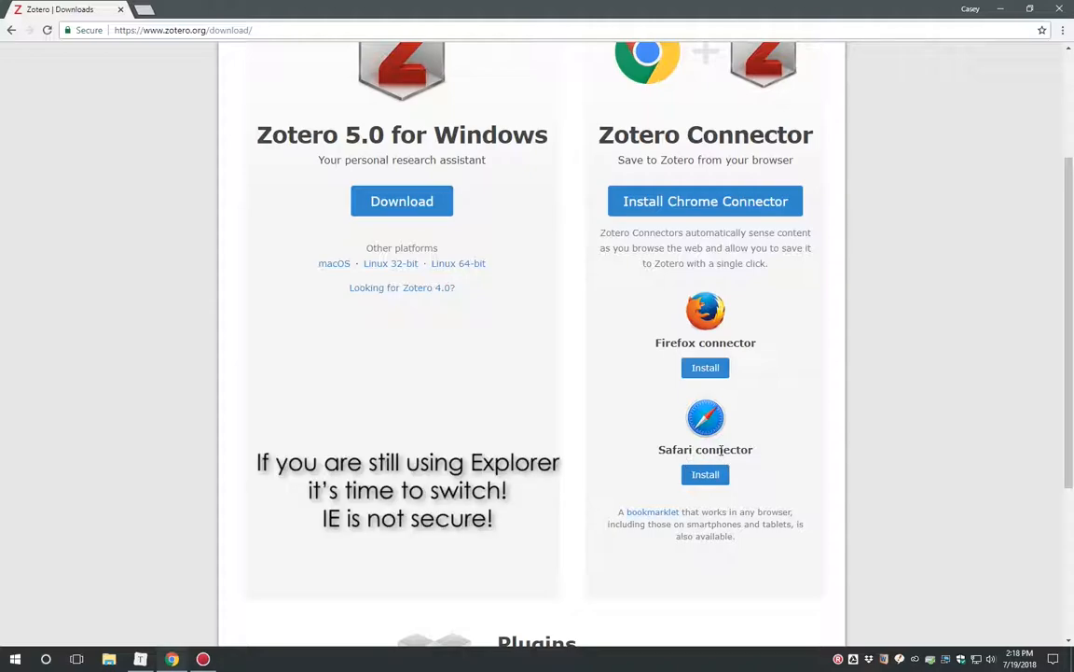
{"action": "mouse_move", "coordinate": [718, 448]}
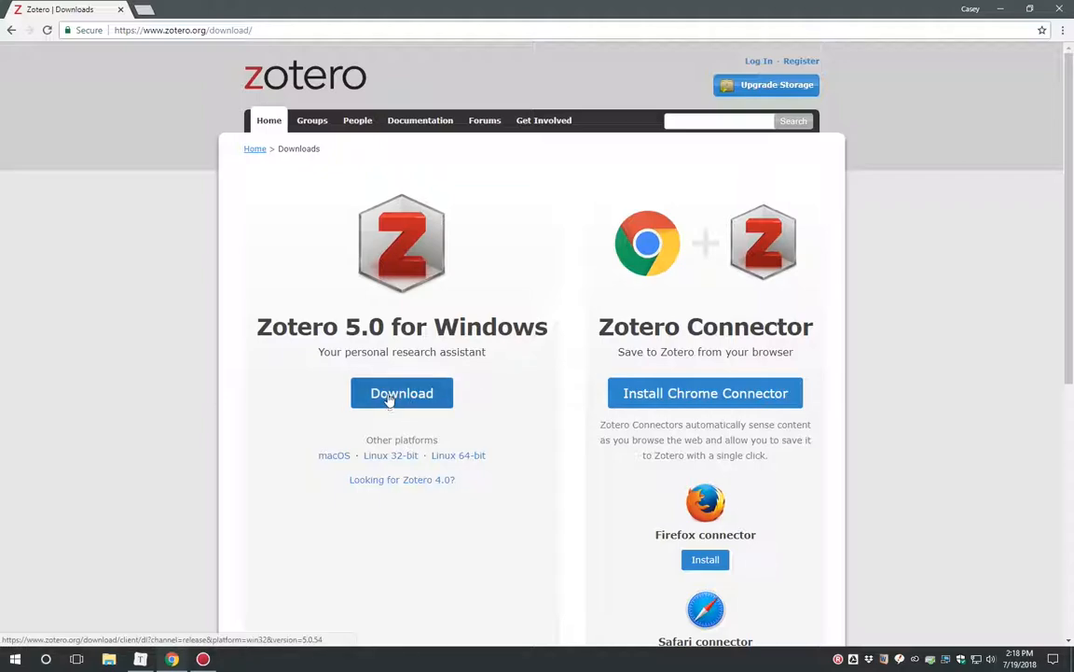
Step: Download Zotero-5.0.54_setup.exe, install with the Standard setup type and finish with Launch Zotero now
{"action": "left_click", "coordinate": [402, 393]}
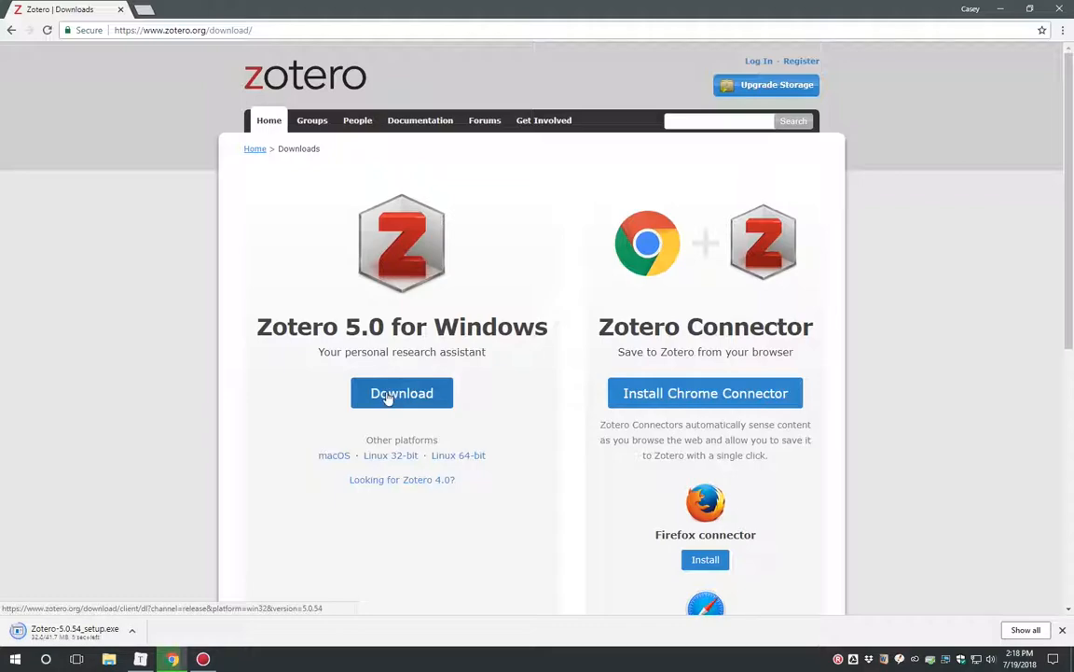
{"action": "left_click", "coordinate": [402, 392]}
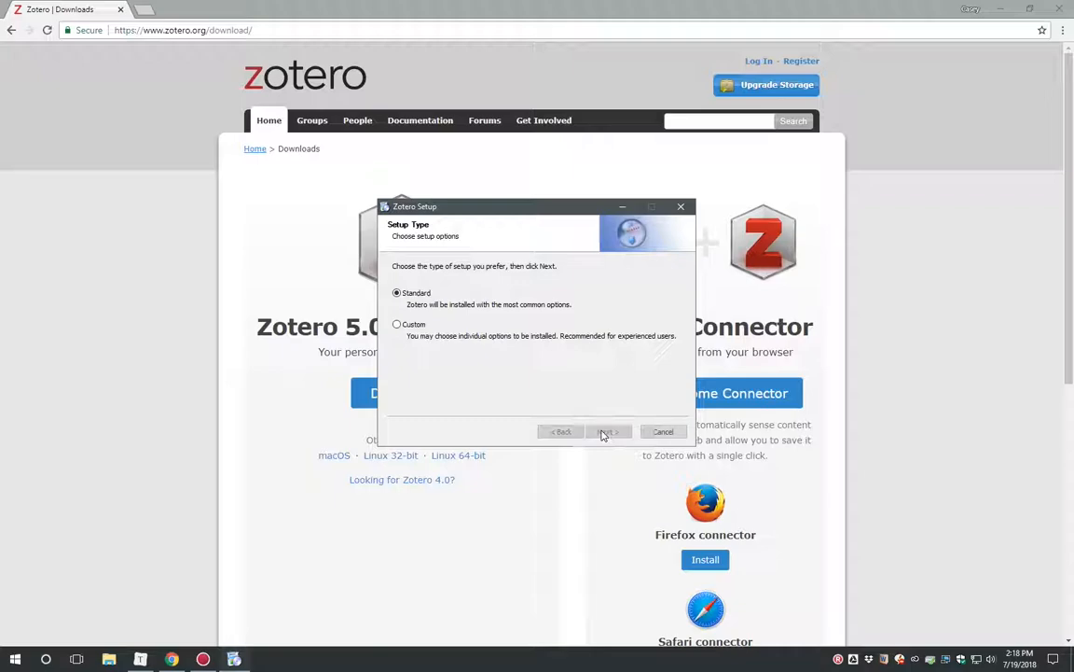
{"action": "left_click", "coordinate": [606, 430]}
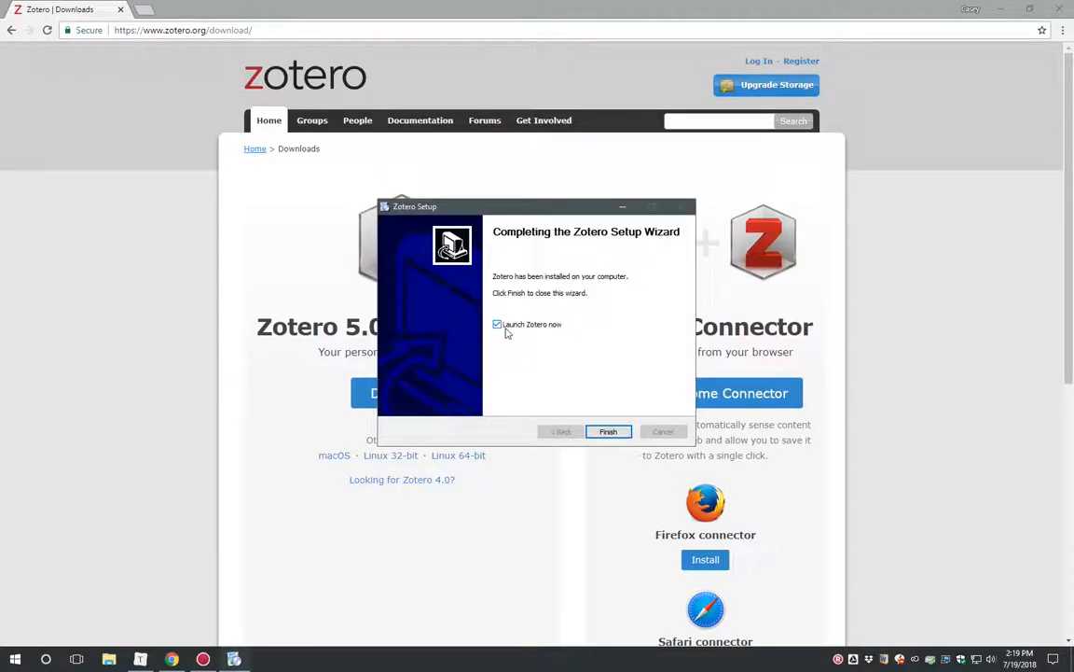
{"action": "left_click", "coordinate": [607, 430]}
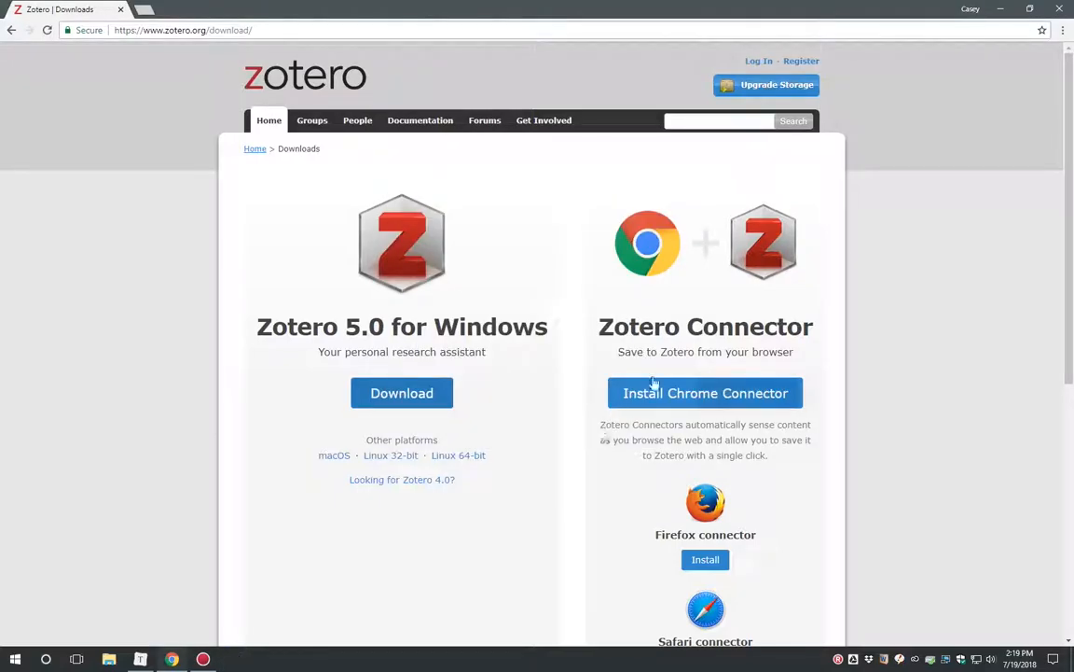
{"action": "mouse_move", "coordinate": [556, 292]}
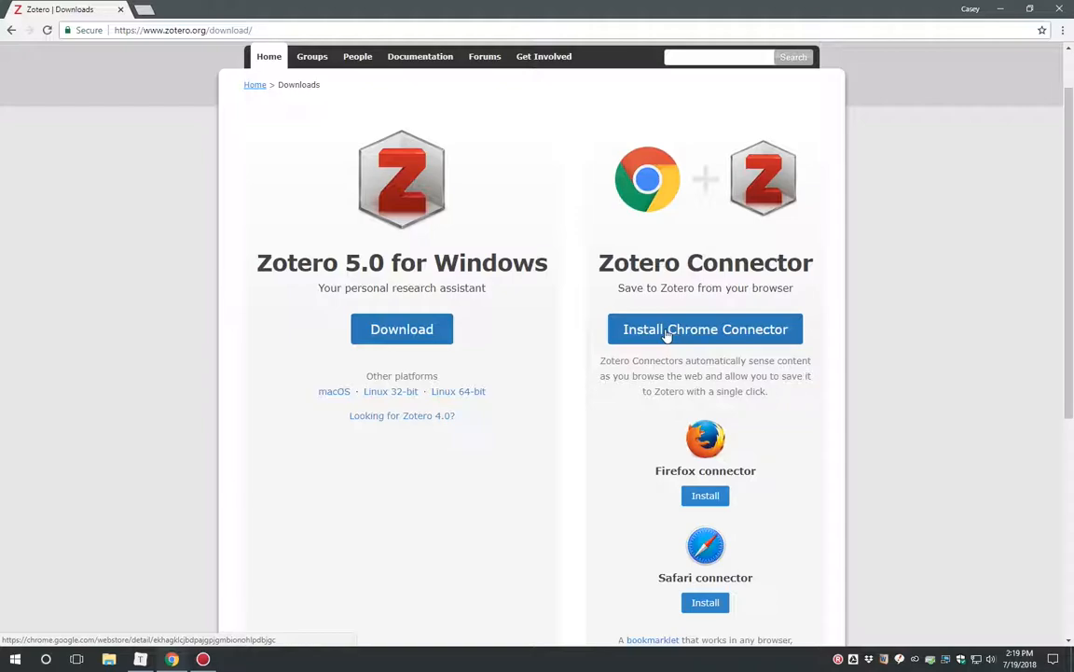
Step: Install the Zotero Connector from the Chrome Web Store, then bring up the Windows app list
{"action": "left_click", "coordinate": [706, 328]}
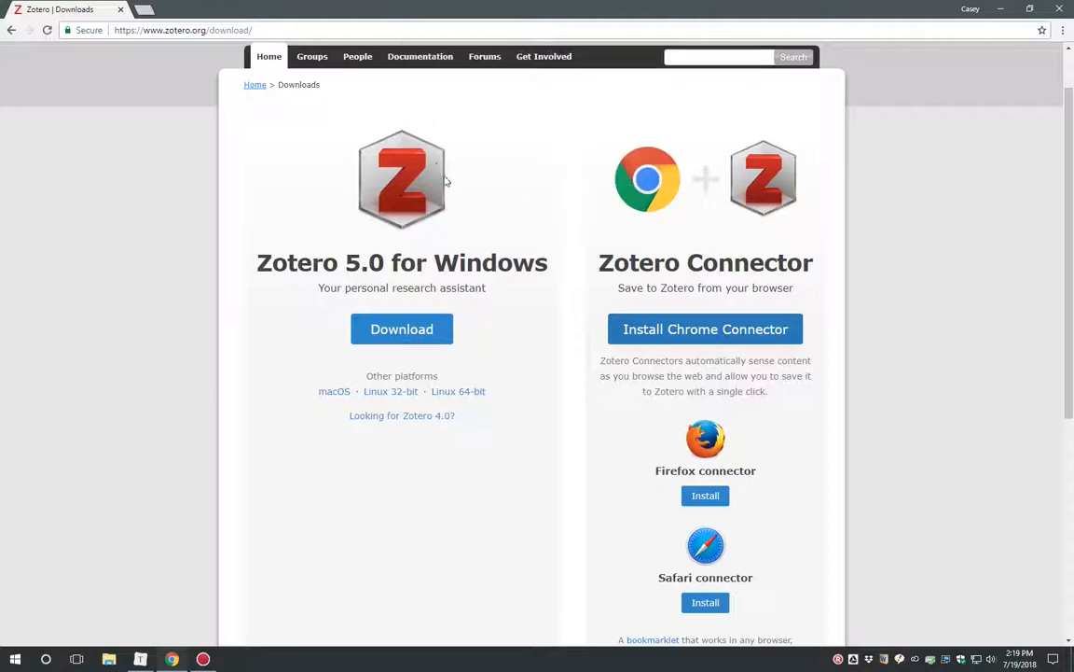
{"action": "mouse_move", "coordinate": [441, 180]}
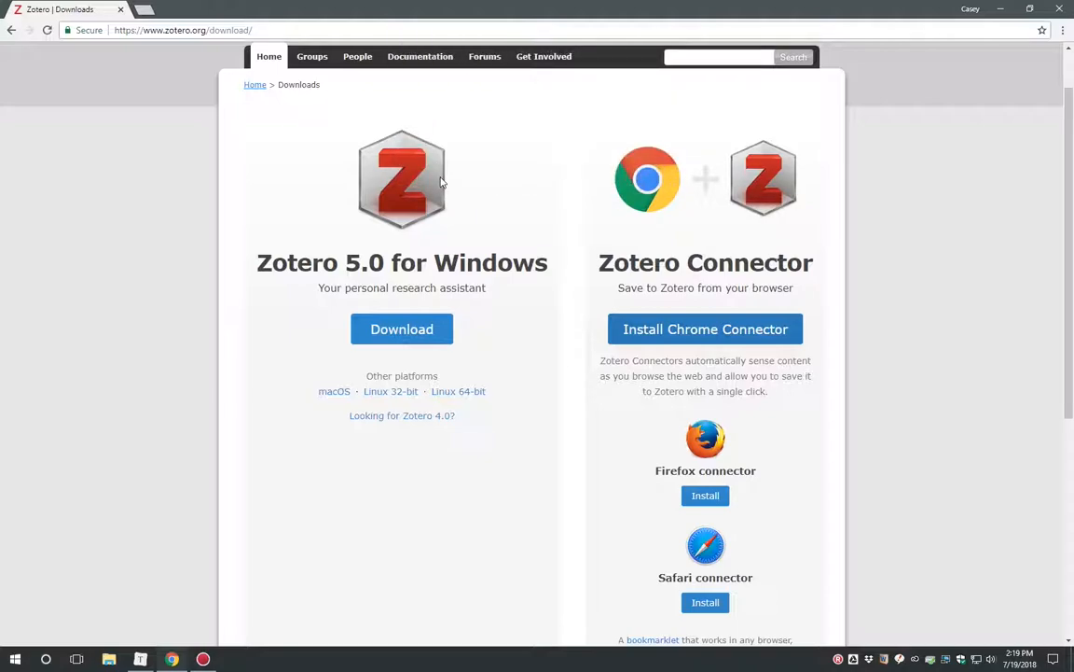
{"action": "left_click", "coordinate": [14, 659]}
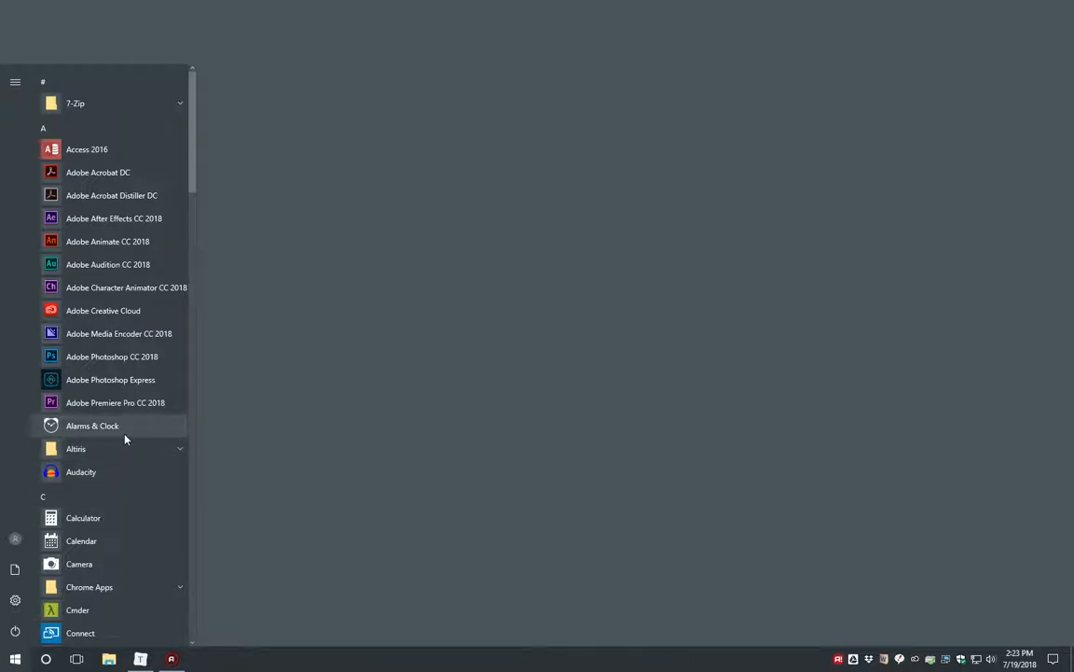
Step: Launch Zotero with its empty library, then start Google Chrome from the Start menu
{"action": "scroll", "scroll_direction": "down", "scroll_amount": 3}
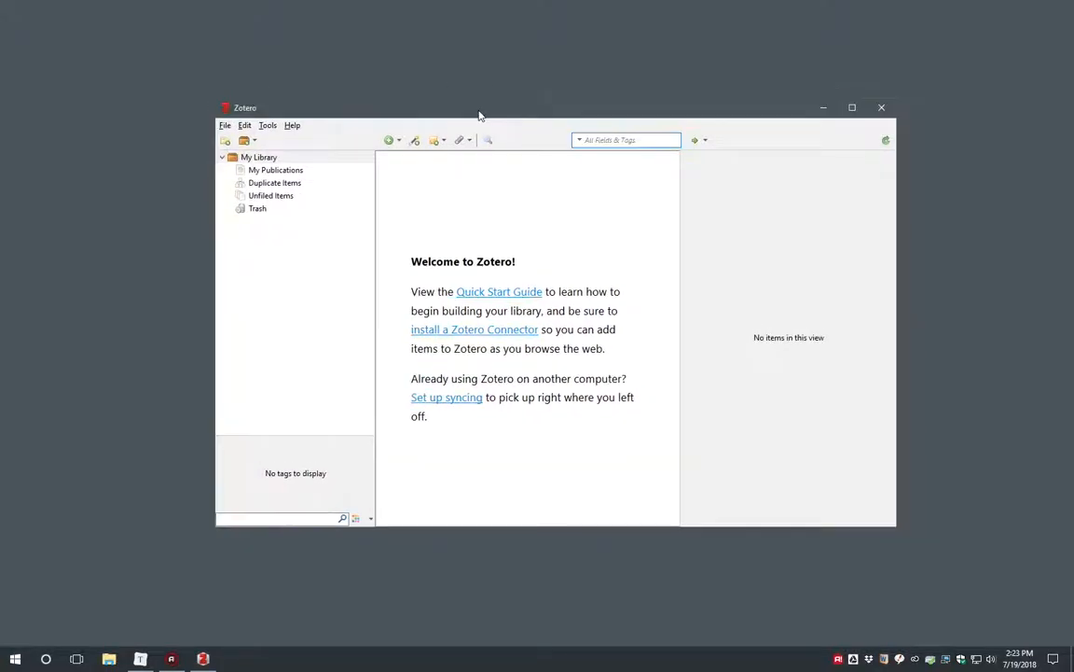
{"action": "mouse_move", "coordinate": [851, 221]}
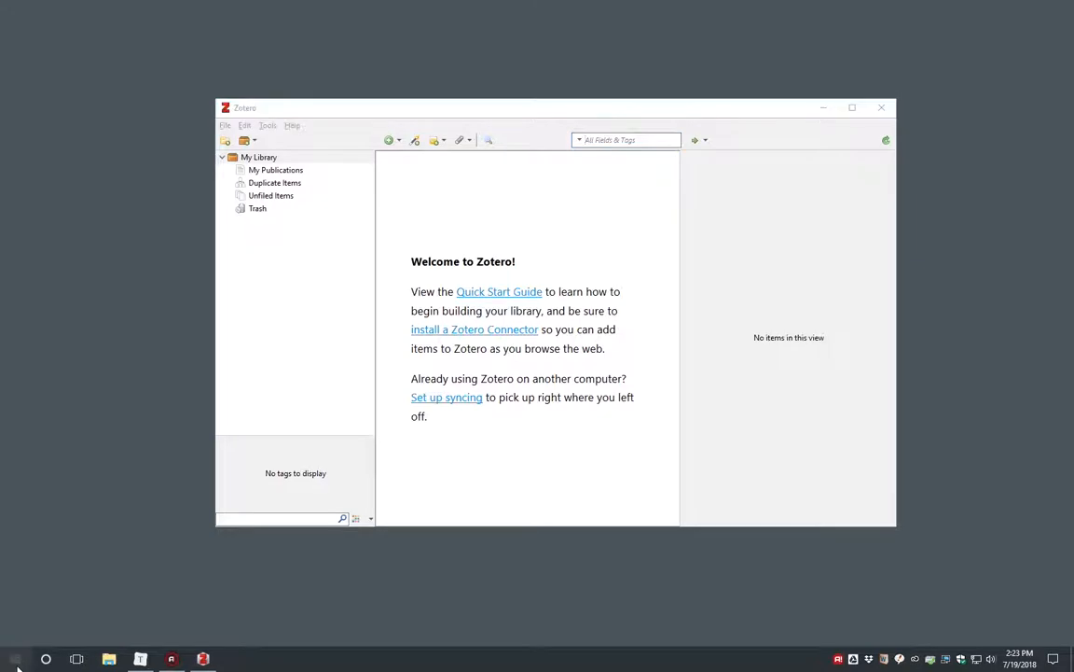
{"action": "left_click", "coordinate": [14, 658]}
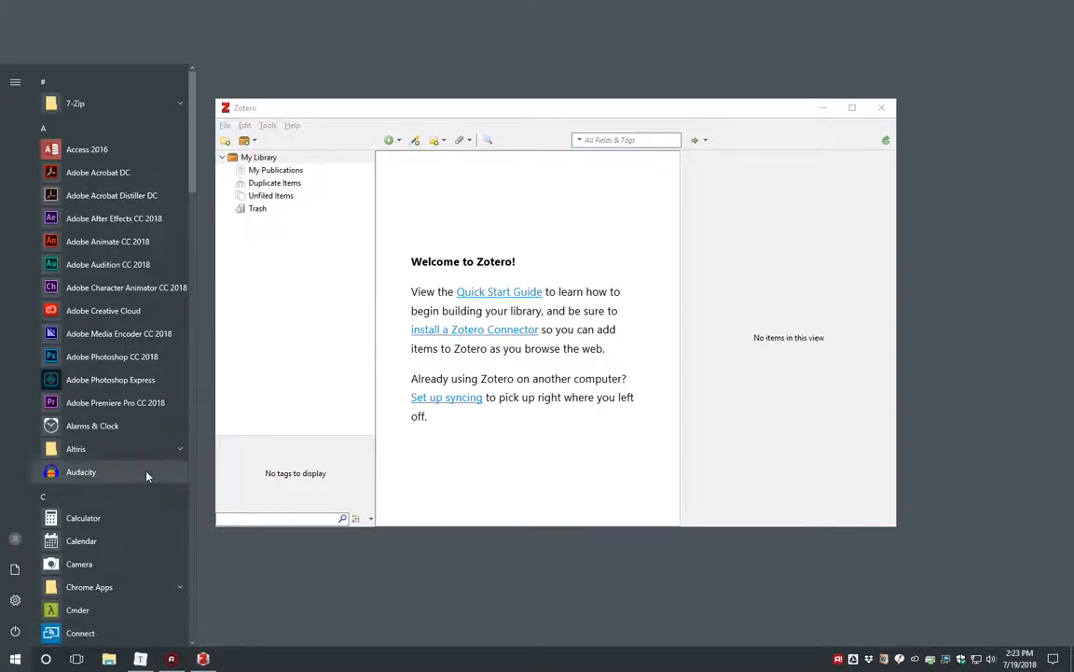
{"action": "type", "text": "chrom"}
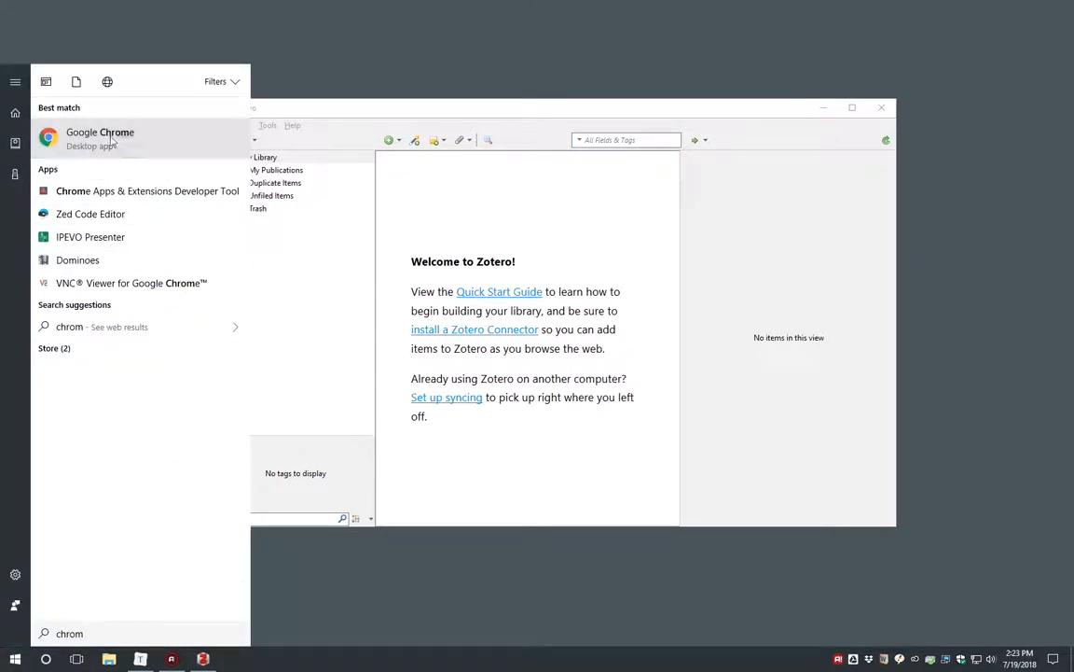
{"action": "left_click", "coordinate": [99, 138]}
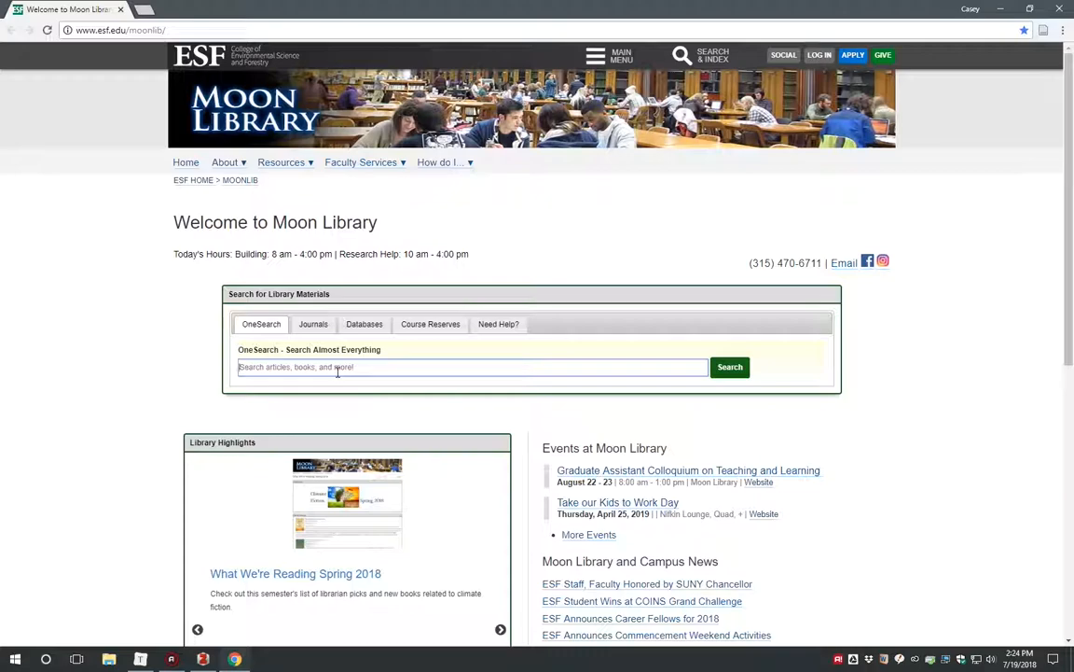
Step: Search OneSearch for 'climate change' and open the Cowie Climate change: biological and human aspects record
{"action": "type", "text": "climate chan"}
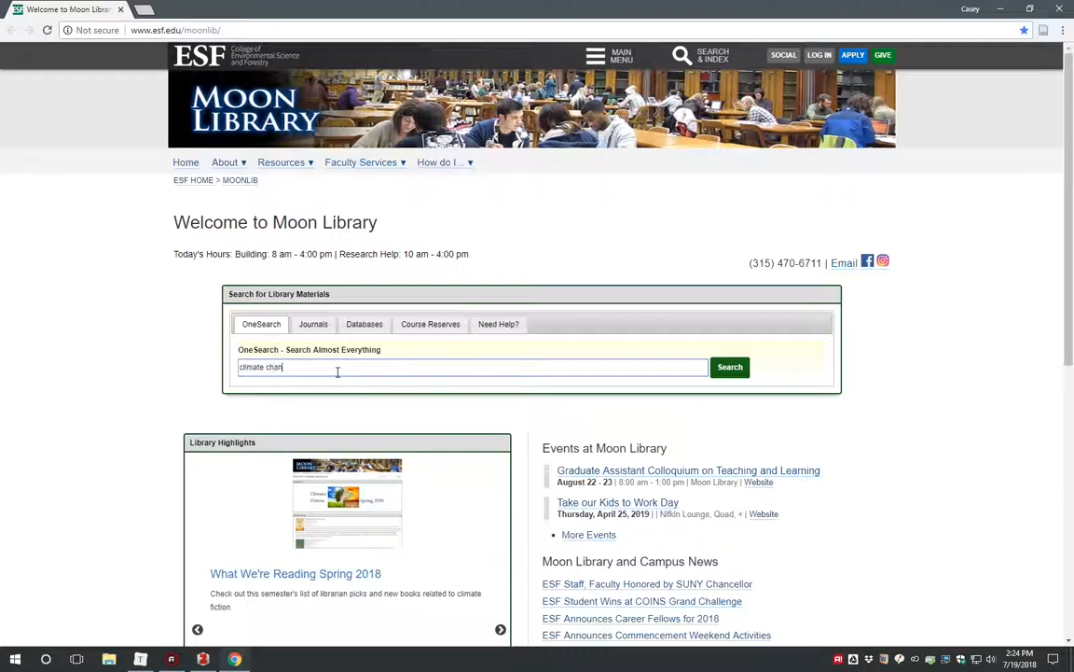
{"action": "left_click", "coordinate": [730, 367]}
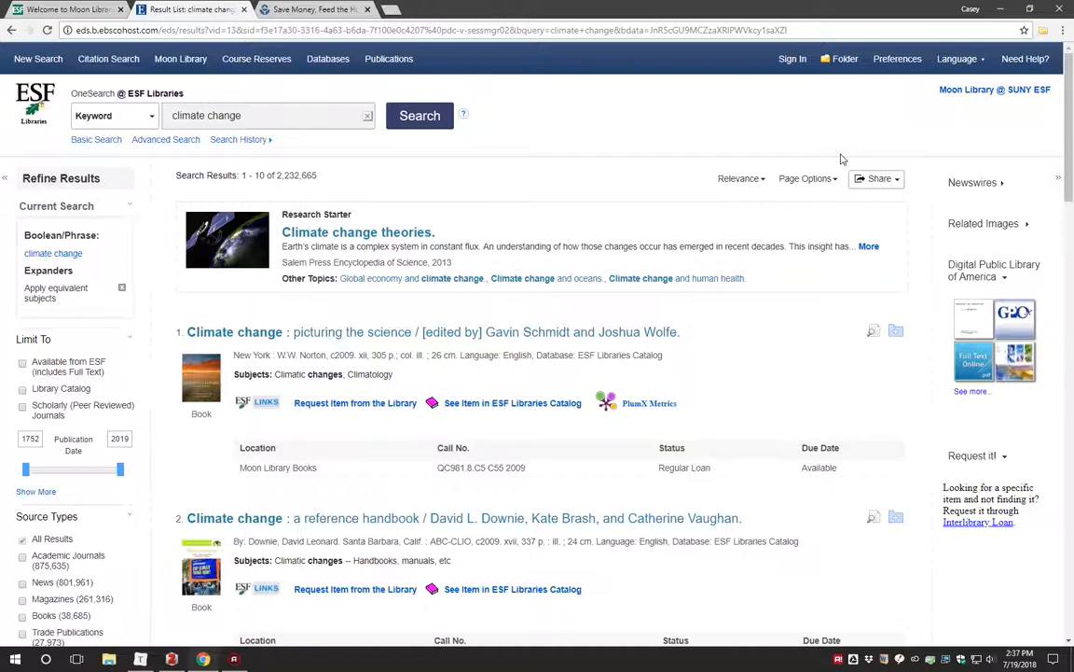
{"action": "mouse_move", "coordinate": [1045, 30]}
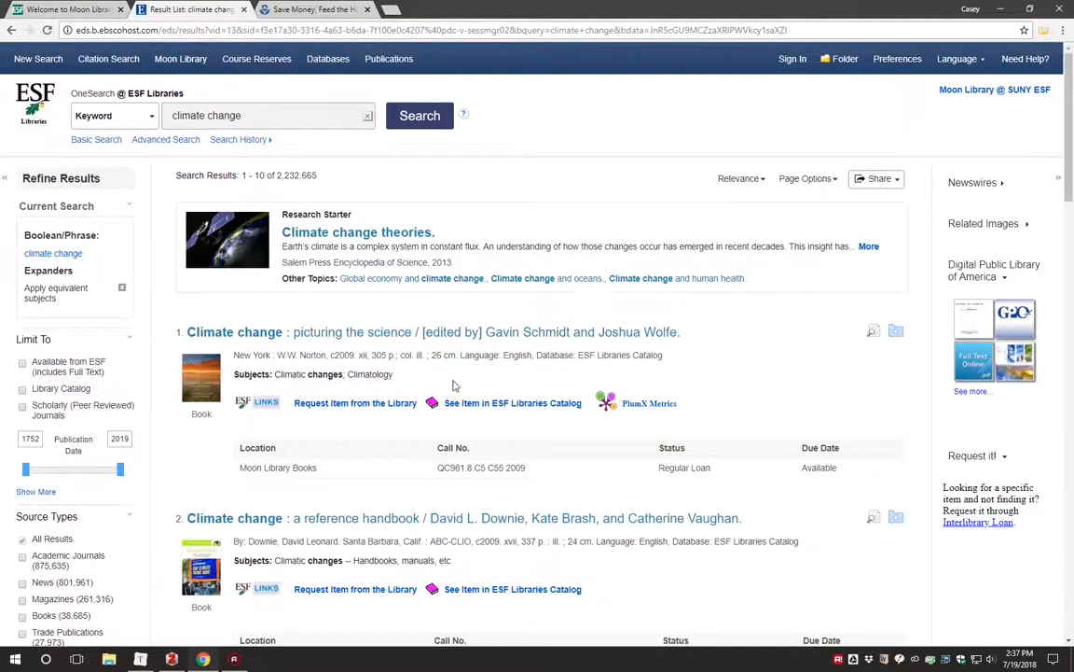
{"action": "scroll", "scroll_direction": "down", "scroll_amount": 3}
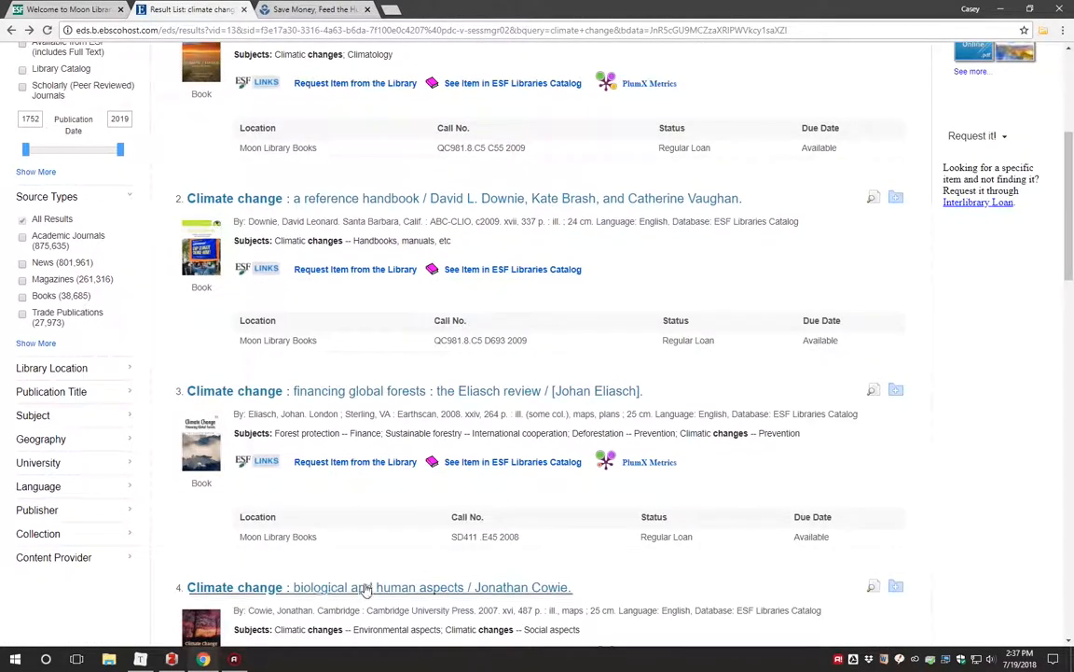
{"action": "left_click", "coordinate": [378, 587]}
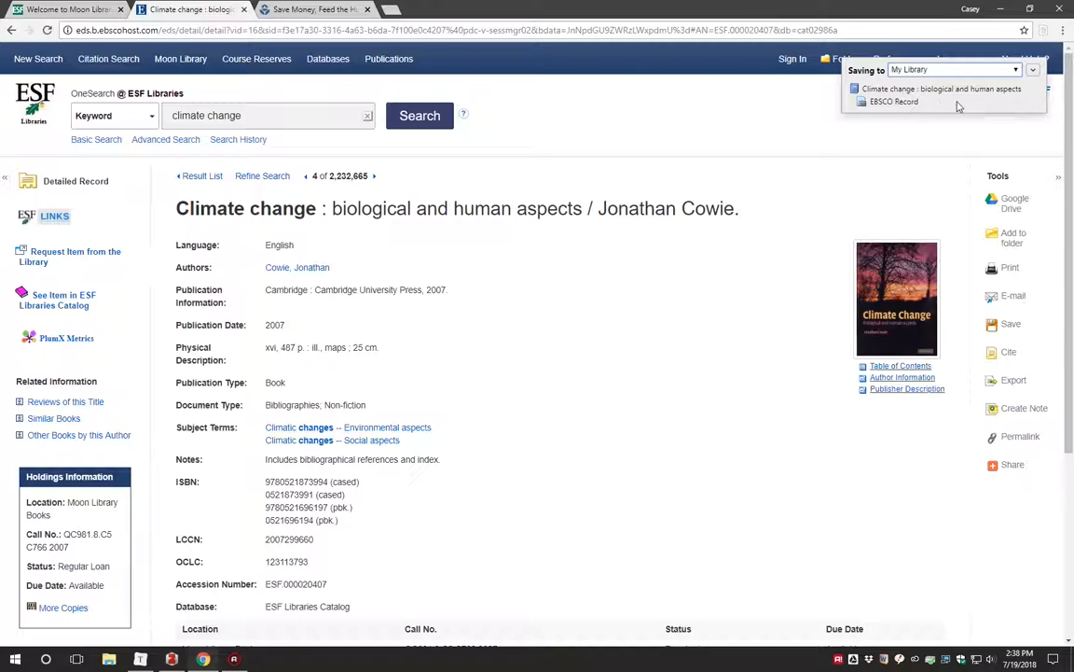
{"action": "mouse_move", "coordinate": [799, 157]}
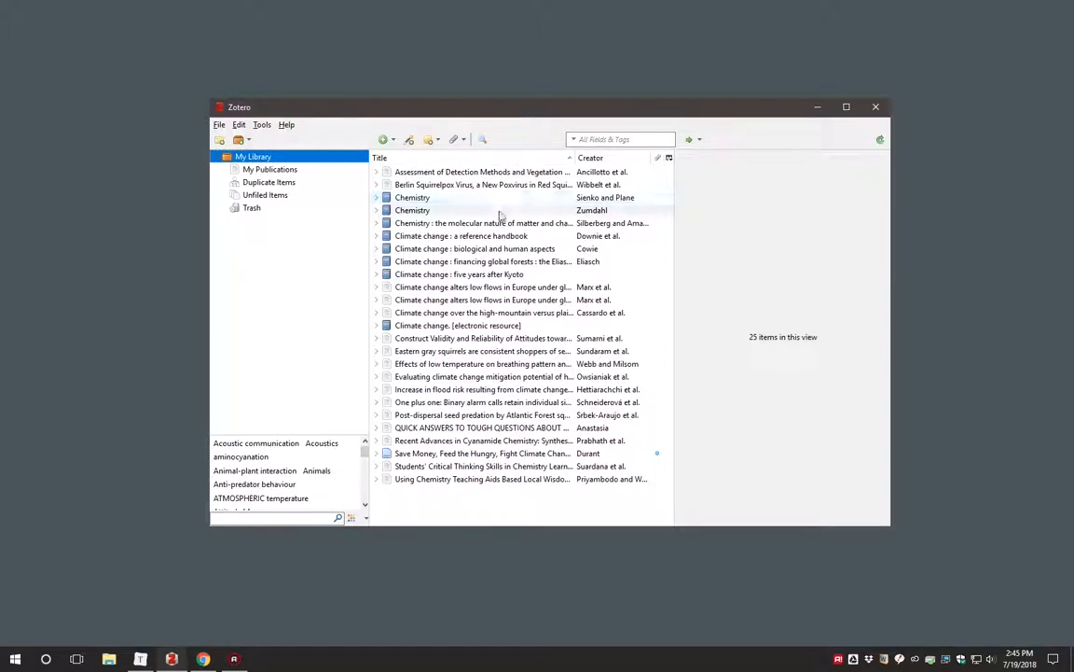
Step: Browse saved library items, showing the Sienko and Plane Chemistry details and editing its Volume field
{"action": "left_click", "coordinate": [482, 222]}
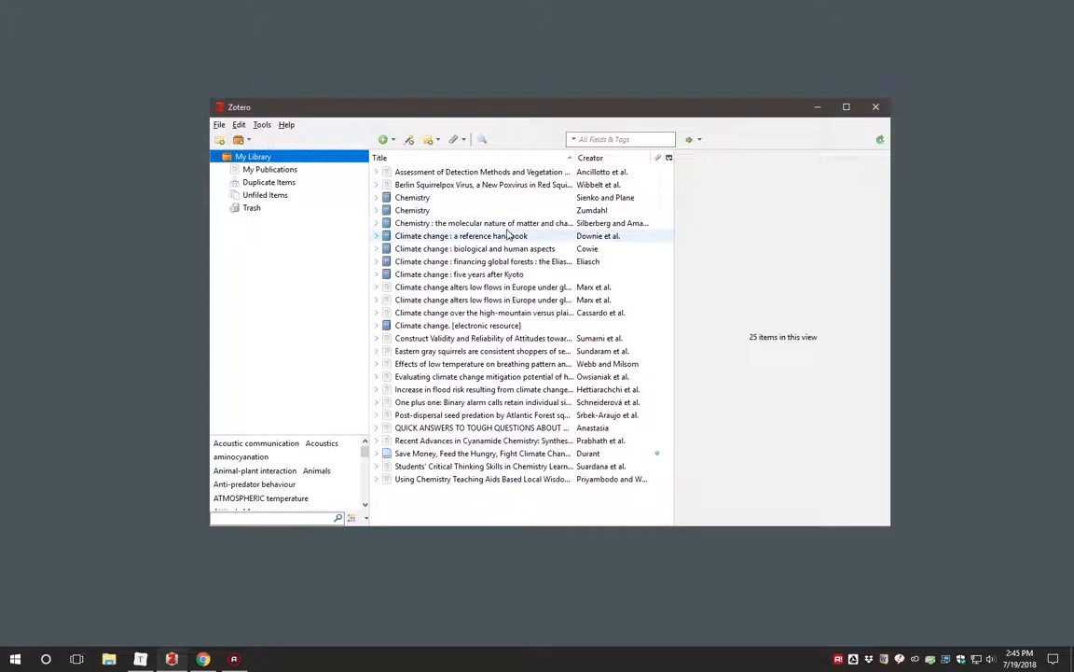
{"action": "left_click", "coordinate": [483, 261]}
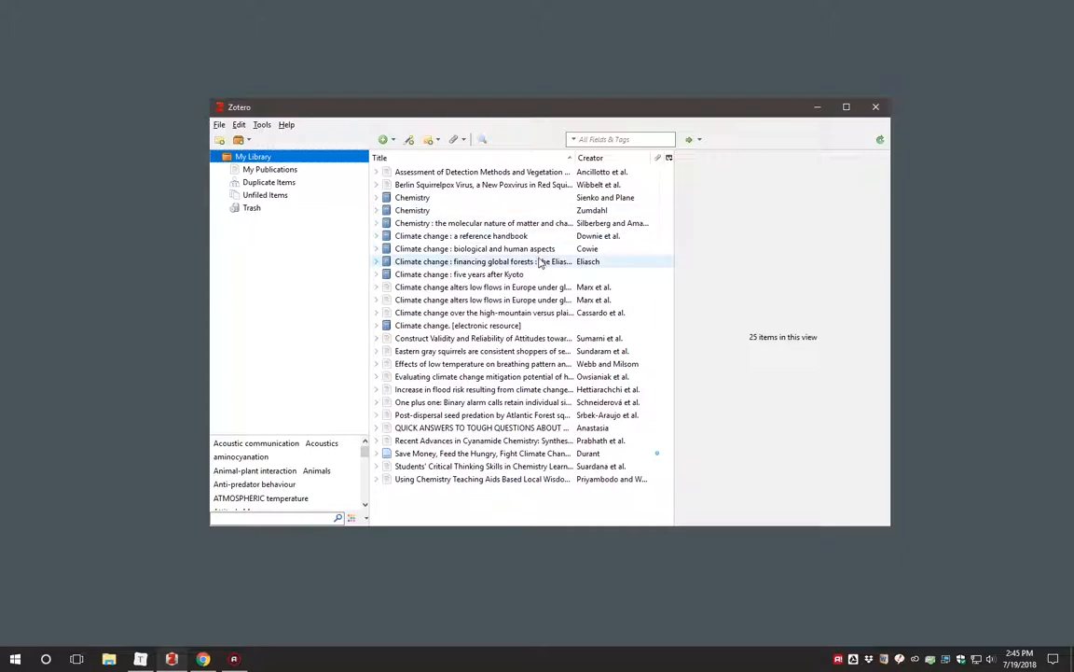
{"action": "mouse_move", "coordinate": [499, 262]}
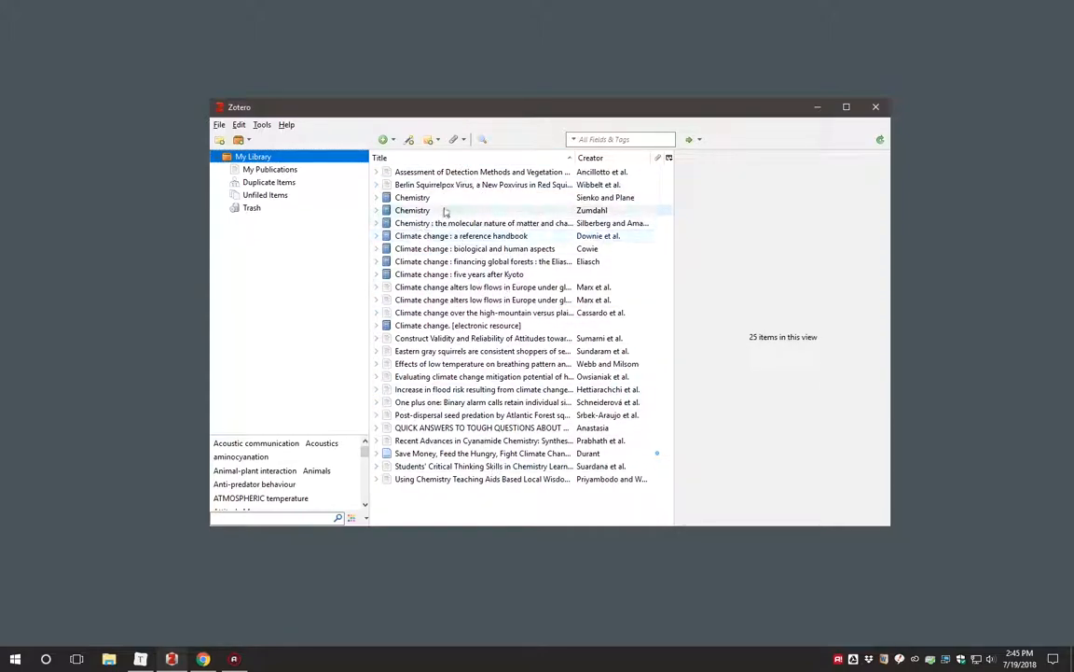
{"action": "left_click", "coordinate": [412, 196]}
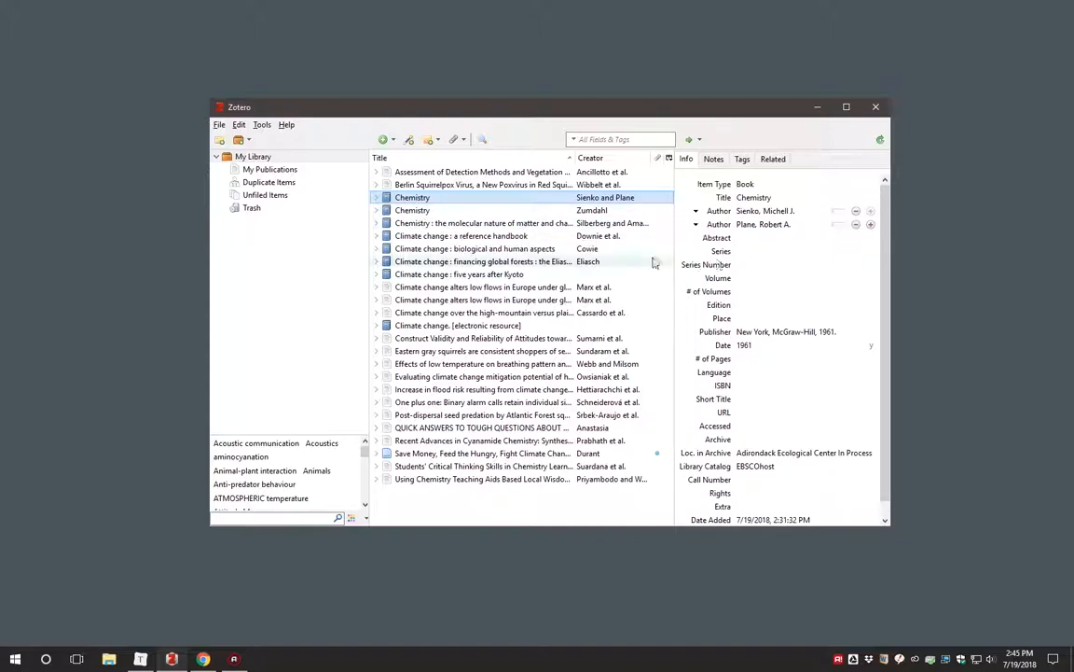
{"action": "left_click", "coordinate": [805, 277]}
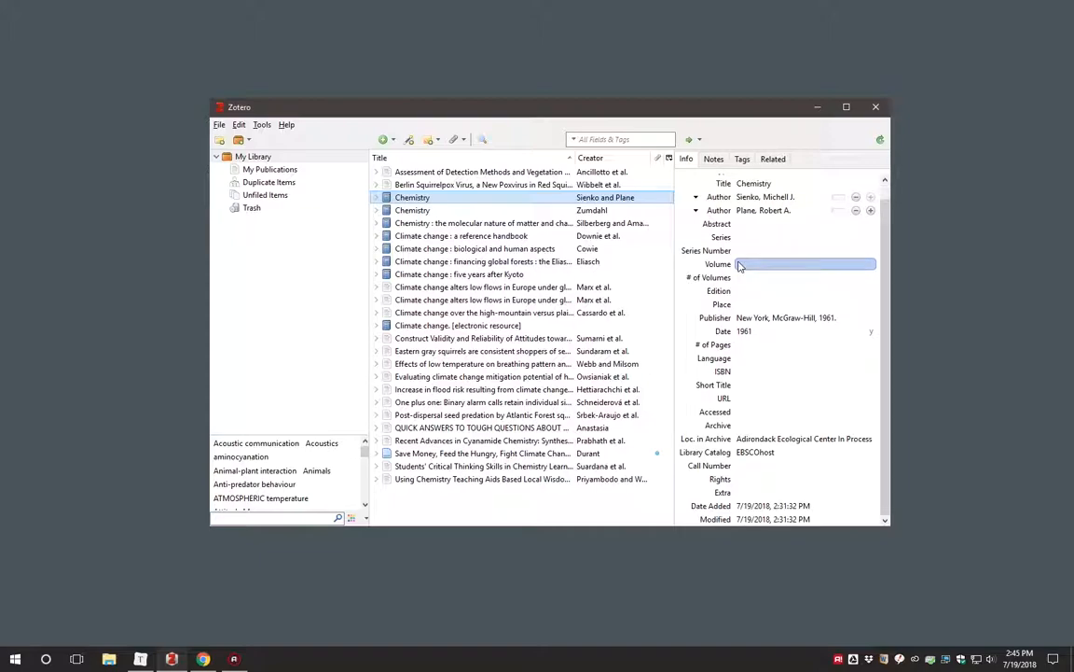
{"action": "left_click", "coordinate": [482, 452]}
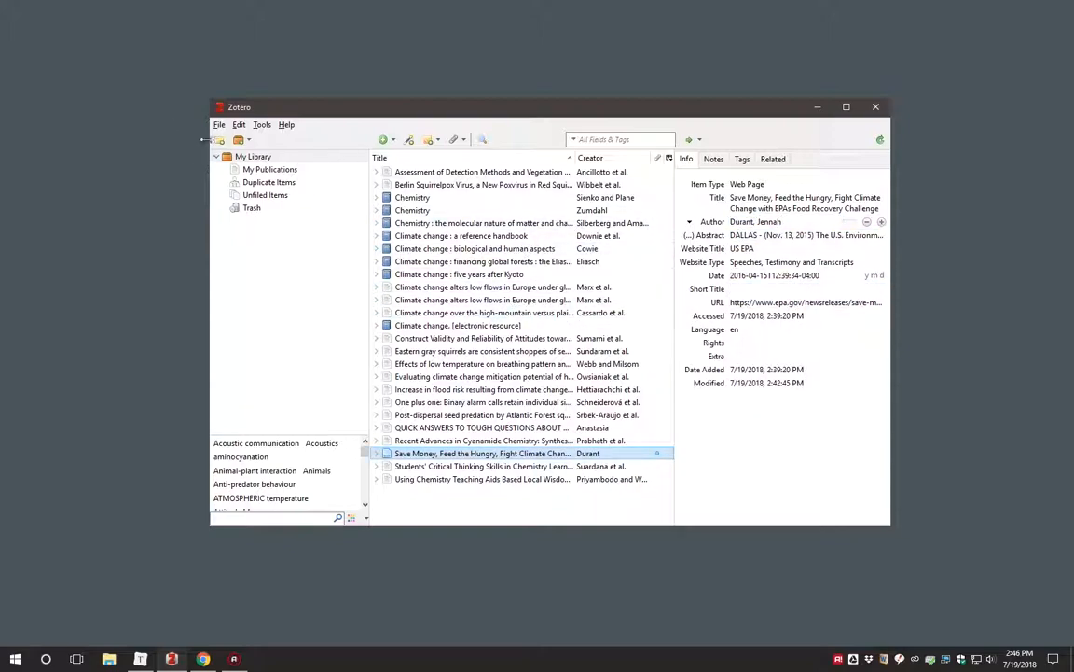
Step: Create the Squirrel Research and Climate Change Research Paper collections
{"action": "left_click", "coordinate": [220, 139]}
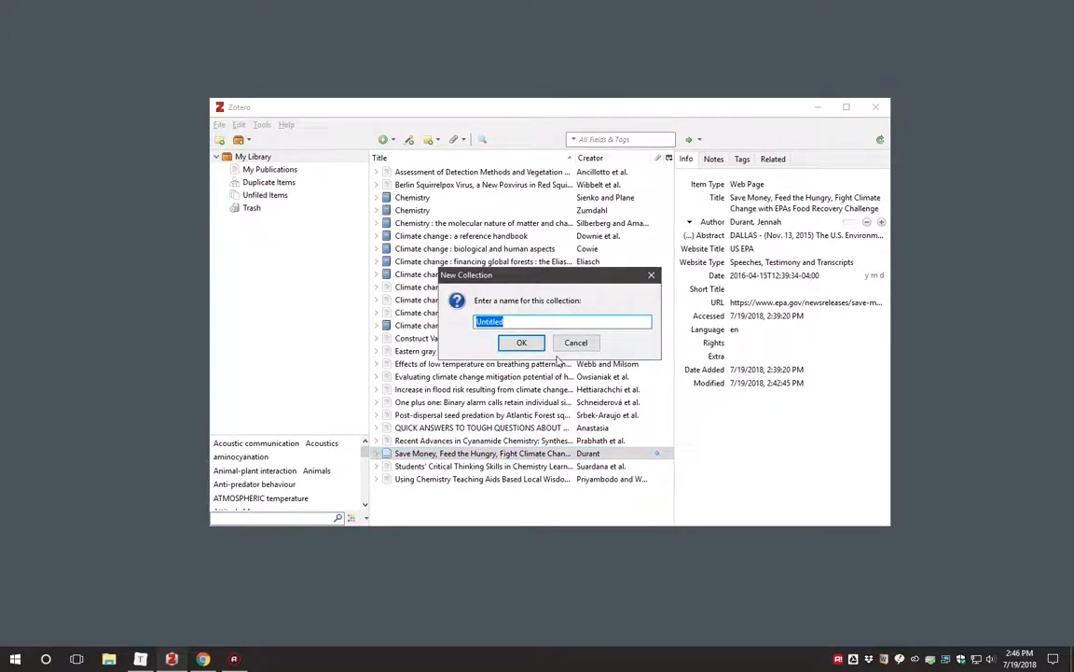
{"action": "type", "text": "Sq"}
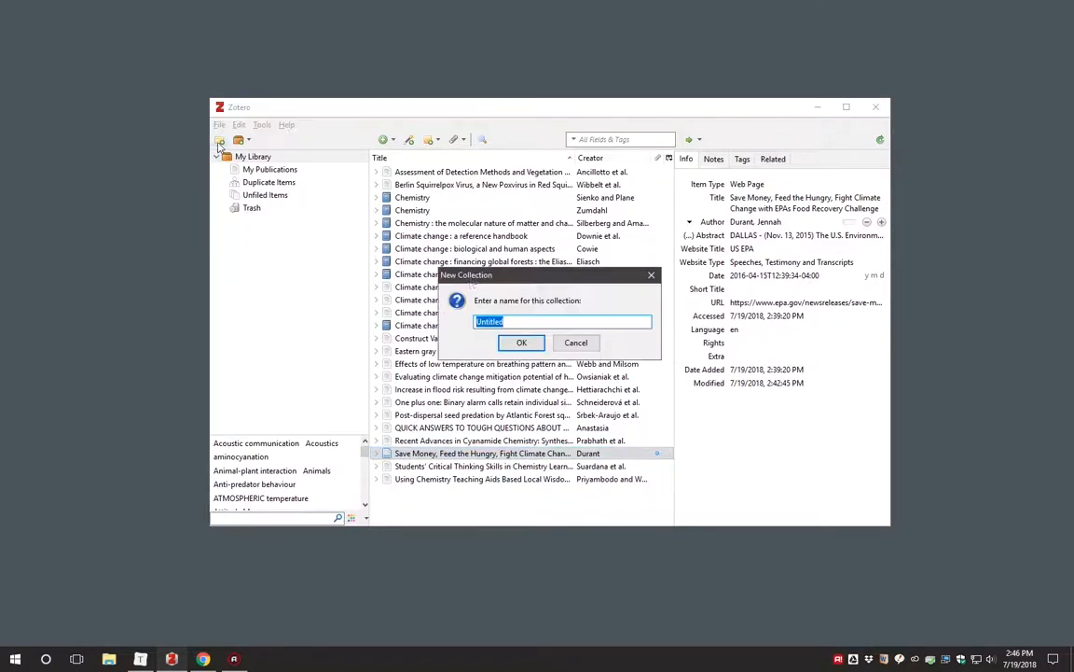
{"action": "type", "text": "Squi"}
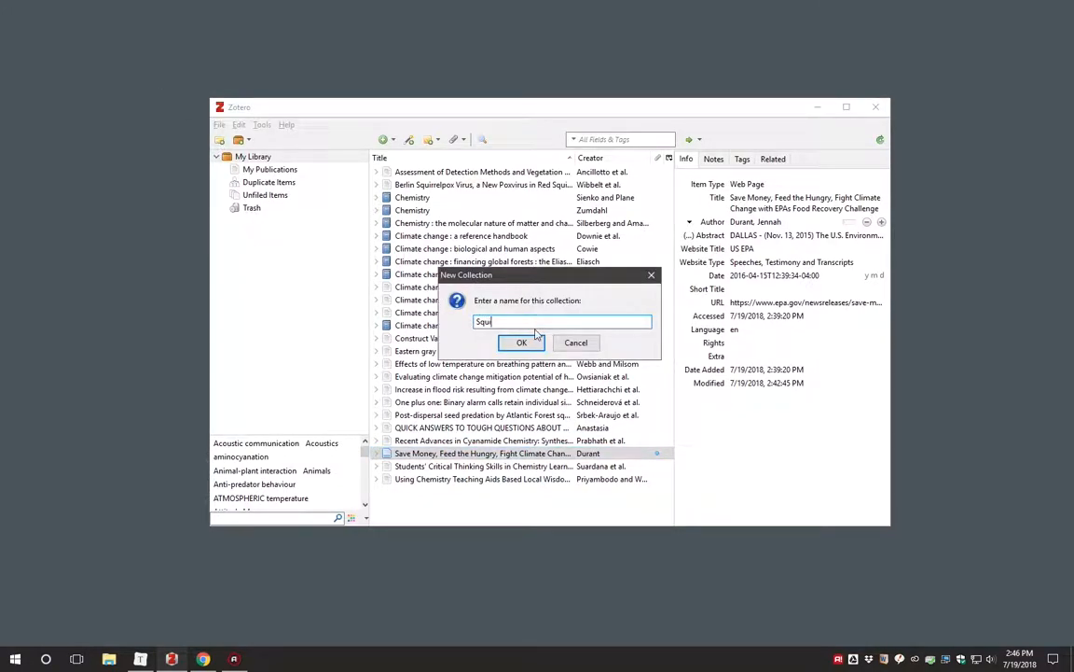
{"action": "left_click", "coordinate": [522, 343]}
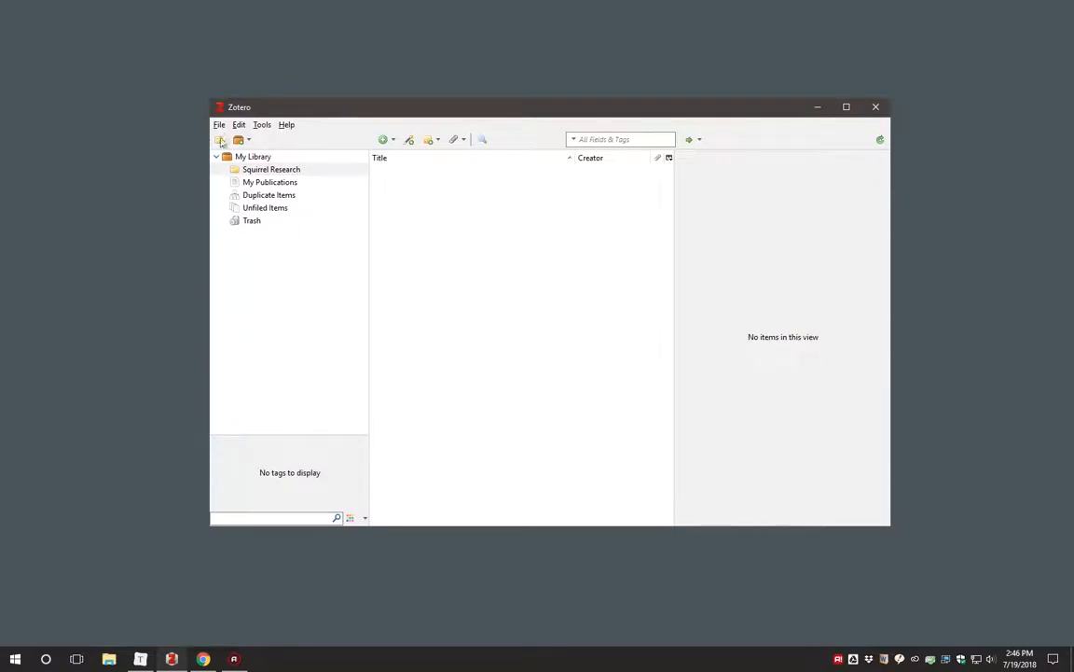
{"action": "left_click", "coordinate": [219, 140]}
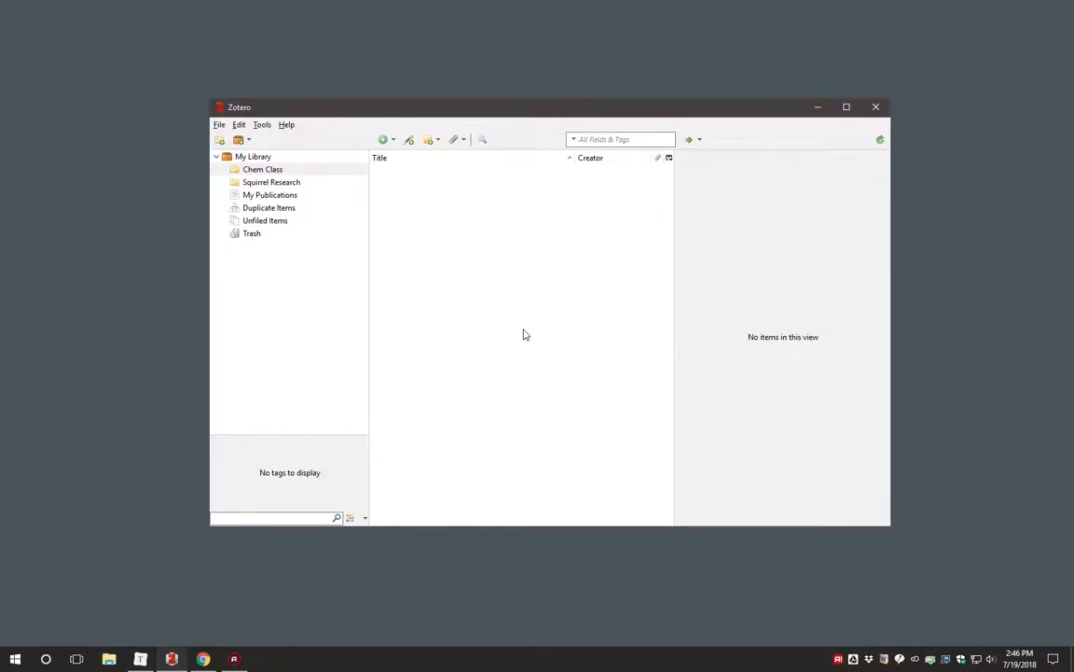
{"action": "type", "text": "Climate Change"}
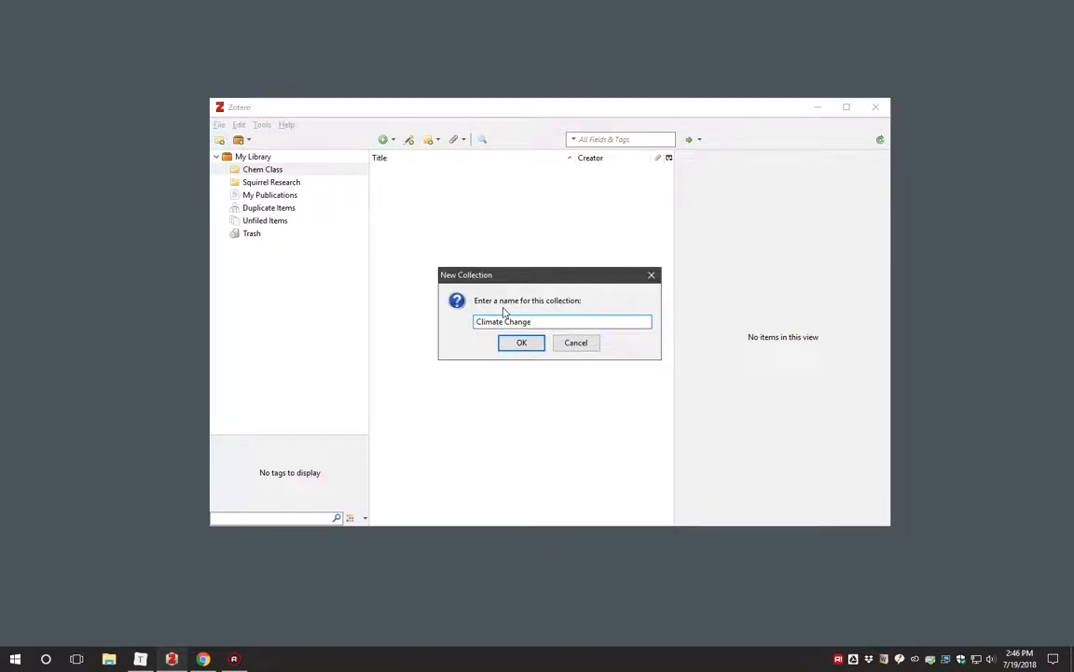
{"action": "type", "text": "Research Paper"}
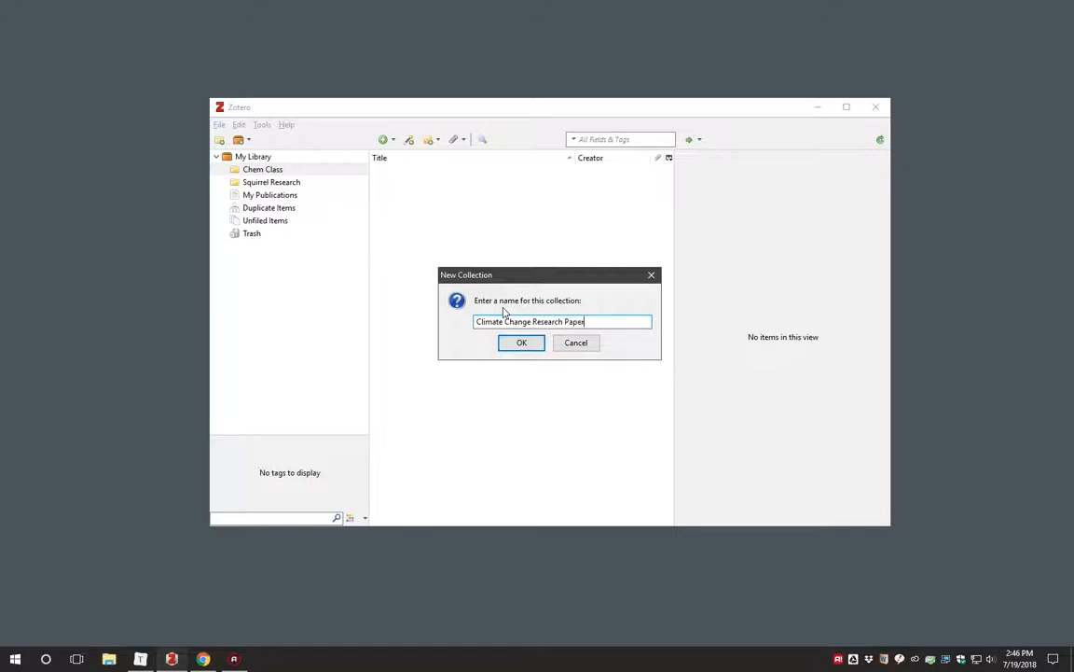
{"action": "left_click", "coordinate": [522, 342]}
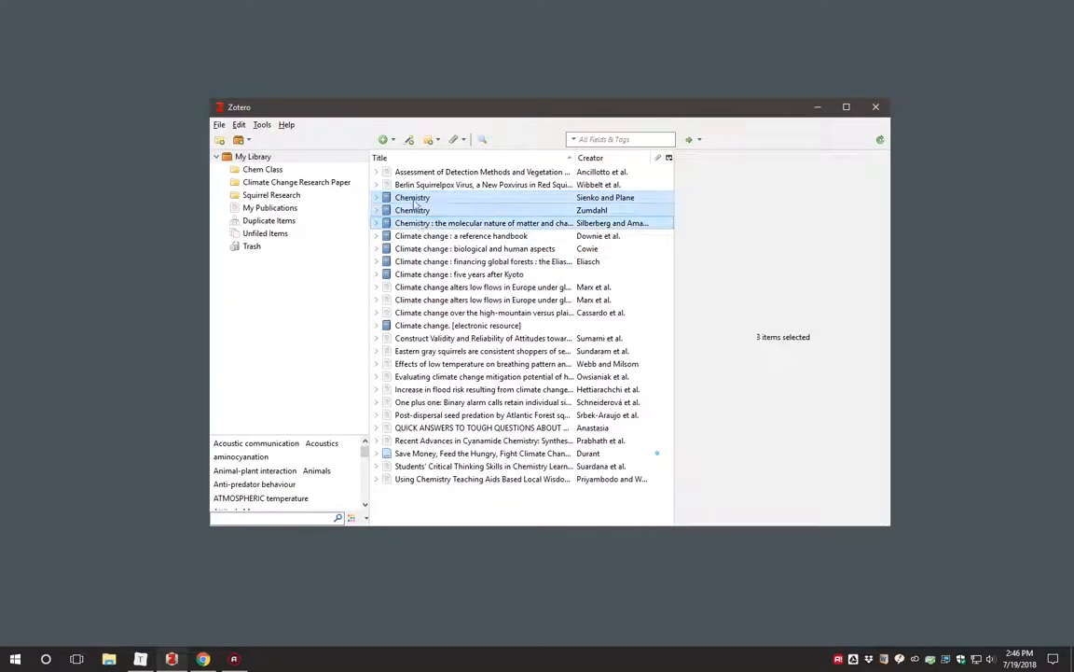
Step: Select the squirrel and climate change articles in My Library for filing into the collections
{"action": "left_click", "coordinate": [482, 183]}
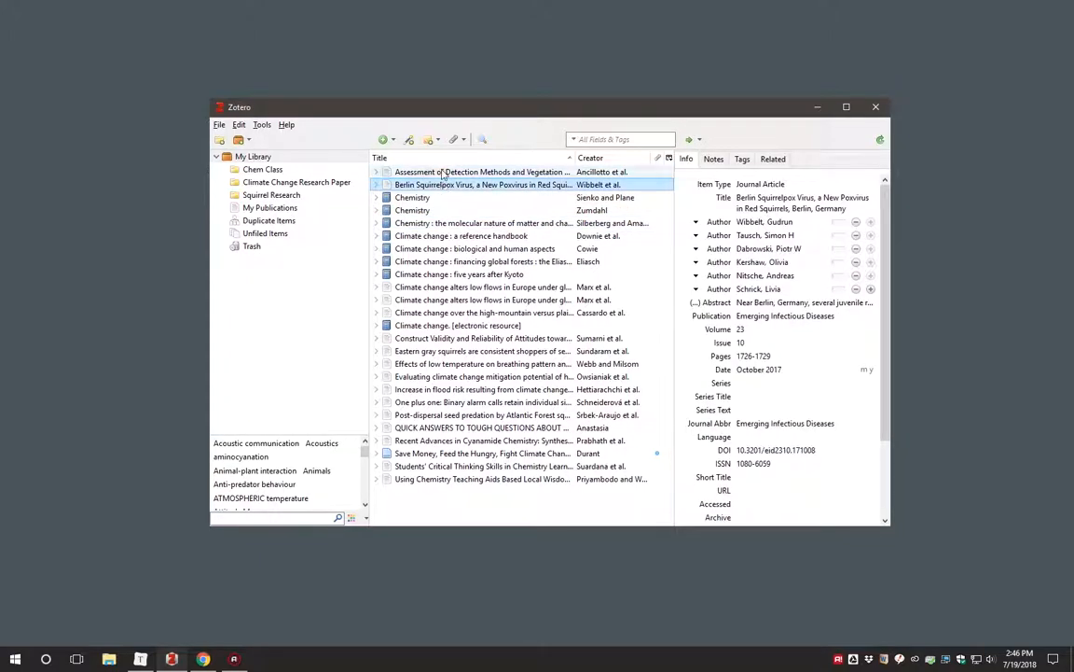
{"action": "left_click", "coordinate": [461, 235]}
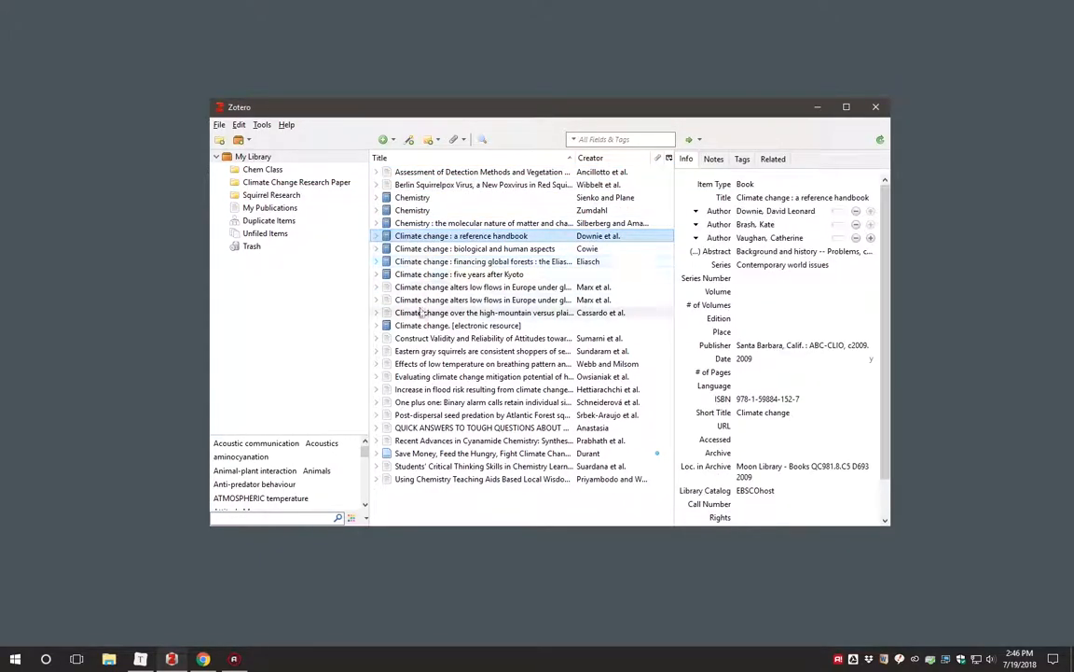
{"action": "left_click", "coordinate": [483, 337]}
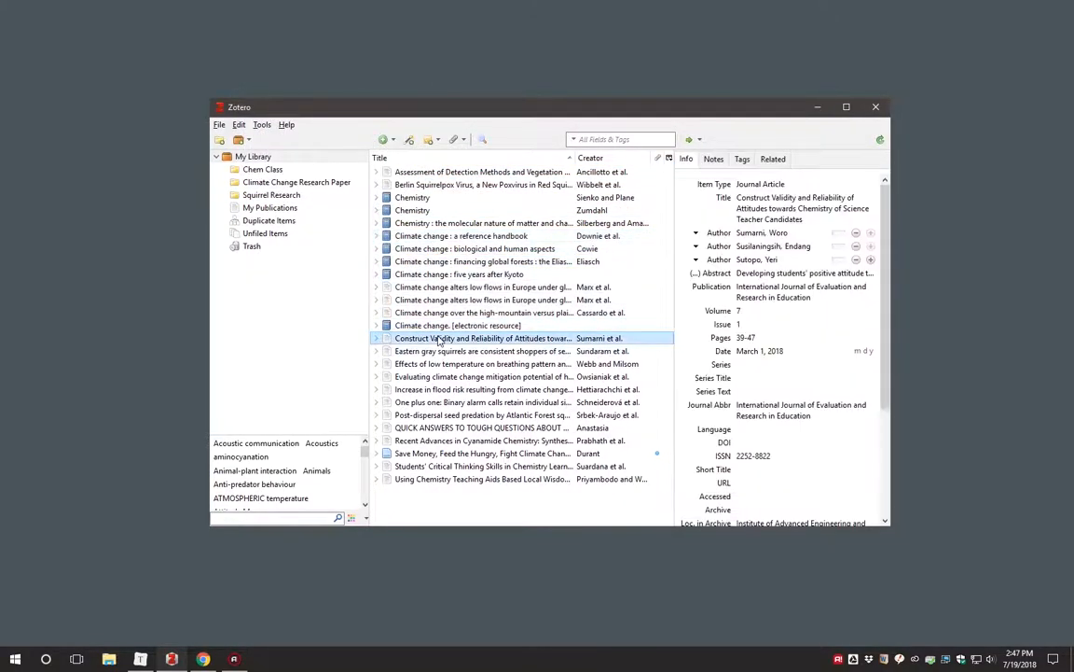
{"action": "left_click", "coordinate": [481, 350]}
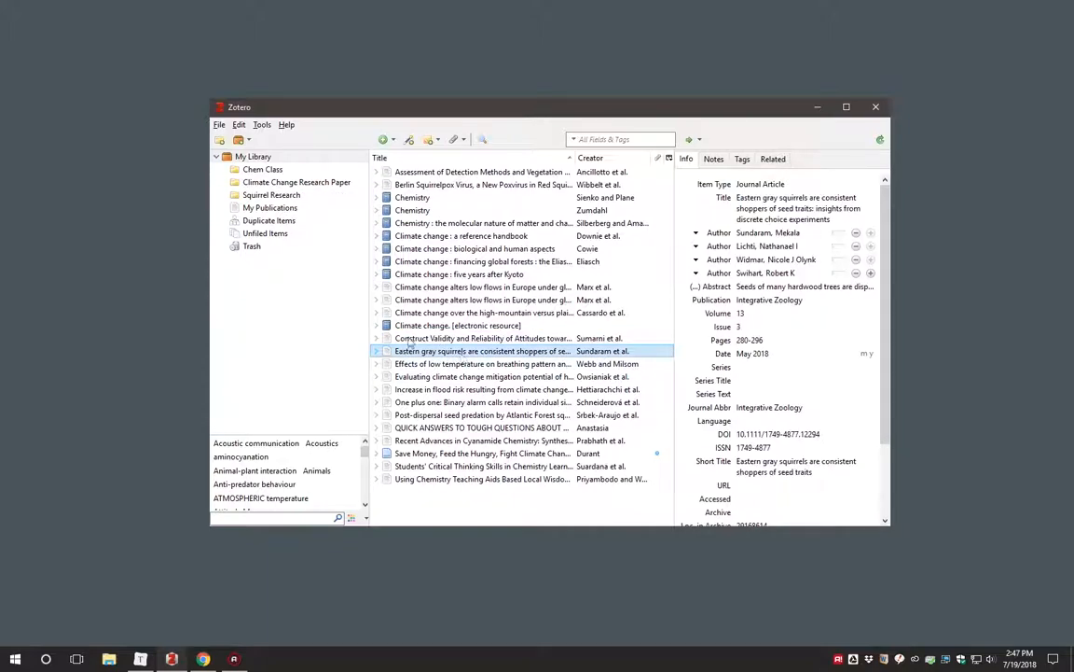
{"action": "left_click", "coordinate": [482, 376]}
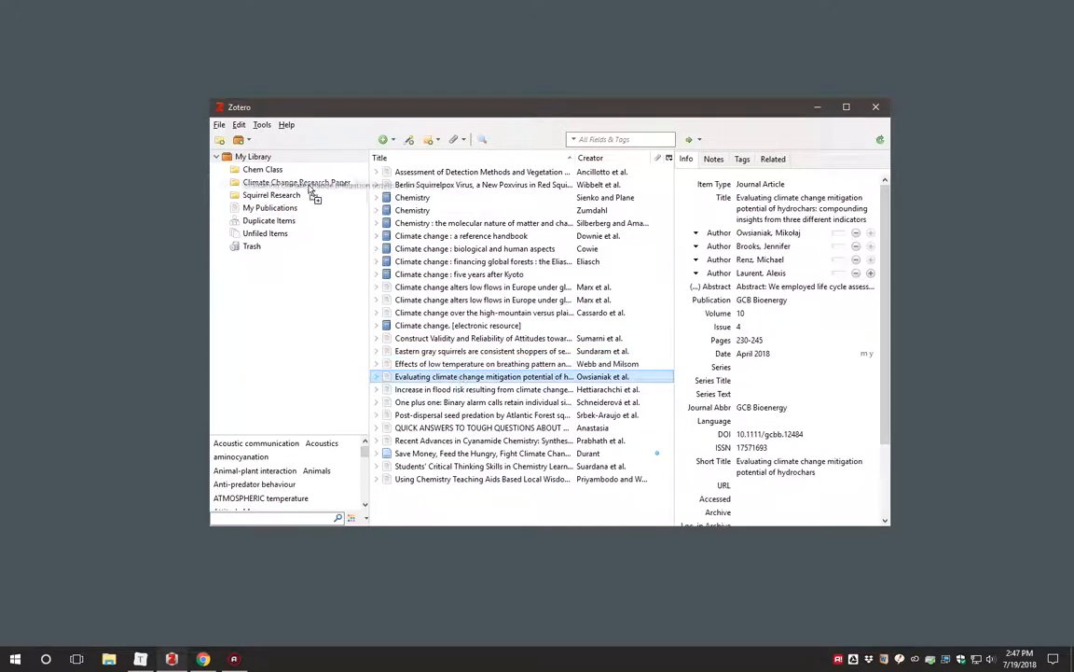
{"action": "left_click", "coordinate": [482, 402]}
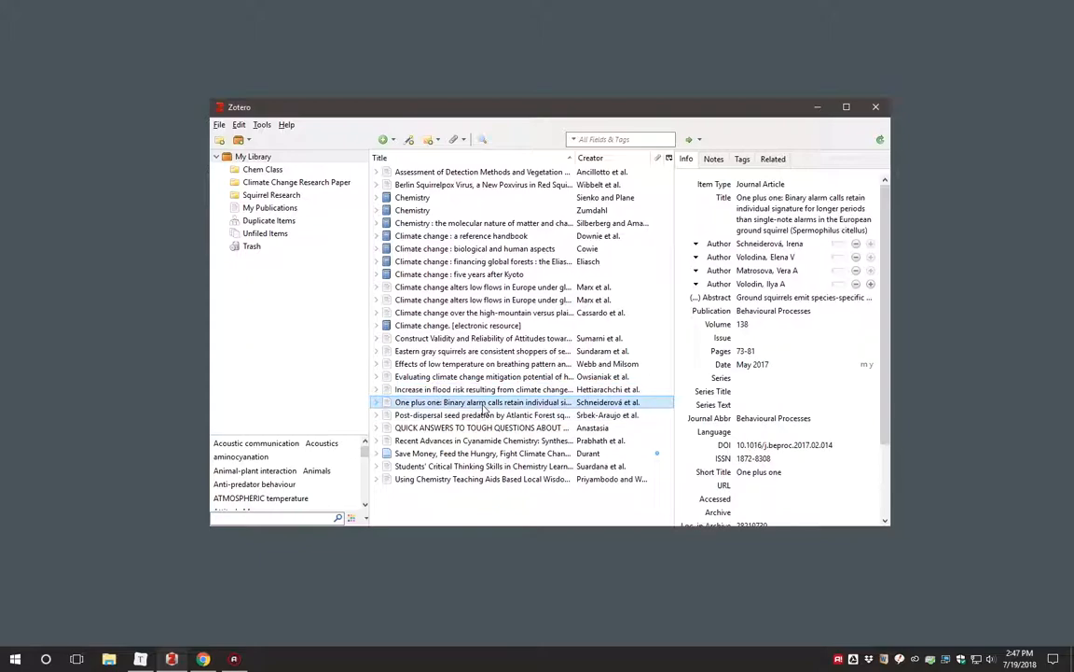
{"action": "left_click", "coordinate": [482, 414]}
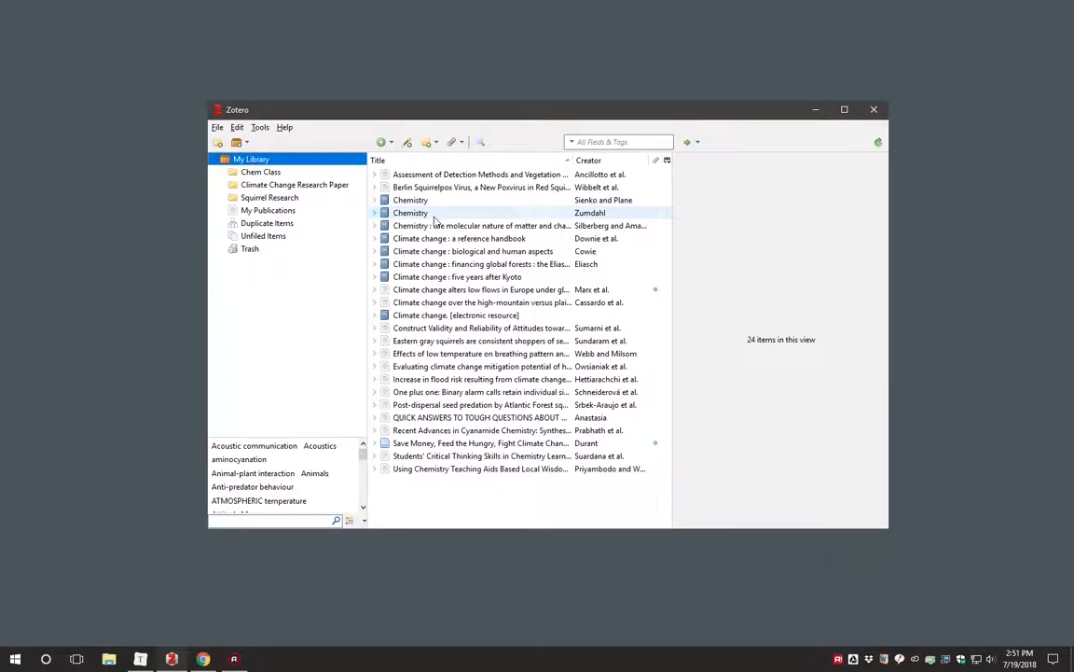
Step: Select the Chemistry book by Sienko and Plane and show its empty Notes pane
{"action": "left_click", "coordinate": [480, 264]}
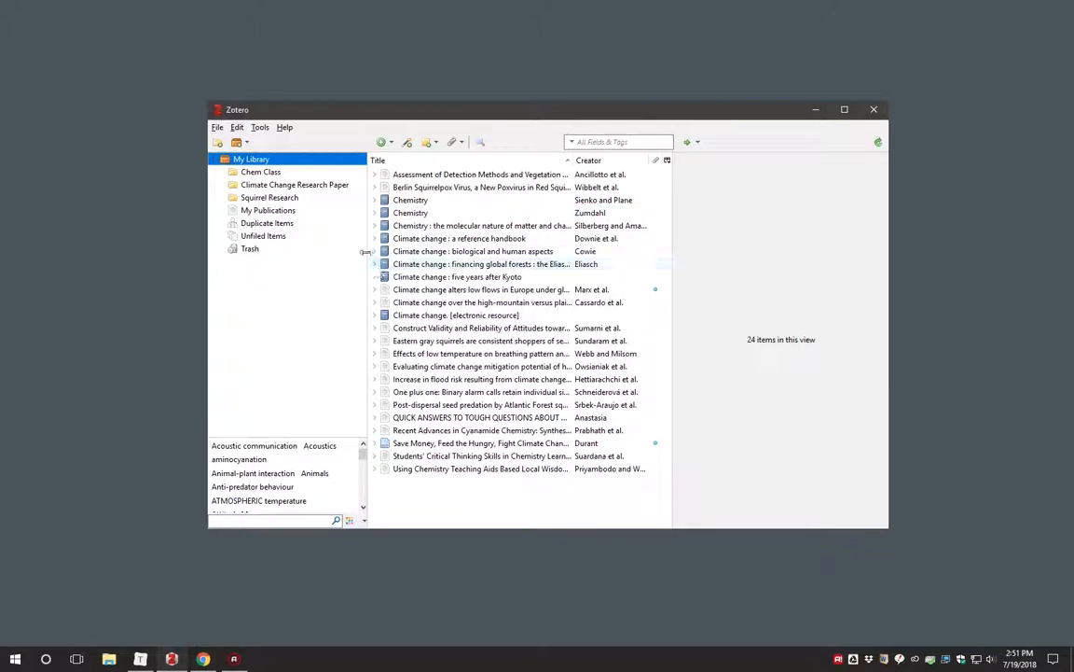
{"action": "left_click", "coordinate": [459, 238]}
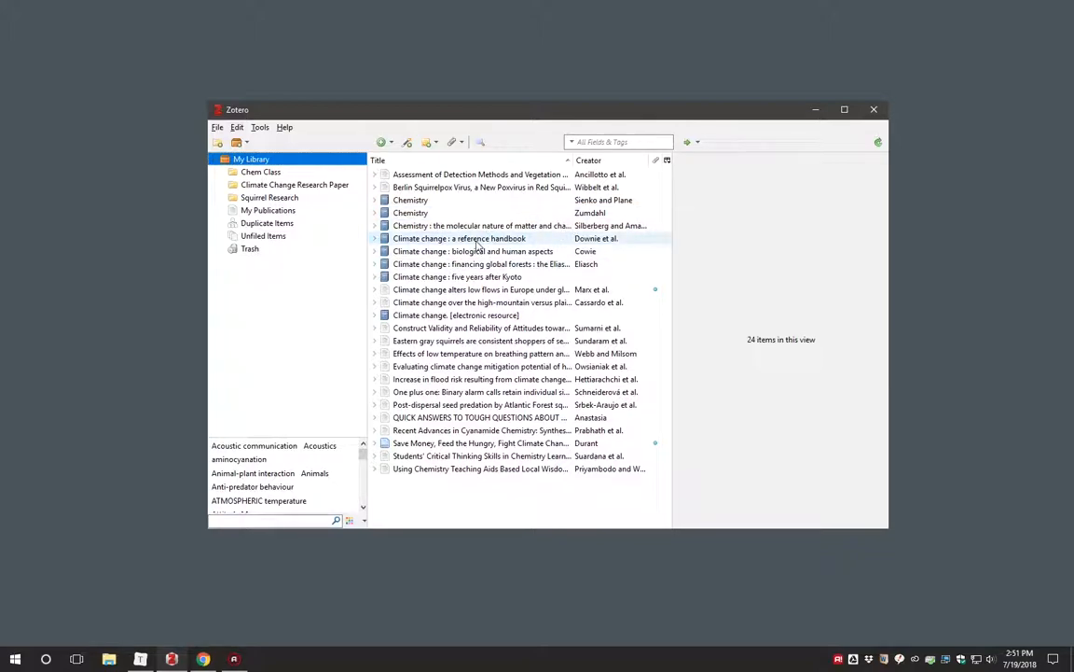
{"action": "left_click", "coordinate": [481, 225]}
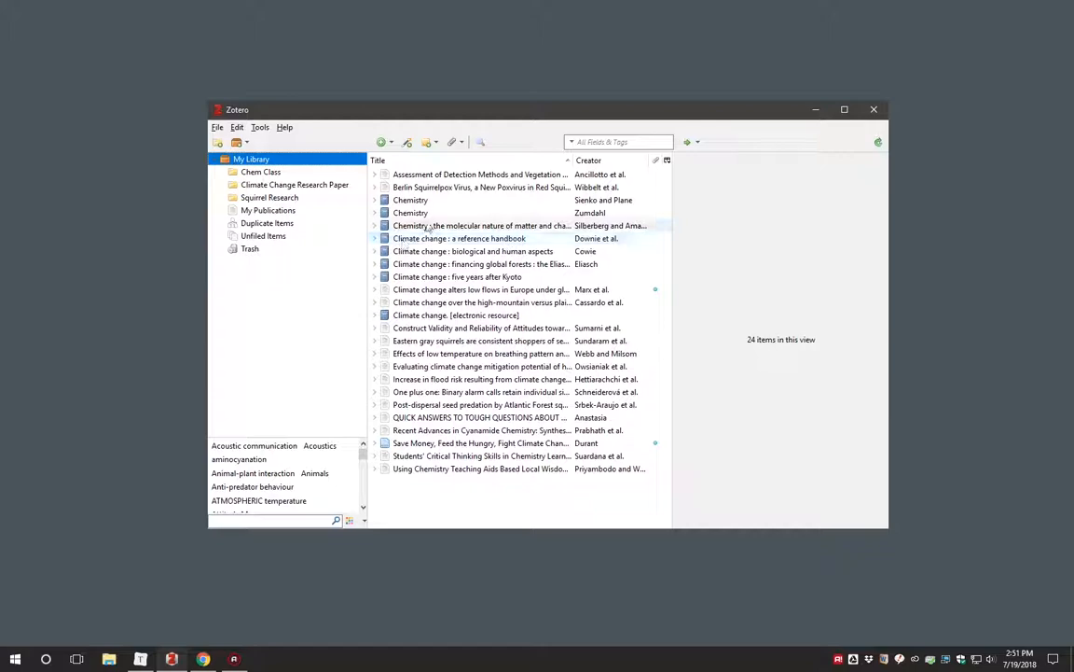
{"action": "left_click", "coordinate": [411, 199]}
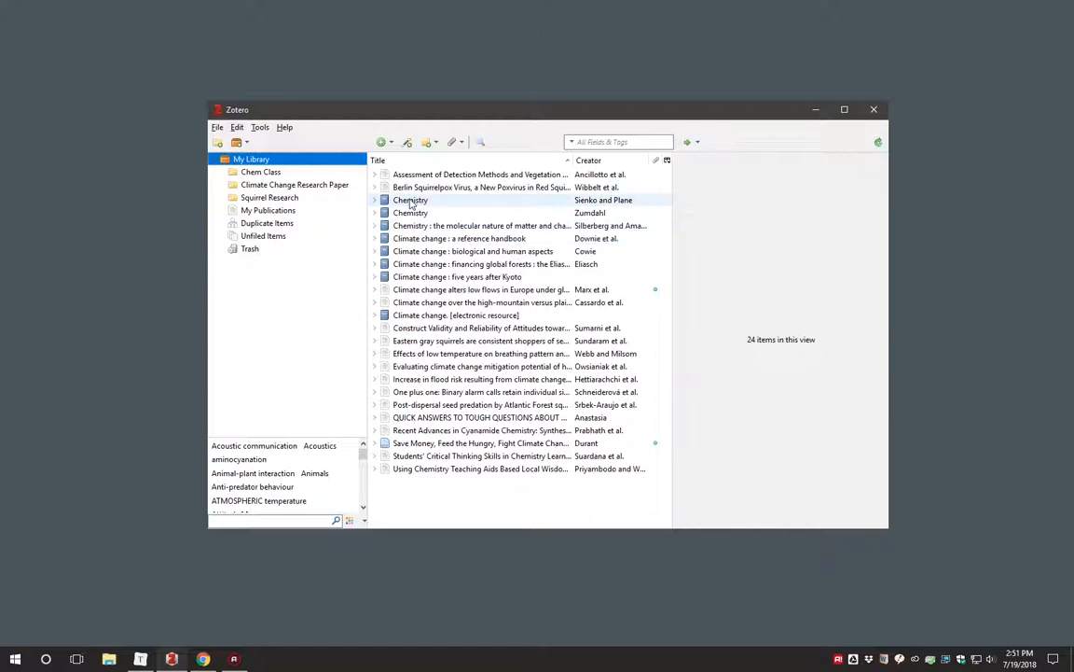
{"action": "left_click", "coordinate": [410, 200]}
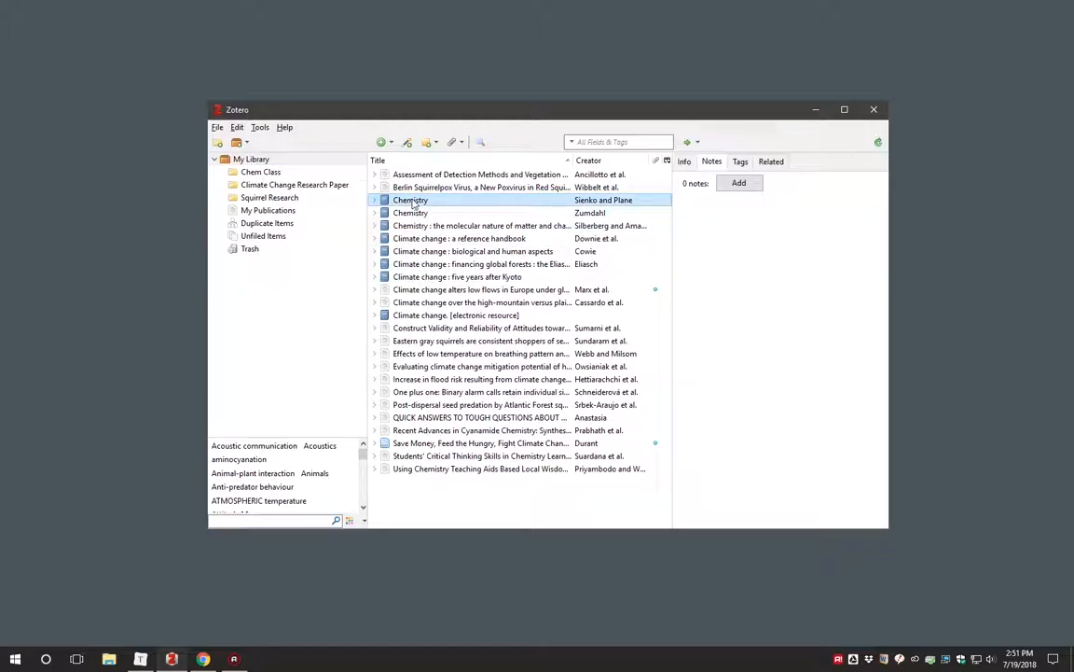
{"action": "right_click", "coordinate": [410, 200]}
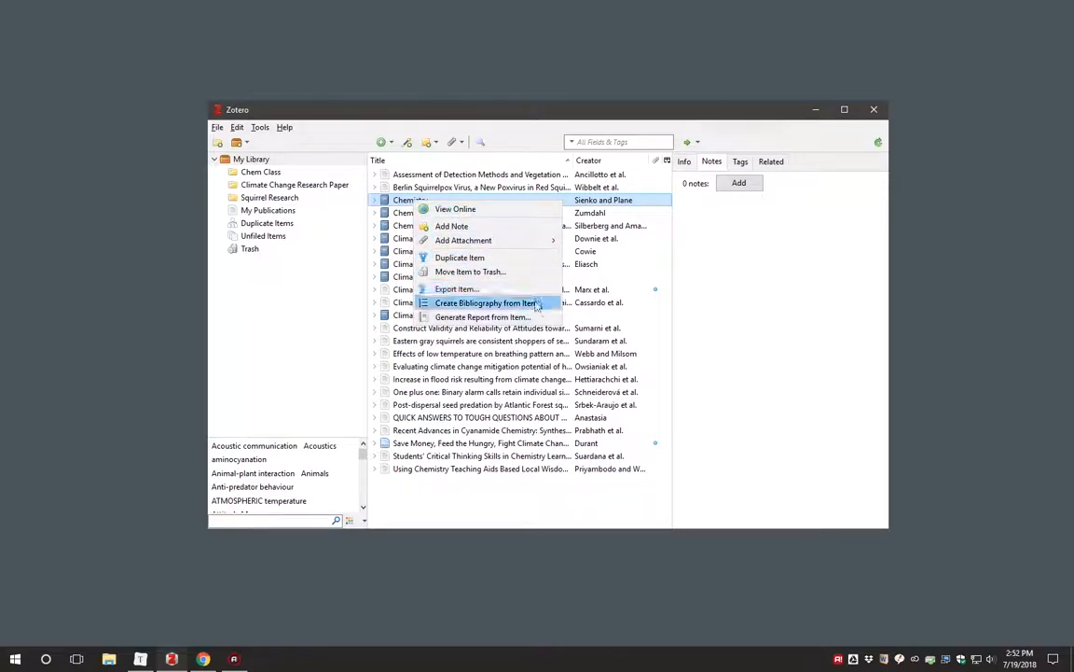
{"action": "left_click", "coordinate": [486, 302]}
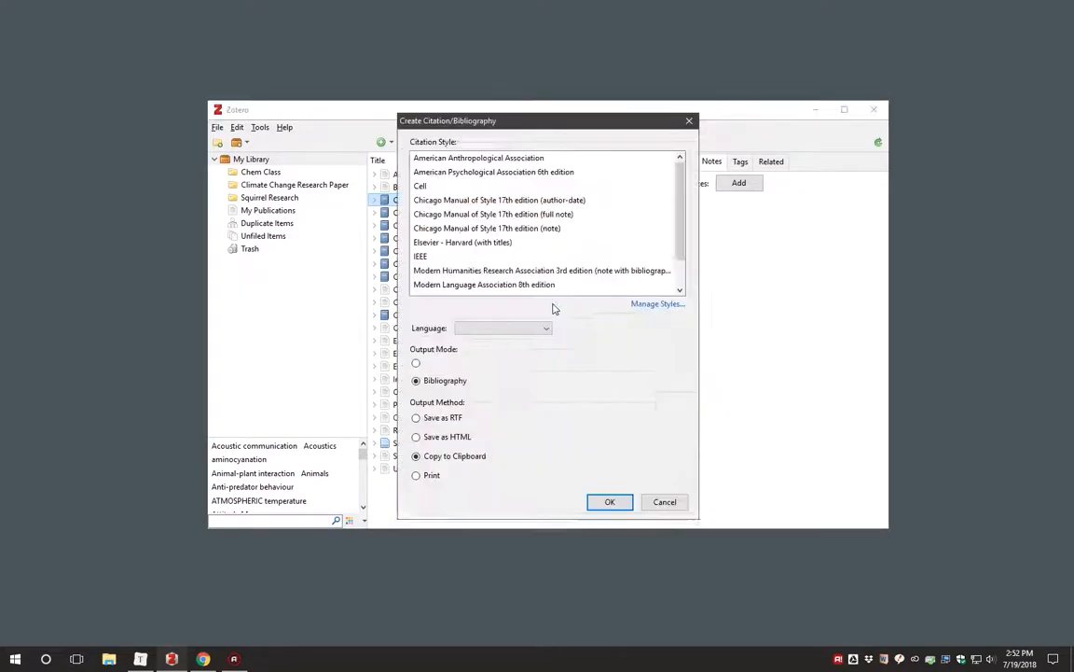
{"action": "left_click", "coordinate": [493, 171]}
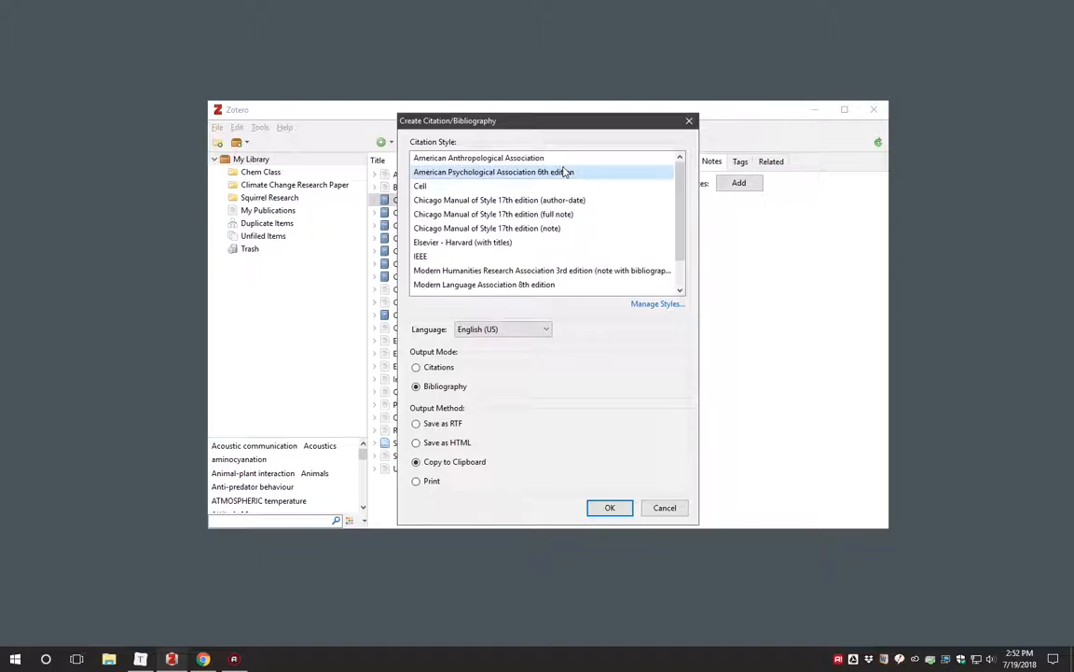
{"action": "left_click", "coordinate": [487, 228]}
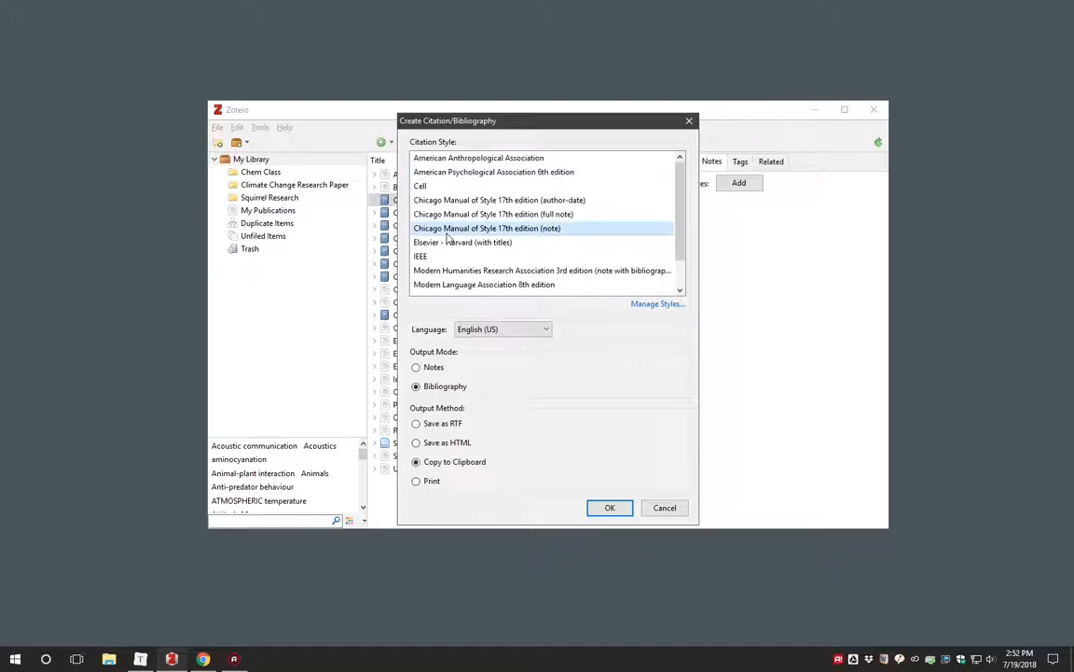
{"action": "left_click", "coordinate": [493, 172]}
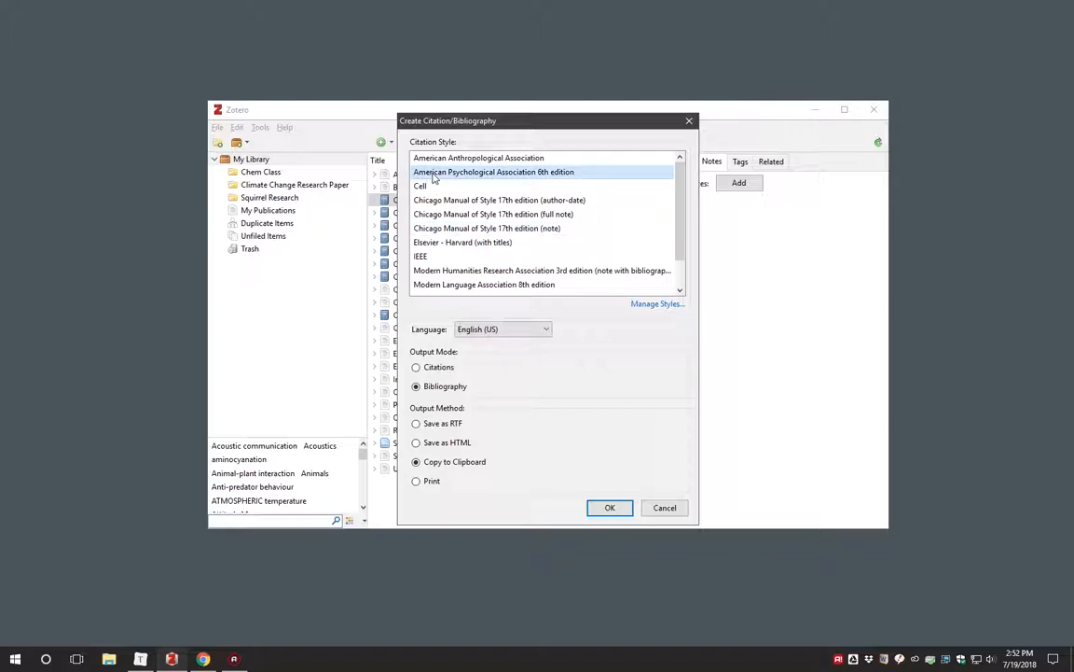
{"action": "left_click", "coordinate": [416, 366]}
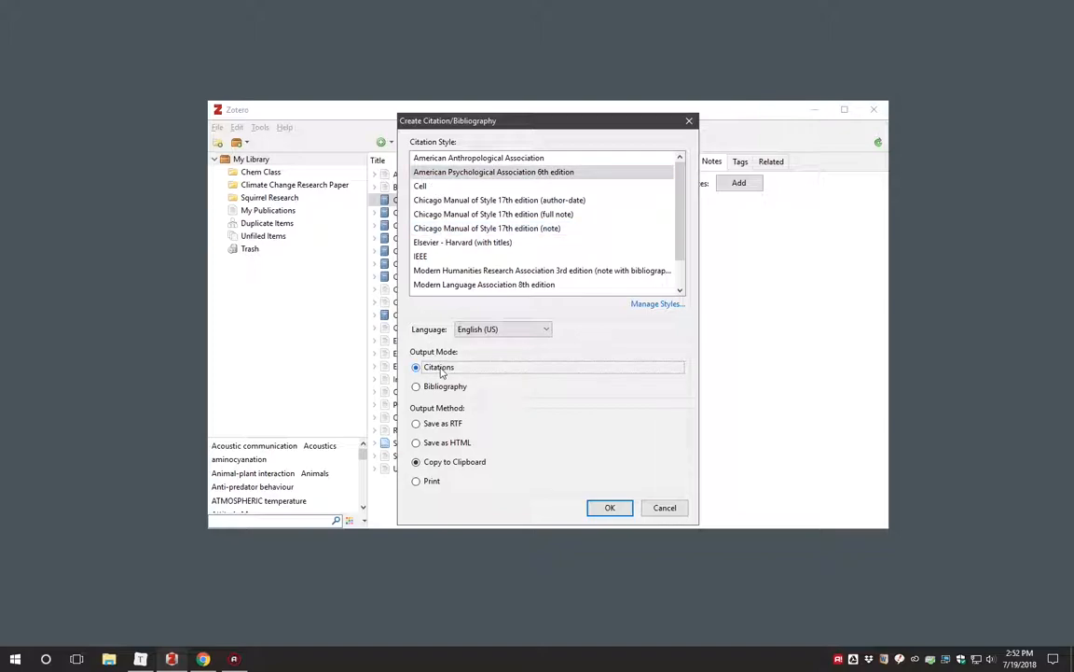
{"action": "left_click", "coordinate": [416, 386]}
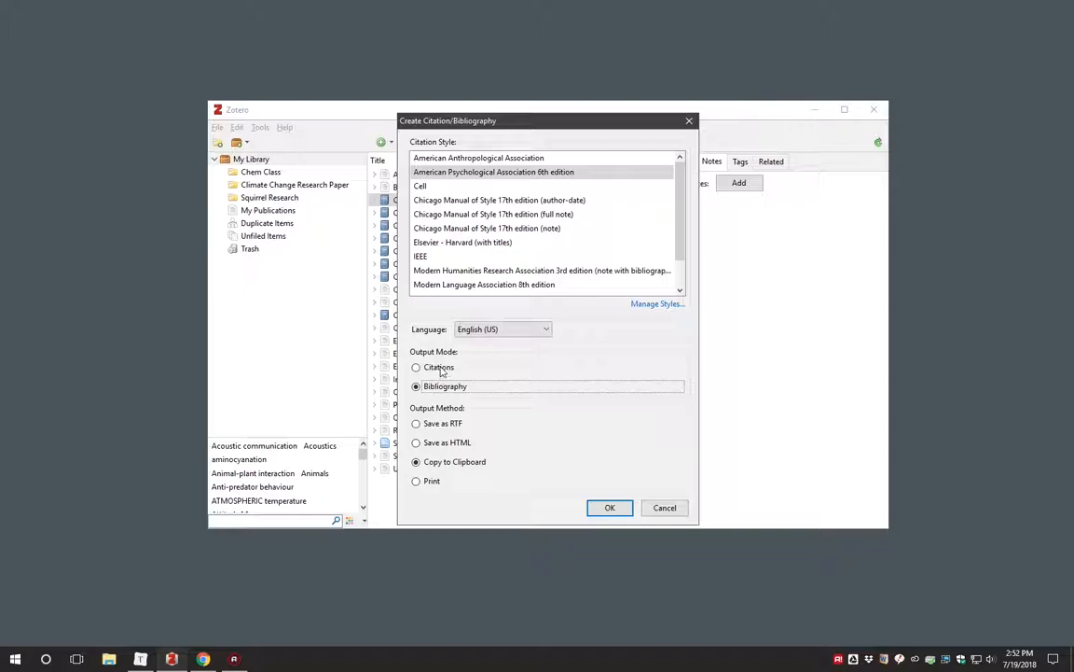
{"action": "left_click", "coordinate": [416, 367]}
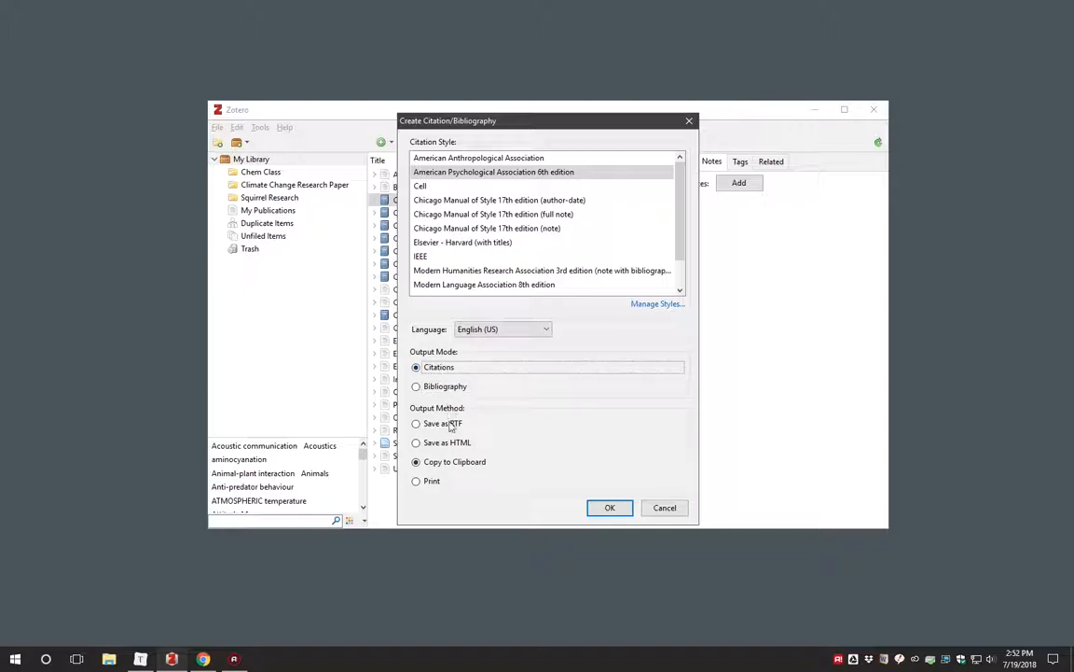
{"action": "left_click", "coordinate": [416, 442]}
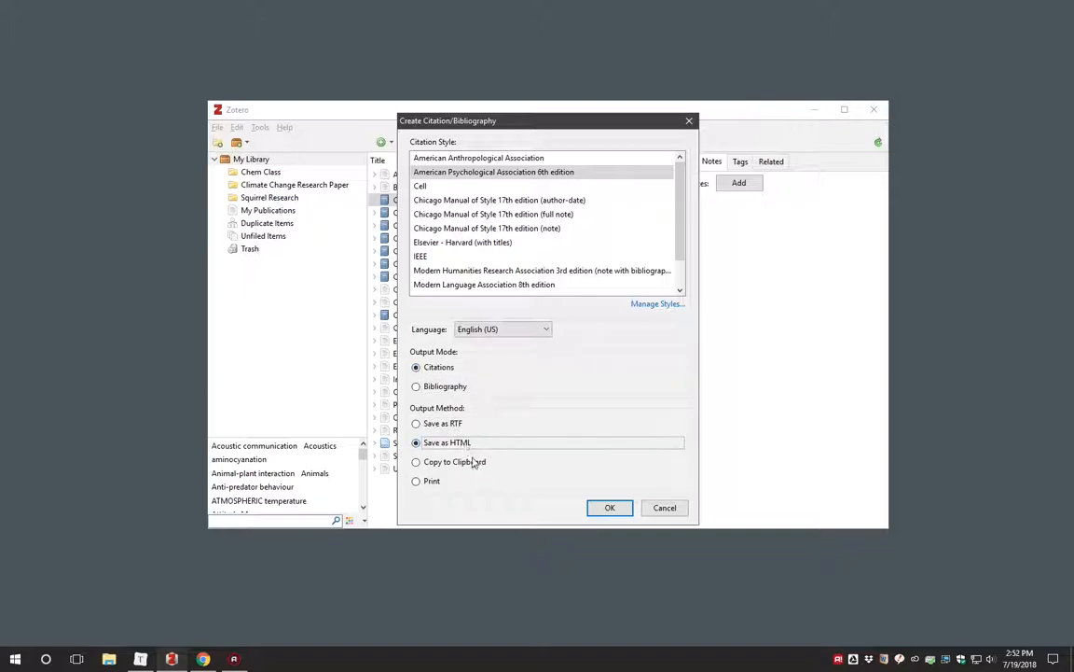
{"action": "left_click", "coordinate": [416, 462]}
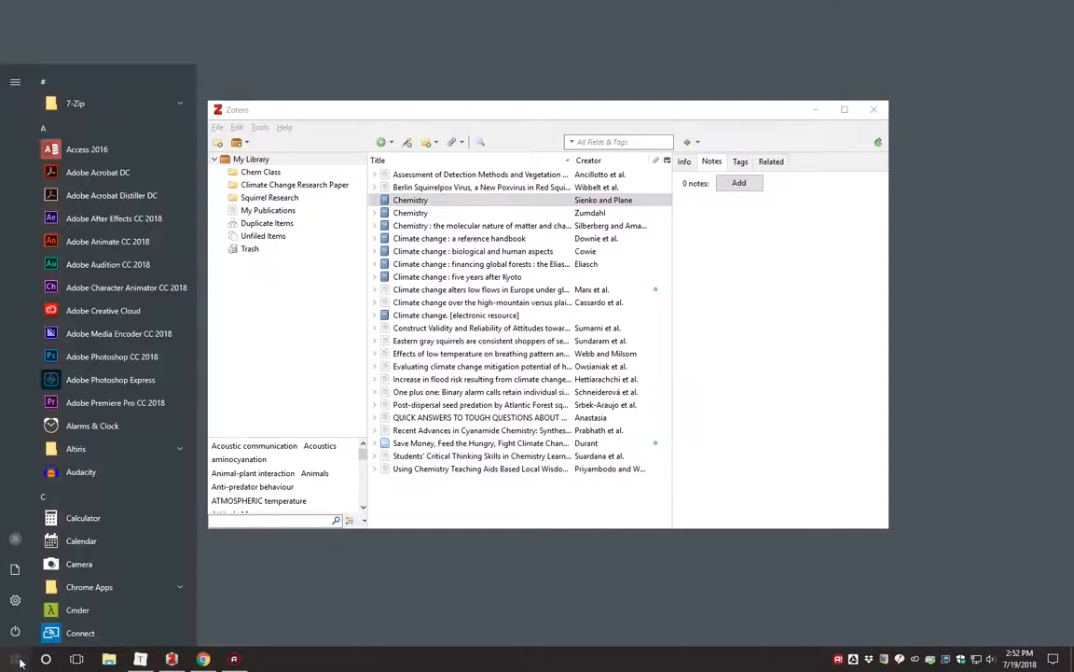
Step: Launch Word, start a blank document and paste '(Sienko & Plane, 1961)' as text only
{"action": "type", "text": "word"}
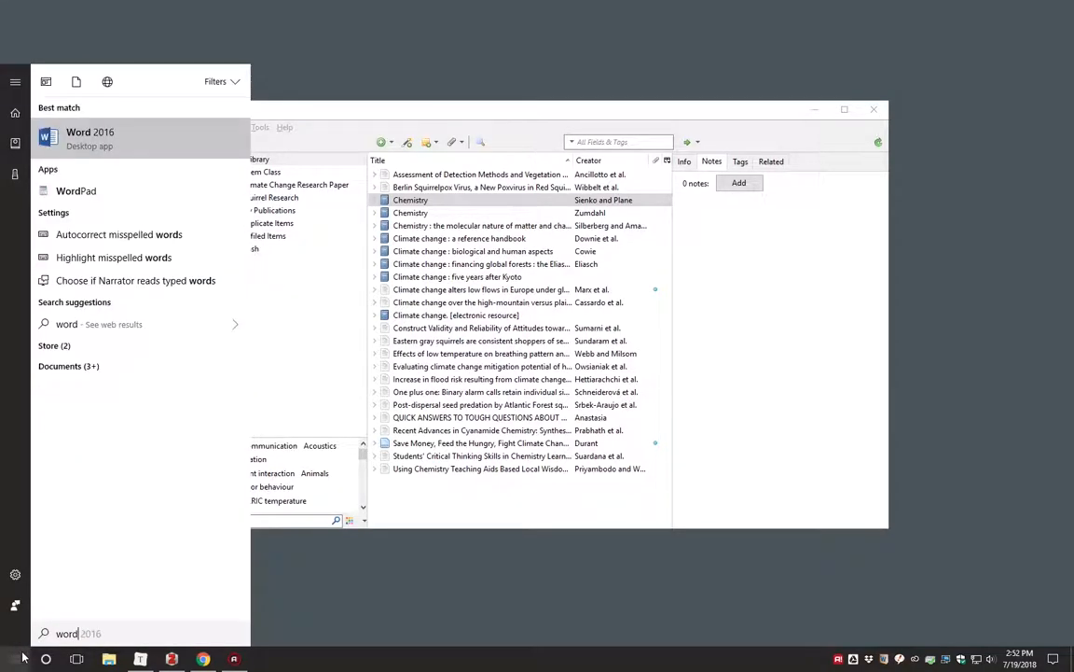
{"action": "left_click", "coordinate": [89, 138]}
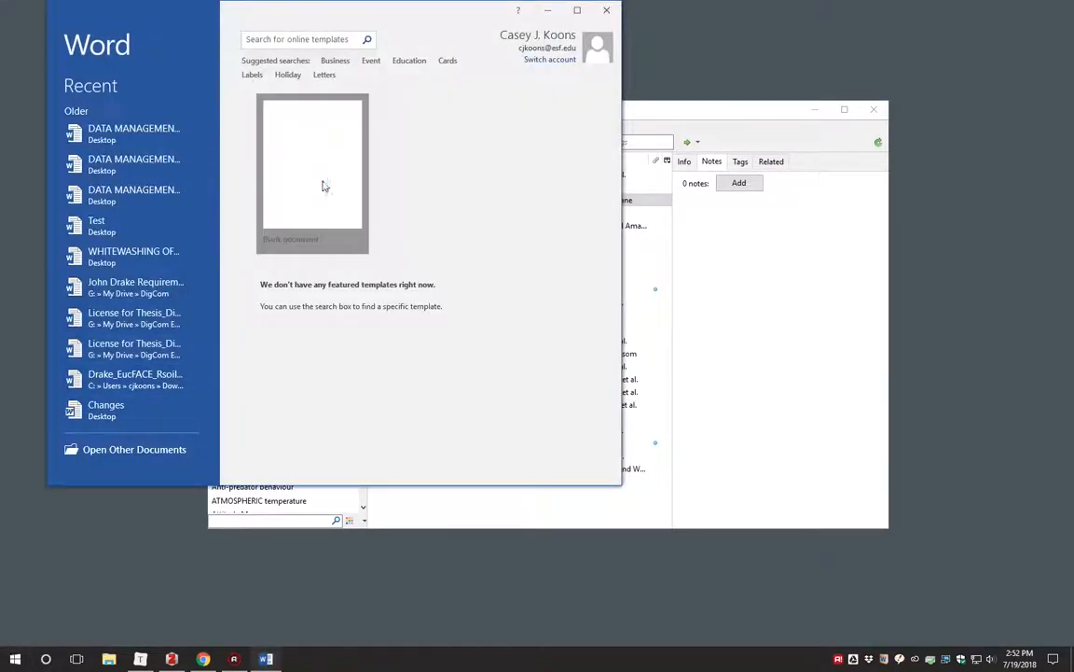
{"action": "left_click", "coordinate": [311, 172]}
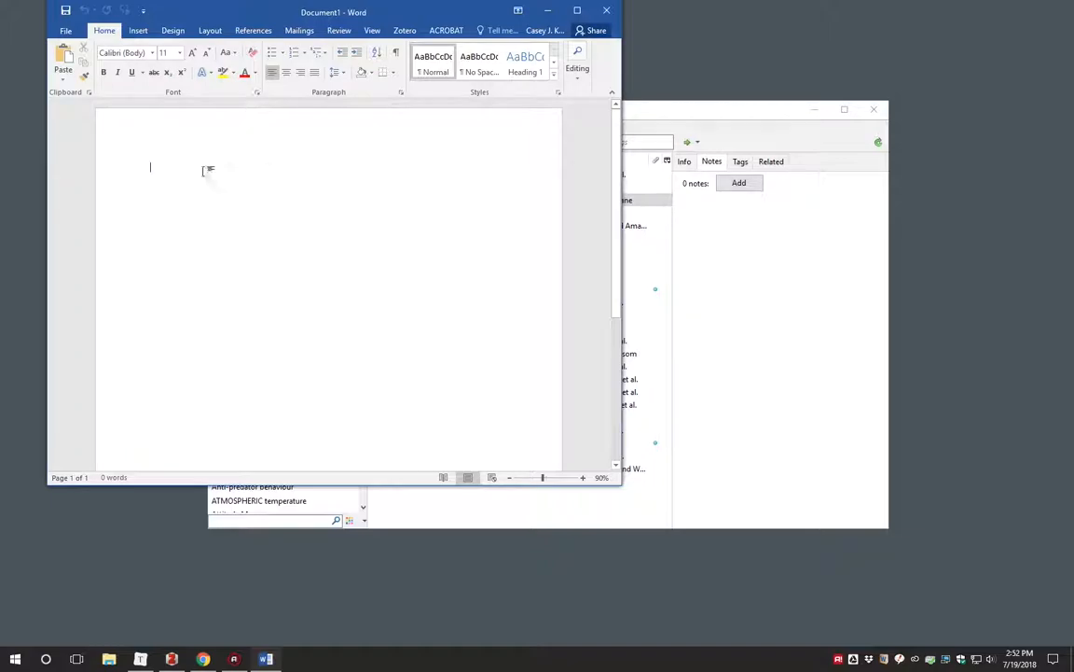
{"action": "right_click", "coordinate": [203, 172]}
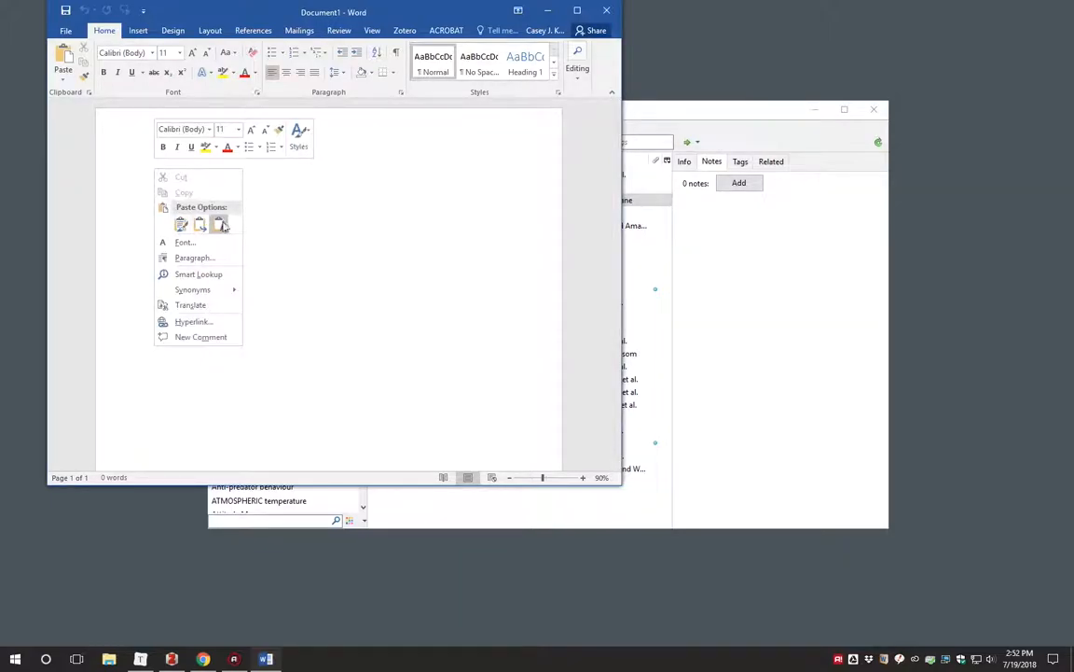
{"action": "left_click", "coordinate": [218, 224]}
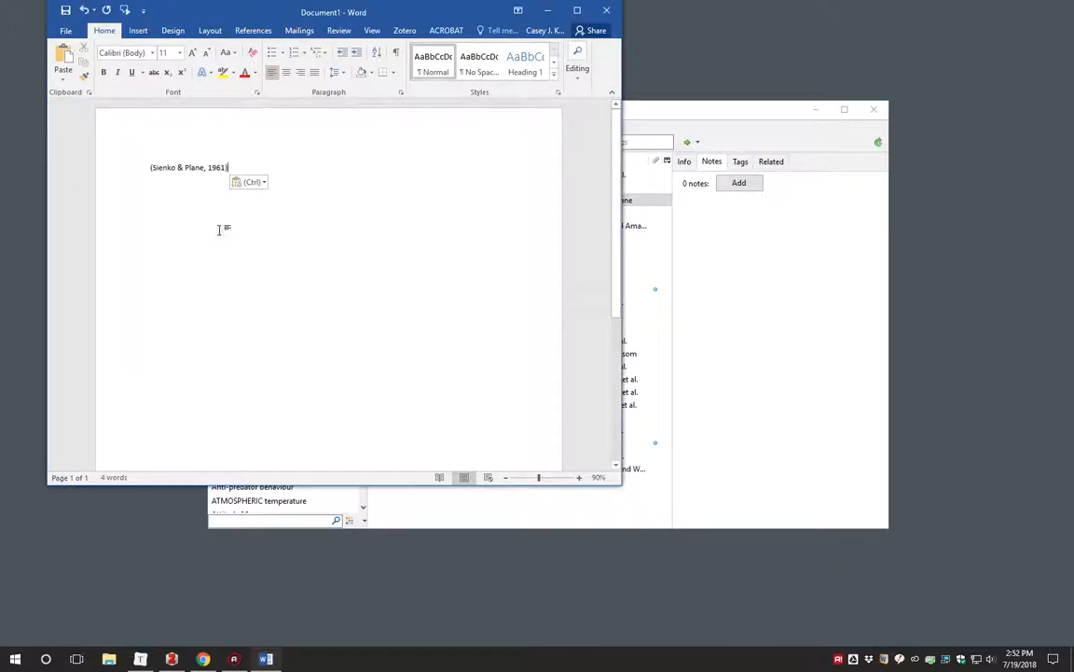
{"action": "mouse_move", "coordinate": [361, 228]}
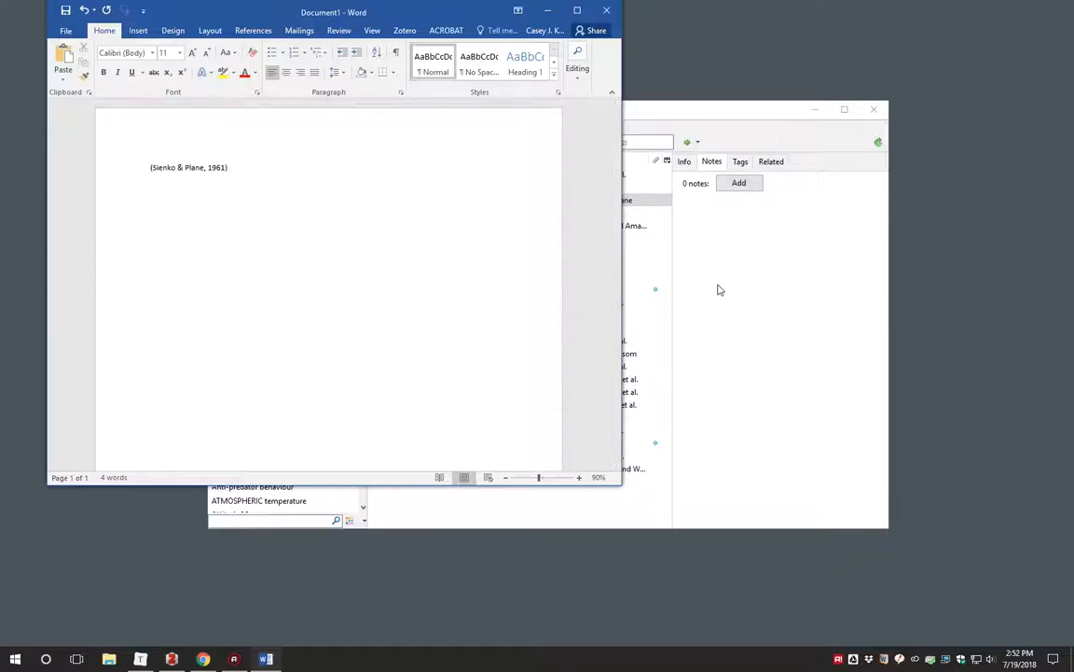
Step: Create an APA bibliography from the Owsianiak, Sundaram and Webb articles and paste it into Word
{"action": "left_click", "coordinate": [480, 340]}
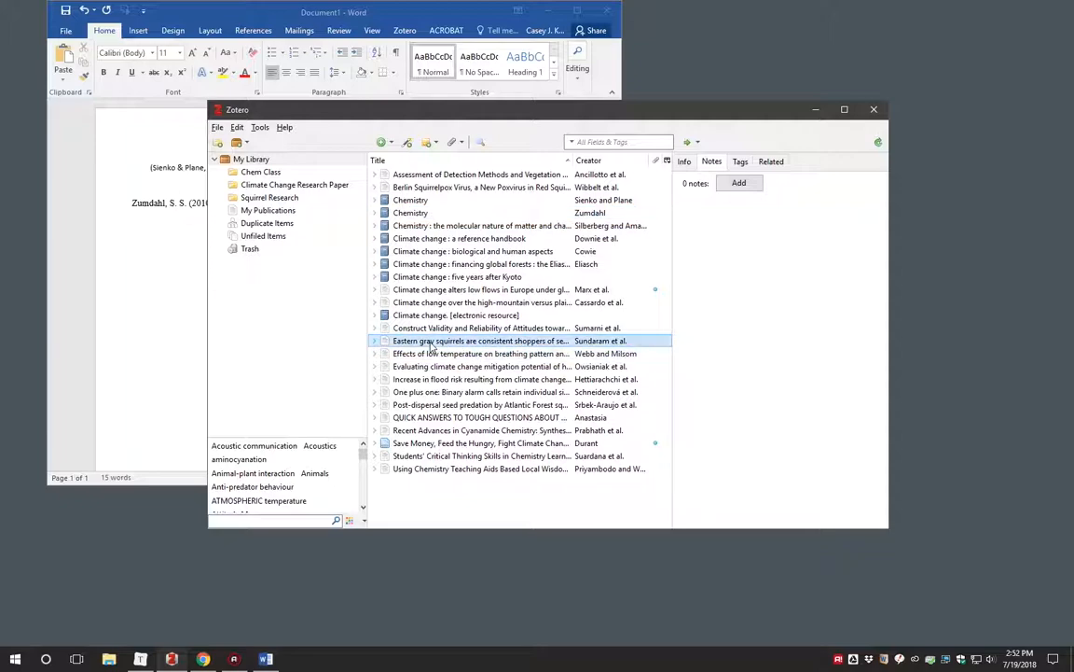
{"action": "left_click", "coordinate": [480, 366]}
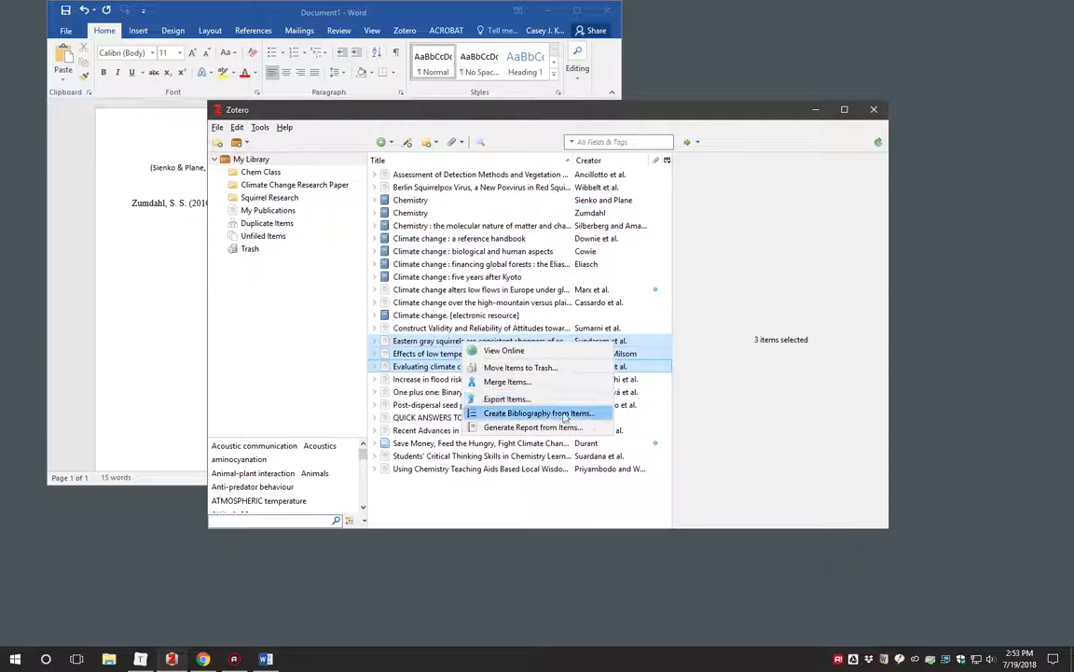
{"action": "left_click", "coordinate": [538, 413]}
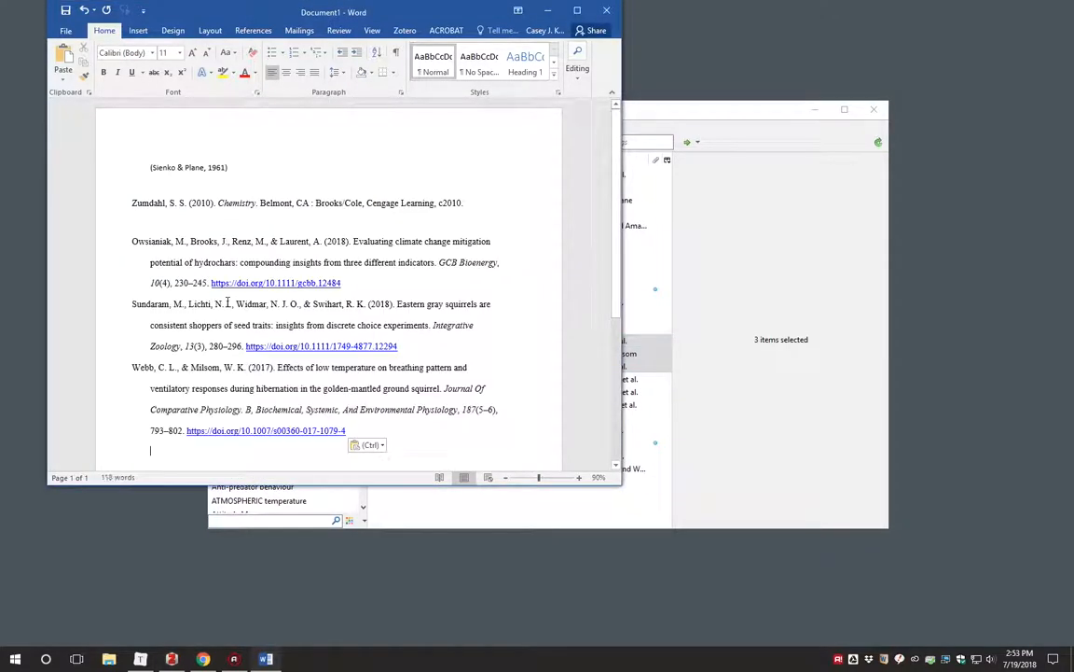
{"action": "scroll", "scroll_direction": "down", "scroll_amount": 3}
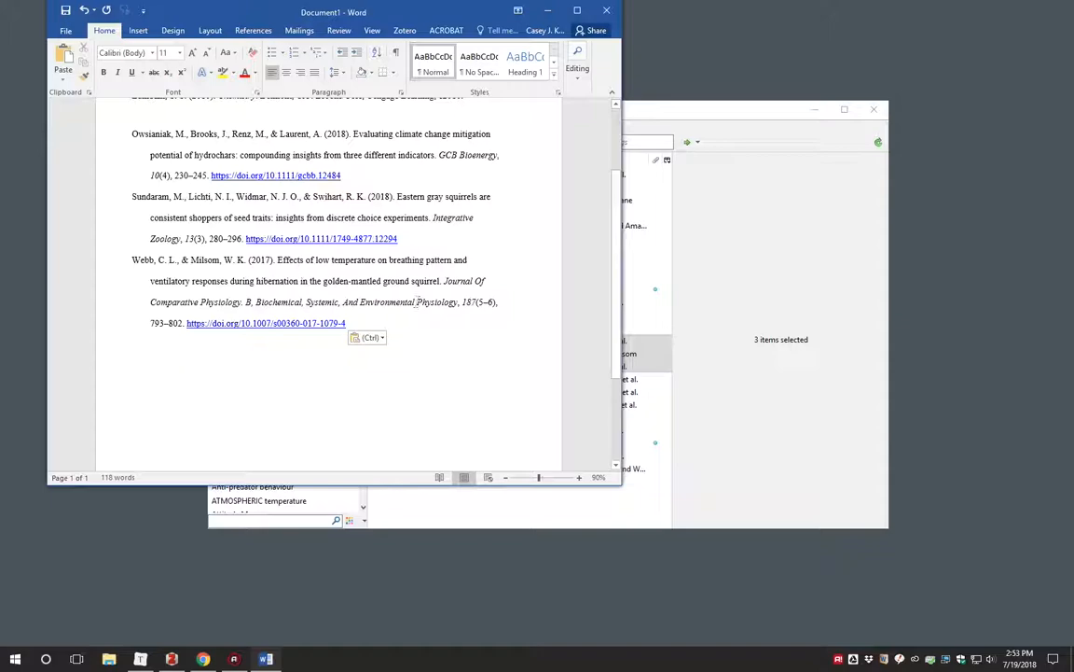
{"action": "scroll", "scroll_direction": "down", "scroll_amount": 3}
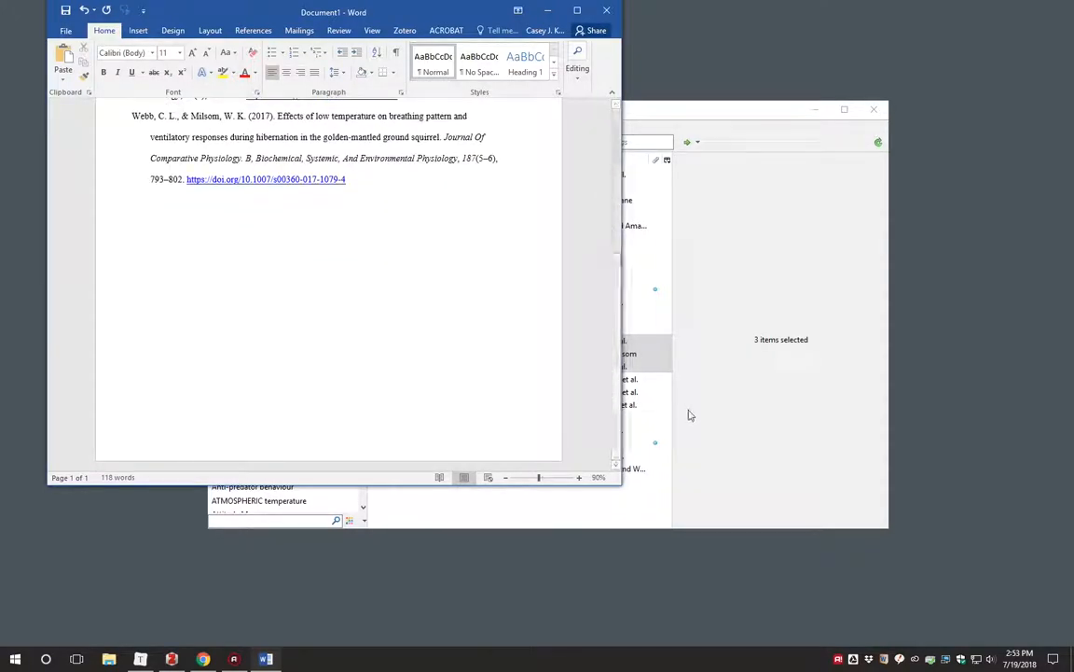
{"action": "right_click", "coordinate": [261, 184]}
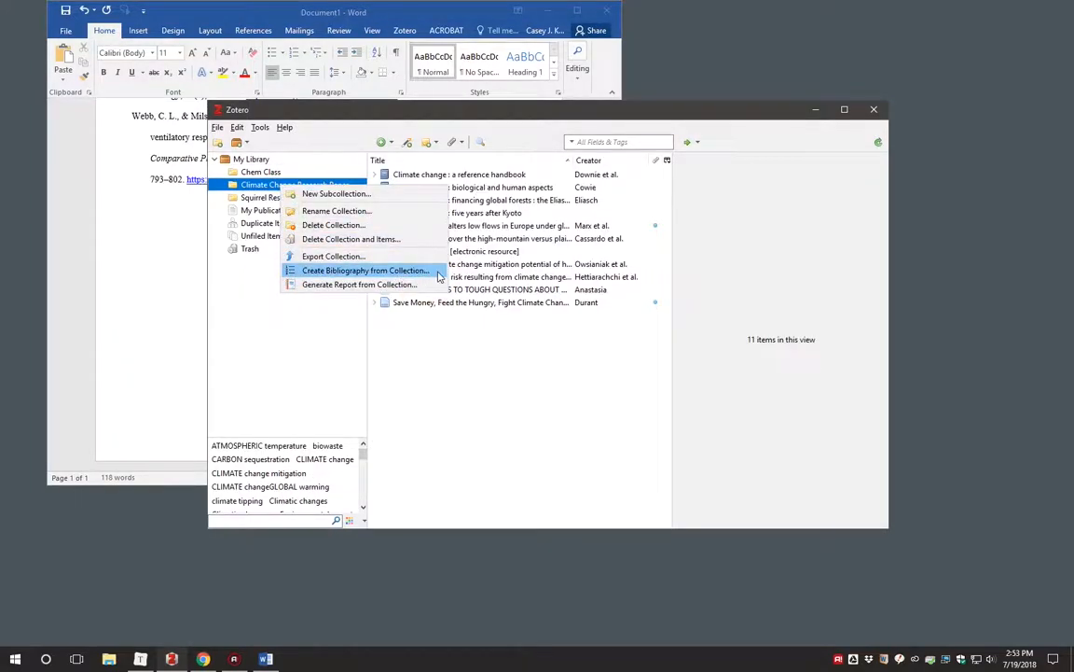
Step: Copy an APA bibliography of the whole collection and paste it under a References heading in Word
{"action": "left_click", "coordinate": [364, 269]}
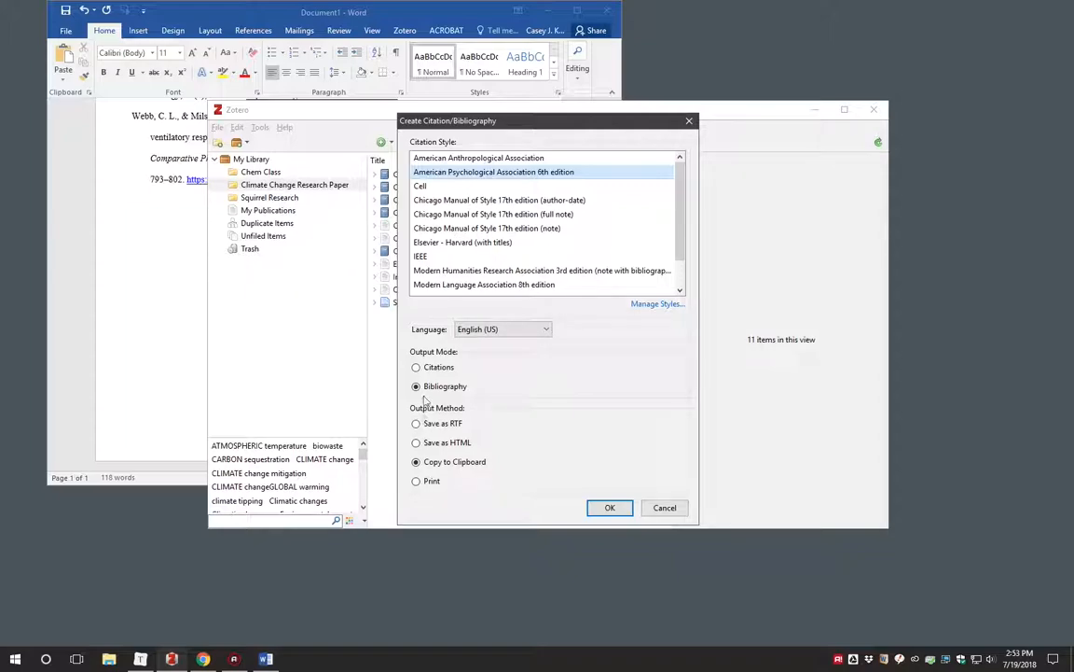
{"action": "left_click", "coordinate": [610, 507]}
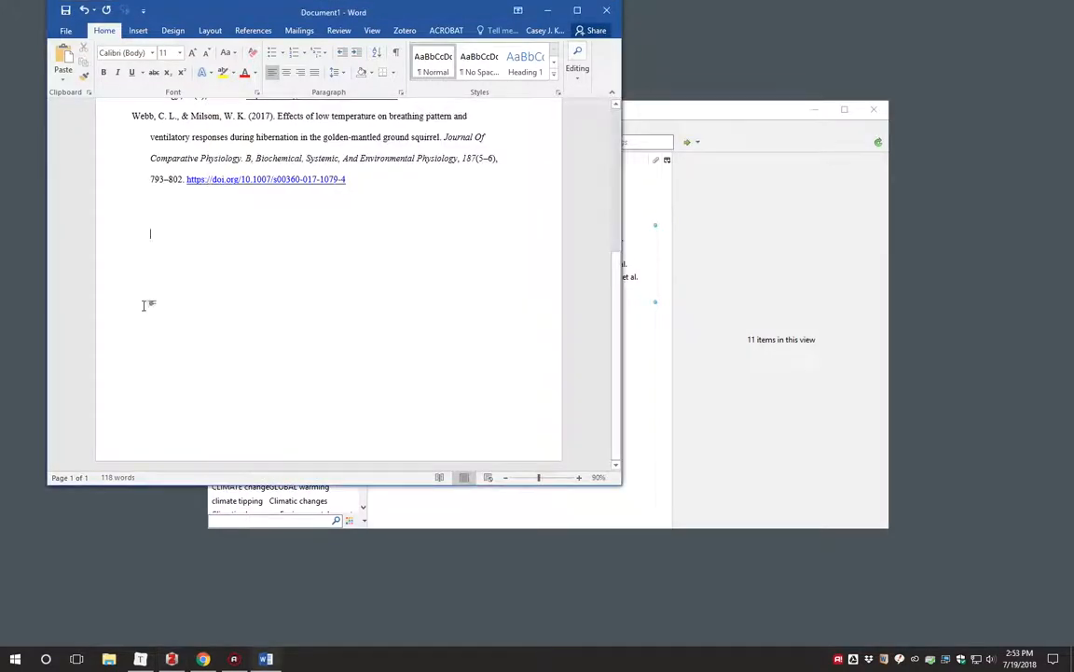
{"action": "type", "text": "Refen"}
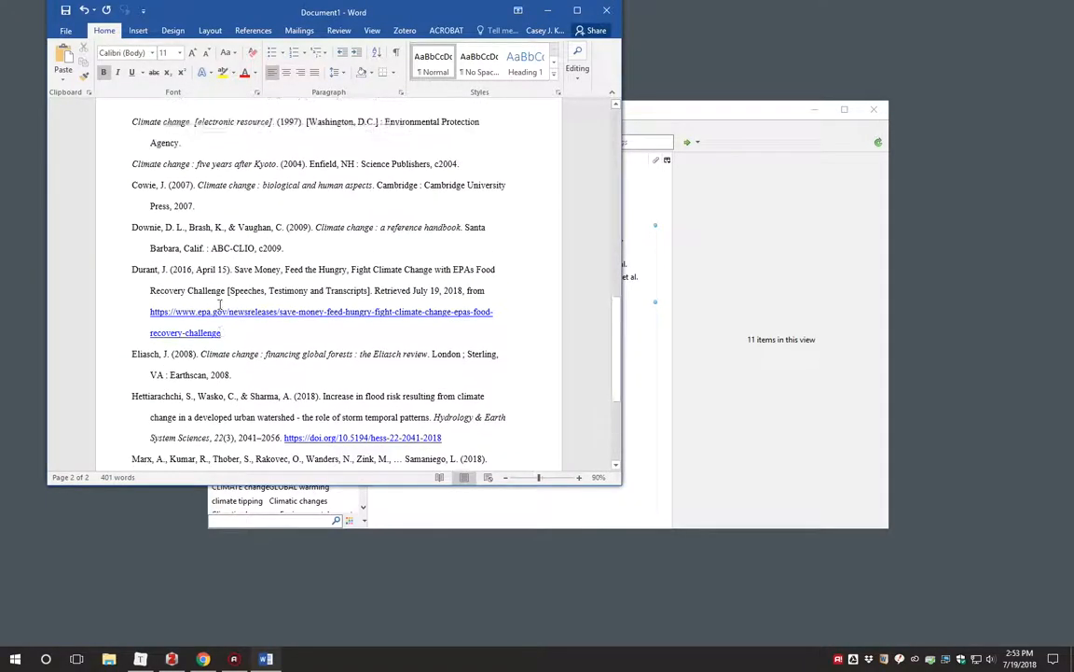
{"action": "scroll", "scroll_direction": "down", "scroll_amount": 3}
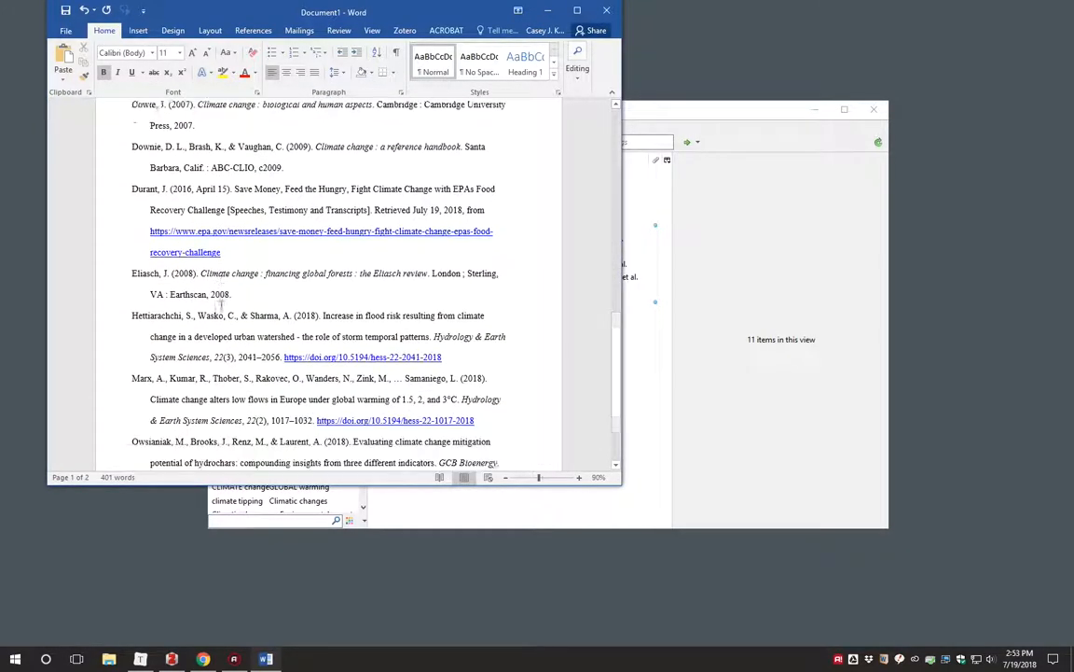
{"action": "scroll", "scroll_direction": "down", "scroll_amount": 3}
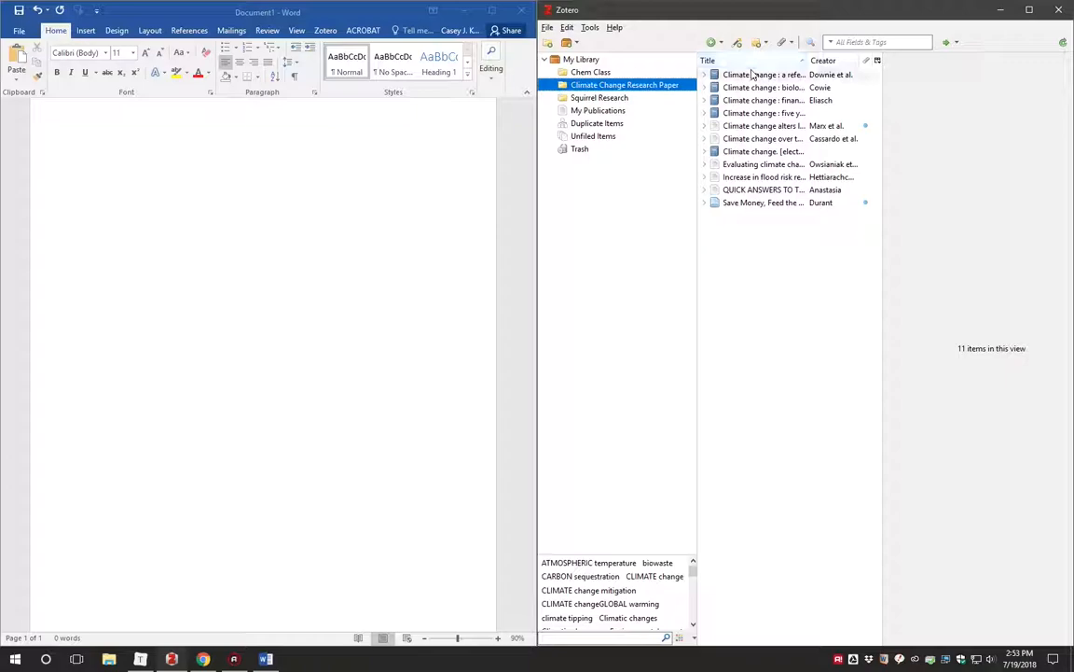
Step: Drag the Downie, Brash & Vaughan 2009 handbook reference into the new document
{"action": "left_click", "coordinate": [763, 74]}
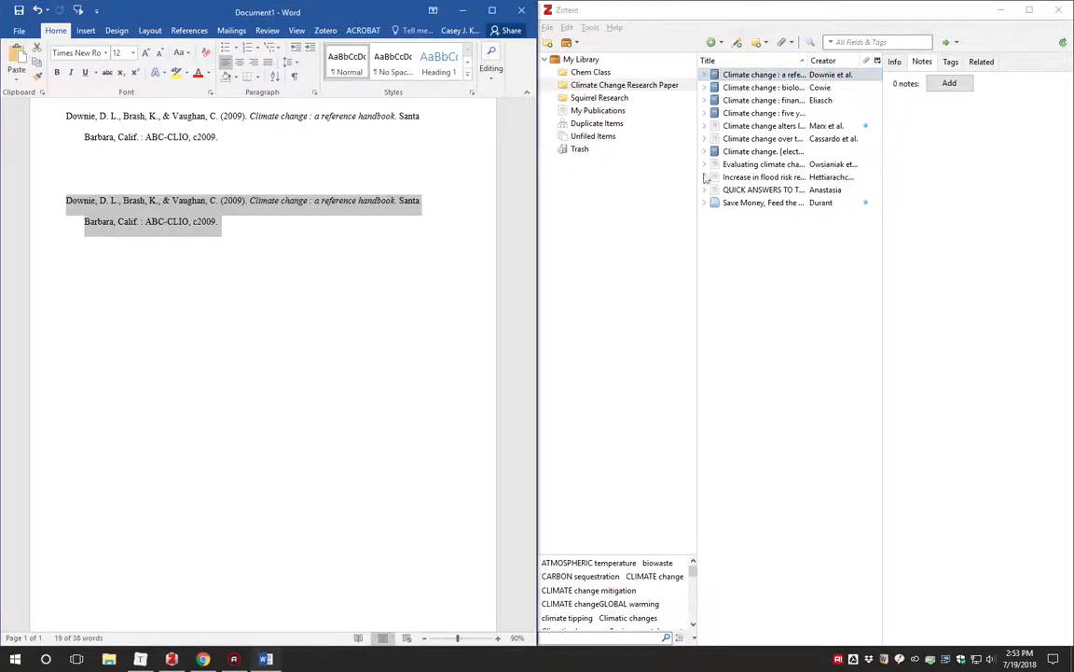
{"action": "mouse_move", "coordinate": [762, 86]}
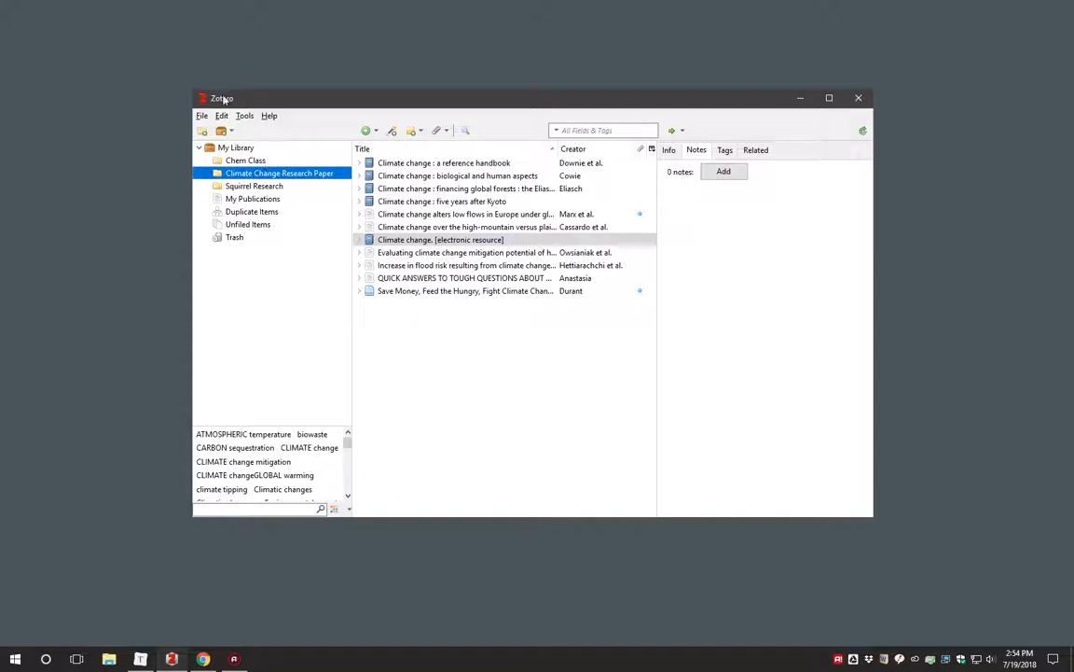
Step: Confirm Zotero Word for Windows Integration is installed in Tools > Add-ons, then relaunch Word
{"action": "left_click", "coordinate": [245, 116]}
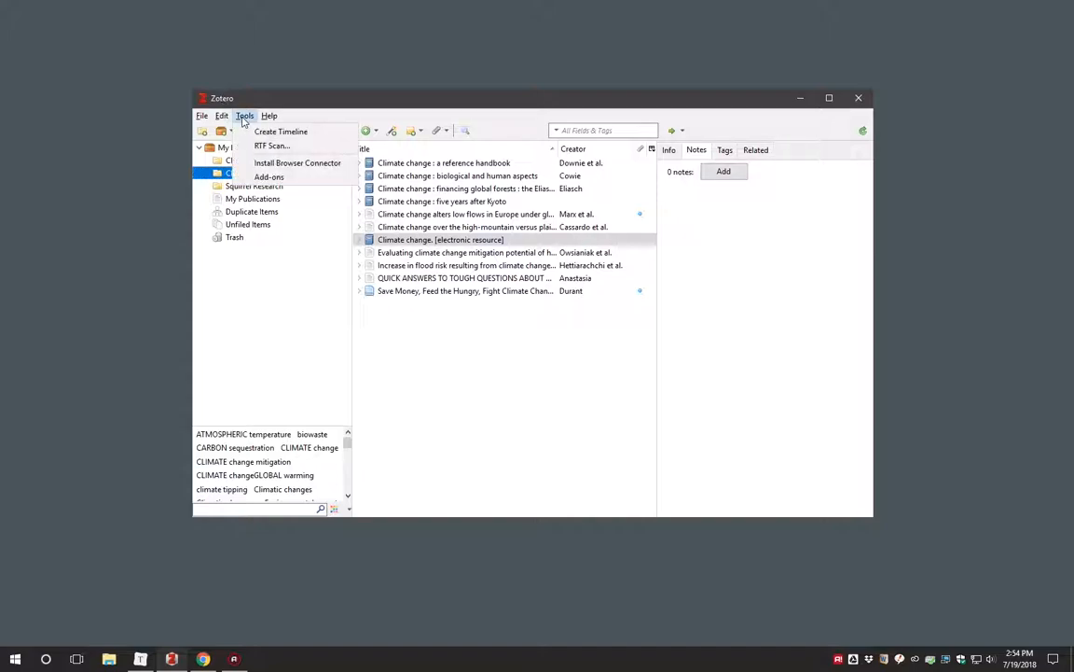
{"action": "left_click", "coordinate": [268, 177]}
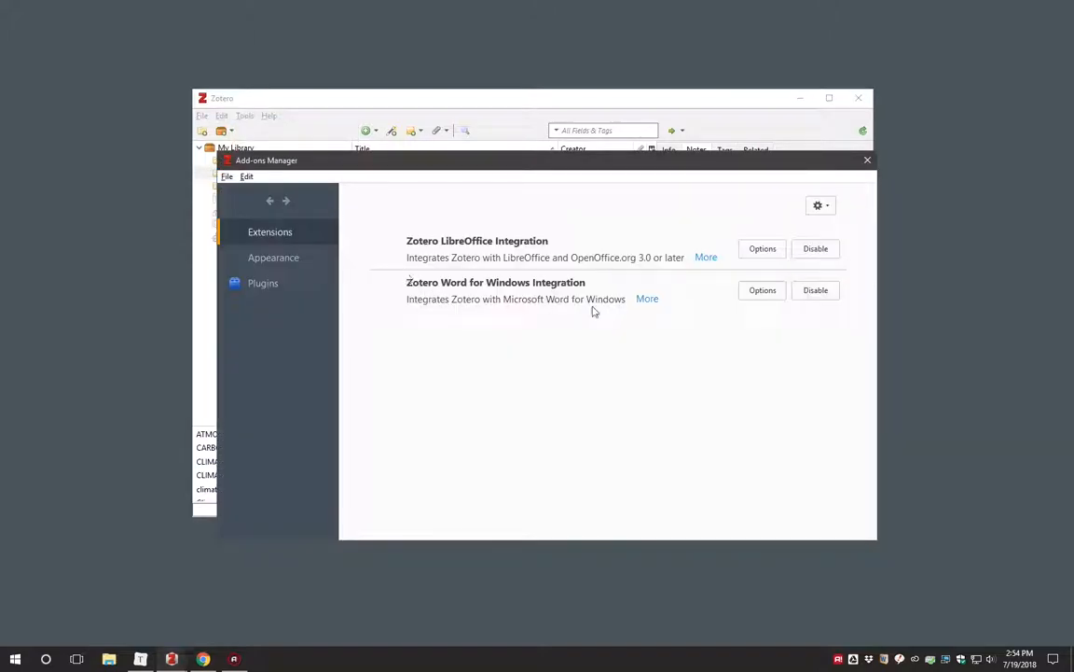
{"action": "mouse_move", "coordinate": [541, 299]}
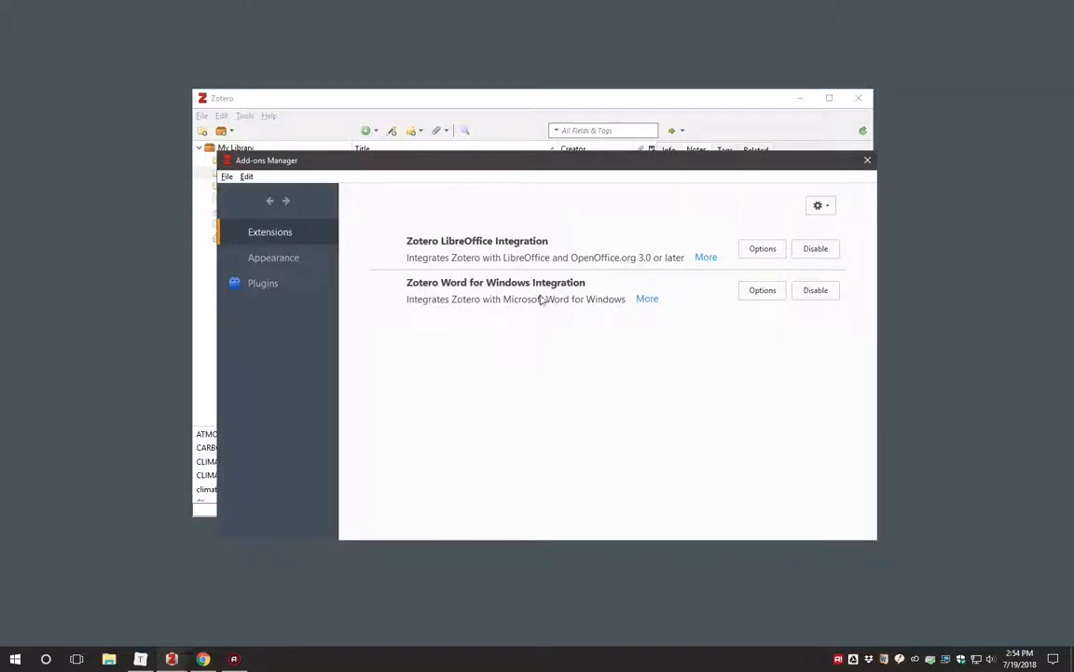
{"action": "mouse_move", "coordinate": [625, 310]}
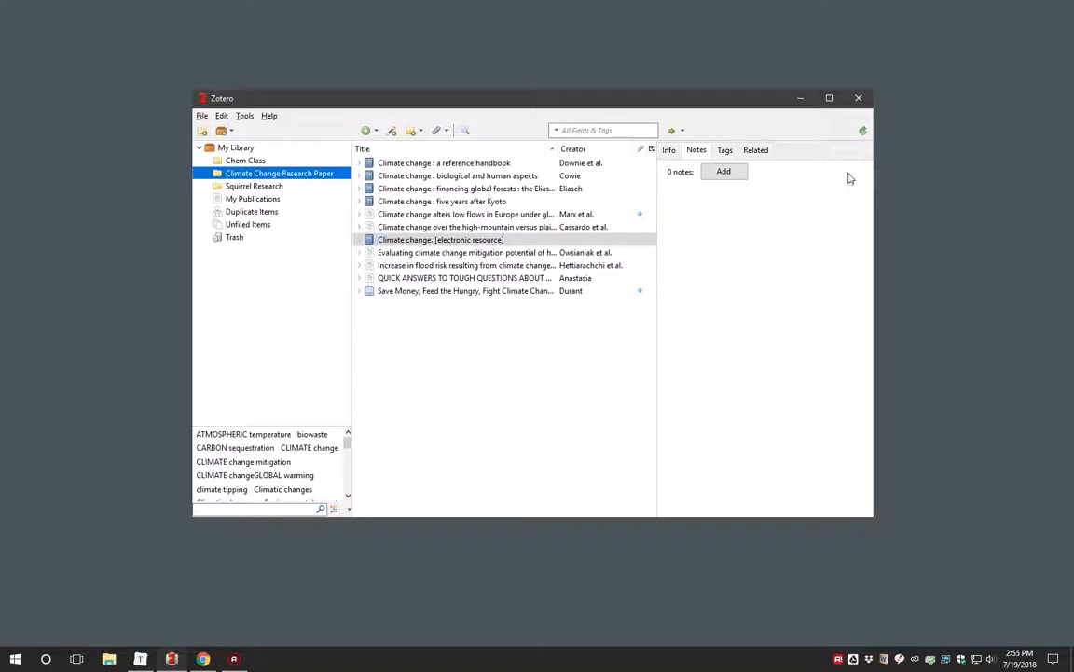
{"action": "left_click", "coordinate": [14, 660]}
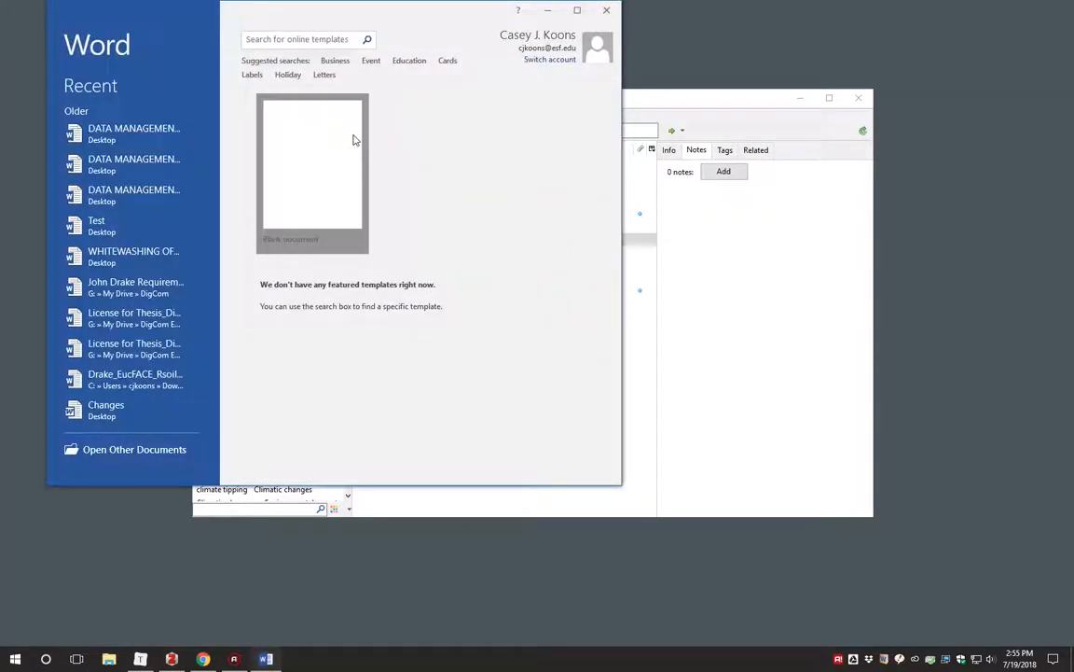
Step: Create a blank document and confirm American Psychological Association 6th edition in Zotero Document Preferences
{"action": "left_click", "coordinate": [311, 163]}
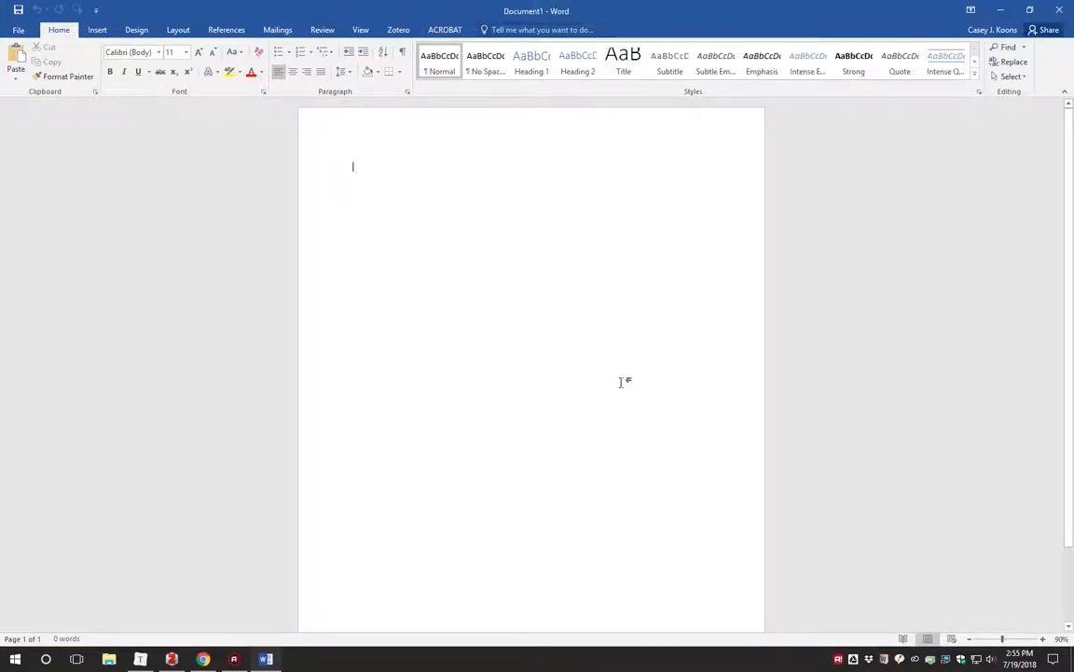
{"action": "left_click", "coordinate": [398, 29]}
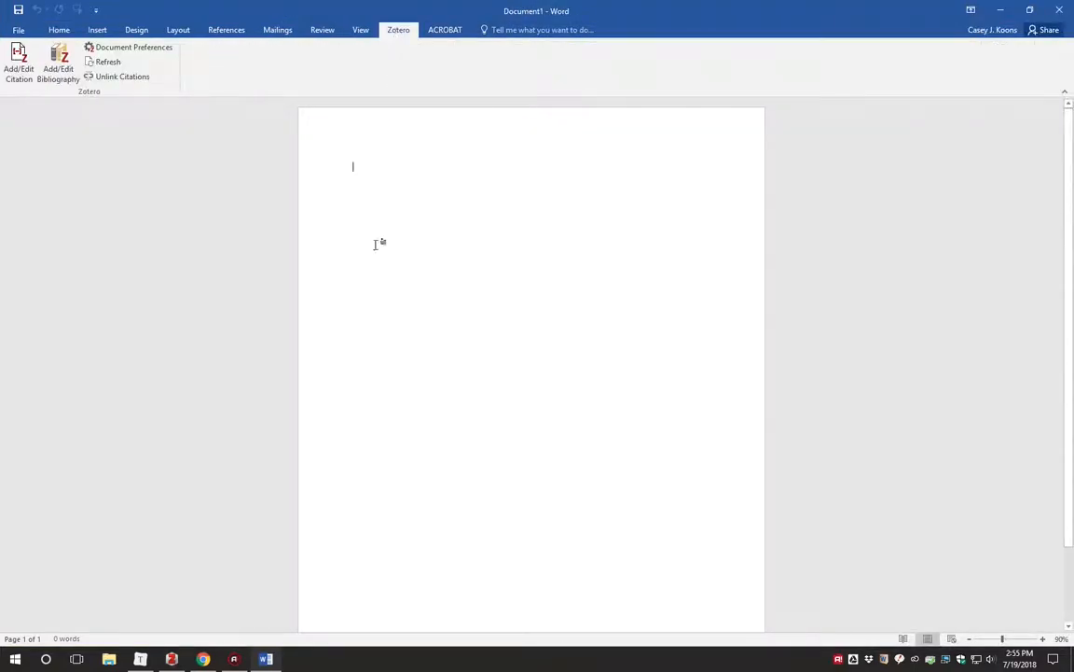
{"action": "mouse_move", "coordinate": [420, 249]}
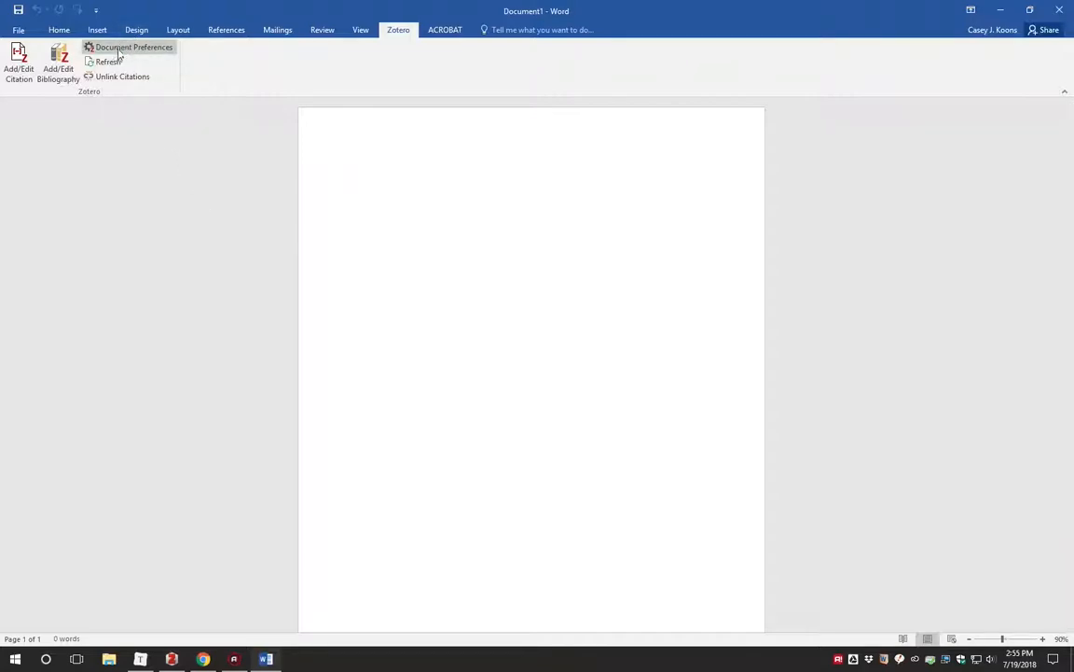
{"action": "left_click", "coordinate": [133, 46]}
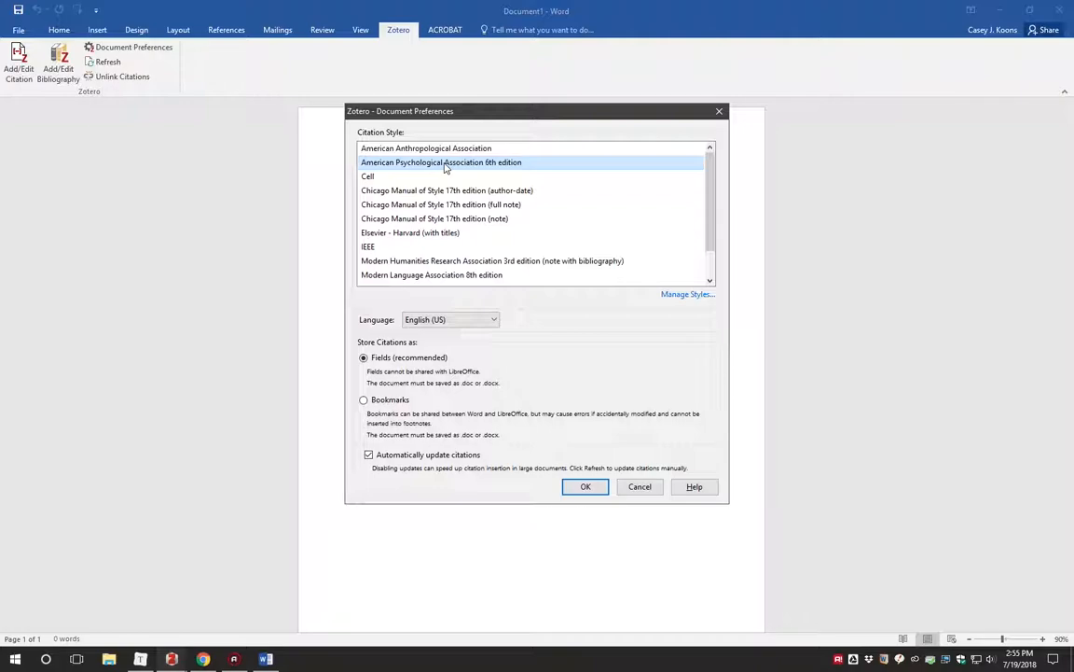
{"action": "mouse_move", "coordinate": [520, 250]}
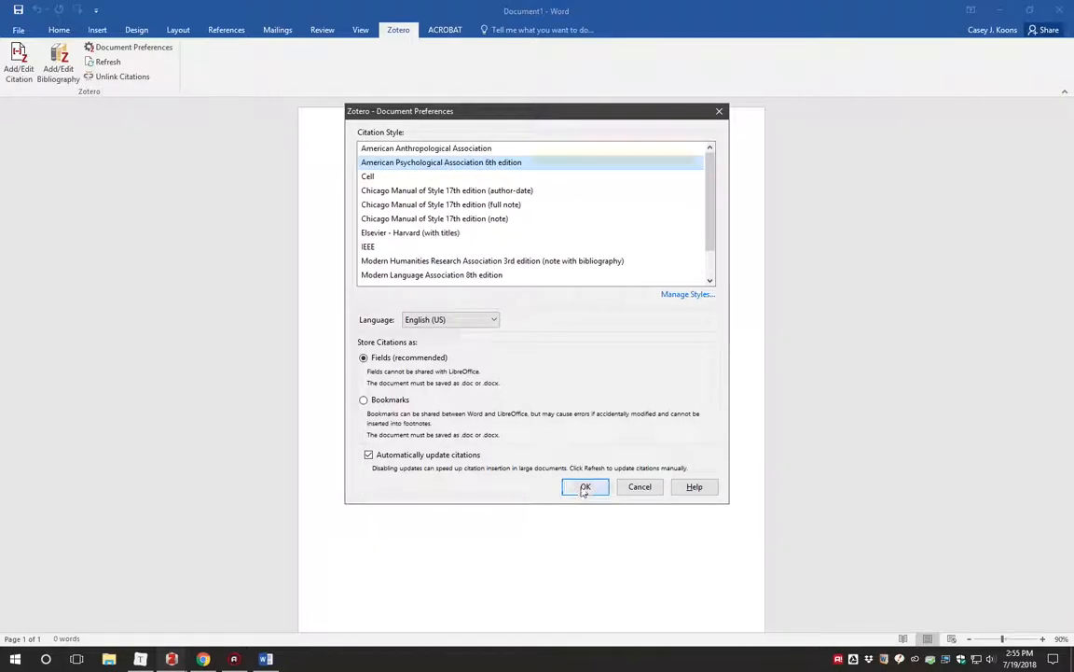
{"action": "left_click", "coordinate": [585, 486]}
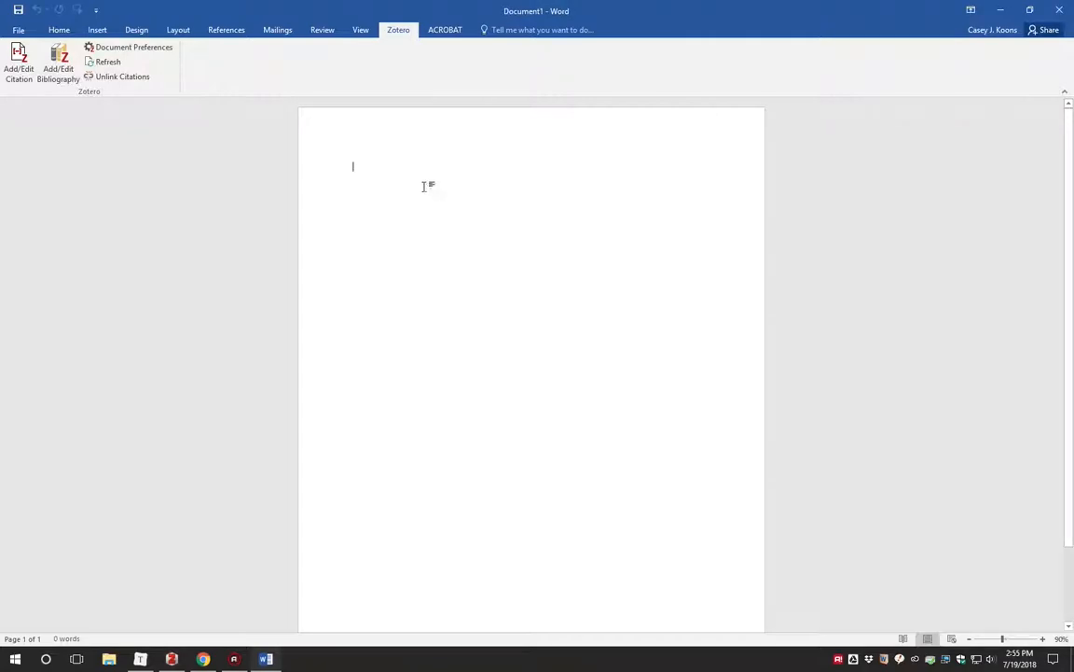
{"action": "mouse_move", "coordinate": [468, 250]}
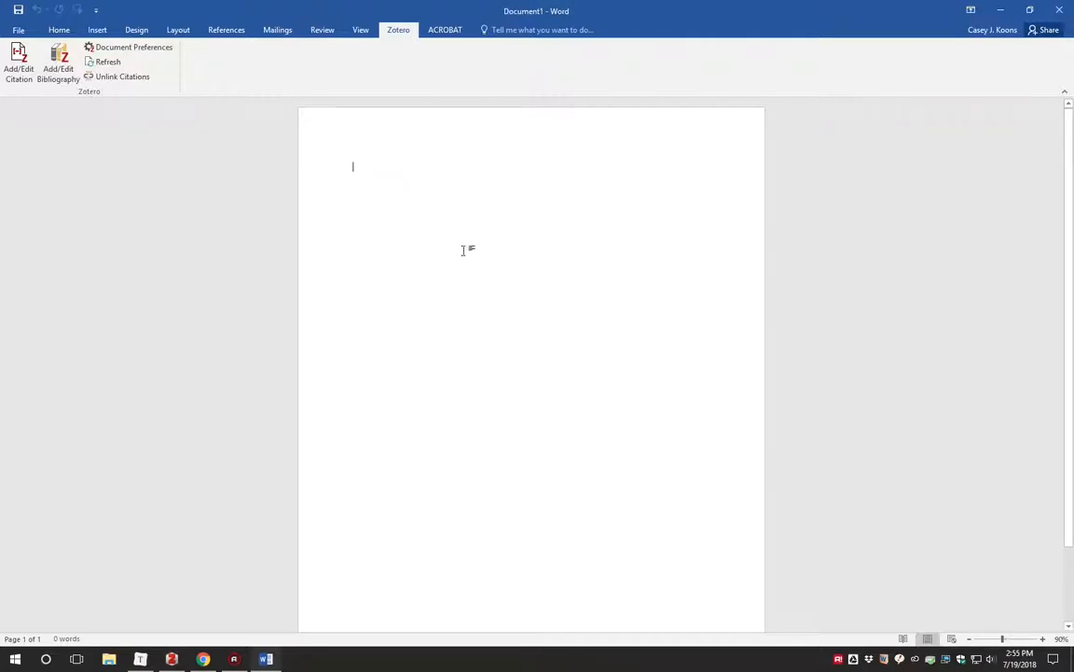
Step: Write the opening sentence on climate change as a global issue and cite a 'climate change' source
{"action": "type", "text": "Climate change is"}
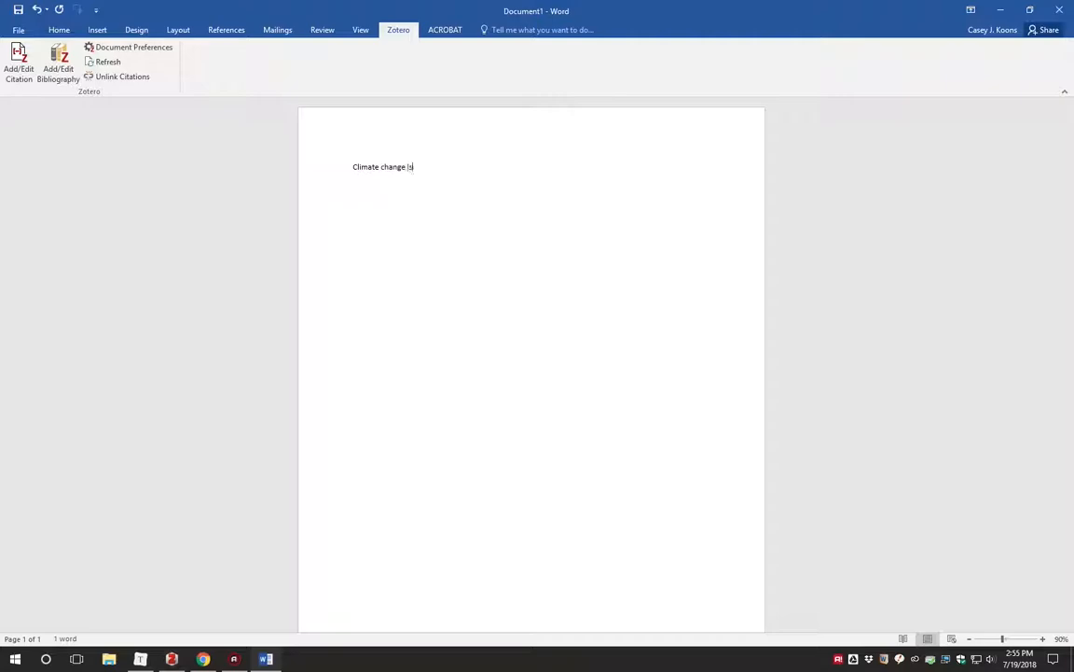
{"action": "type", "text": "a global em"}
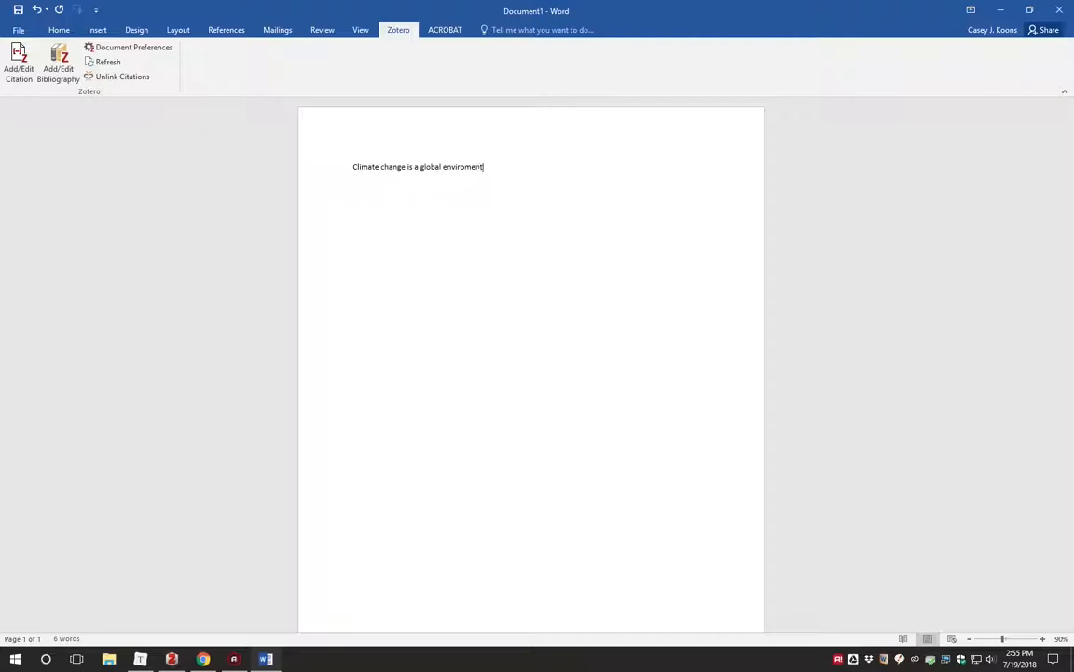
{"action": "type", "text": "al issues that is cur"}
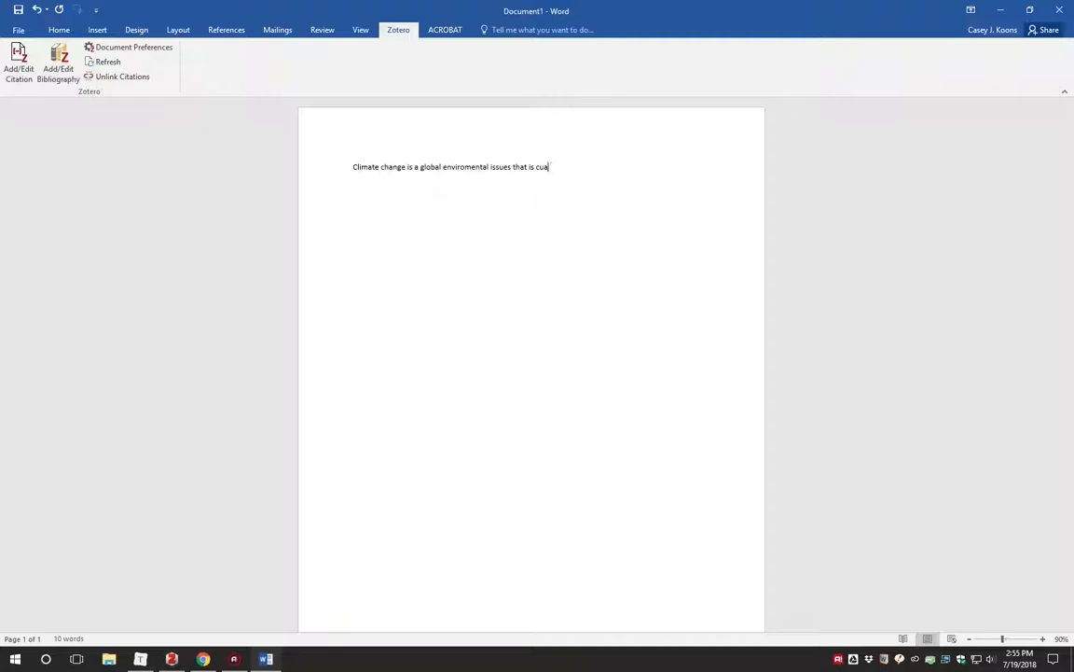
{"action": "type", "text": "sing"}
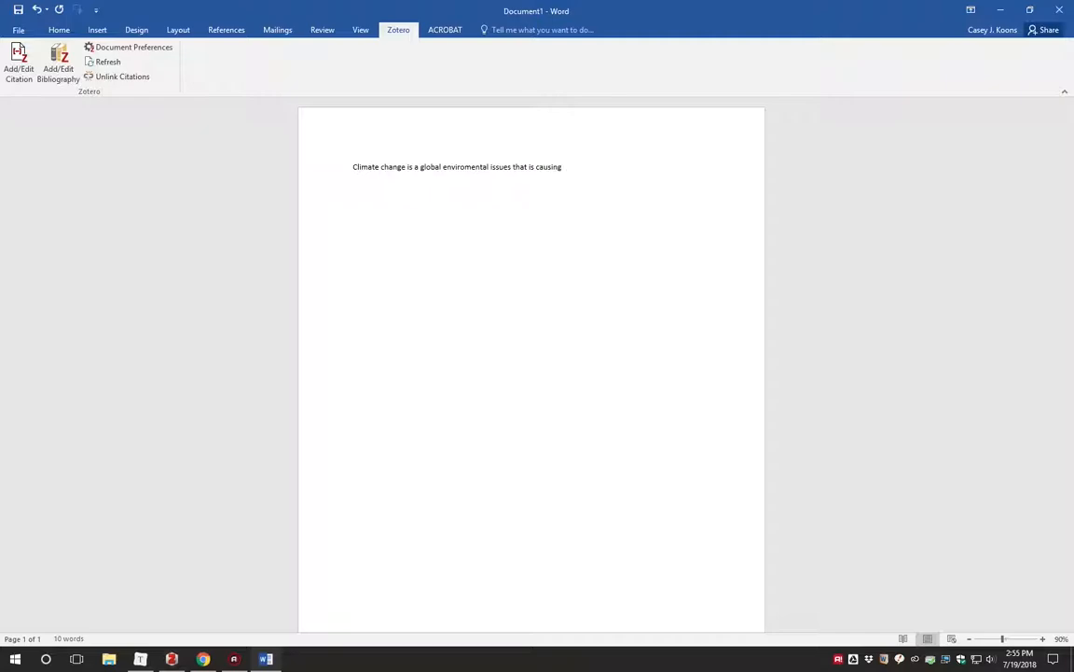
{"action": "type", "text": "multiple disa"}
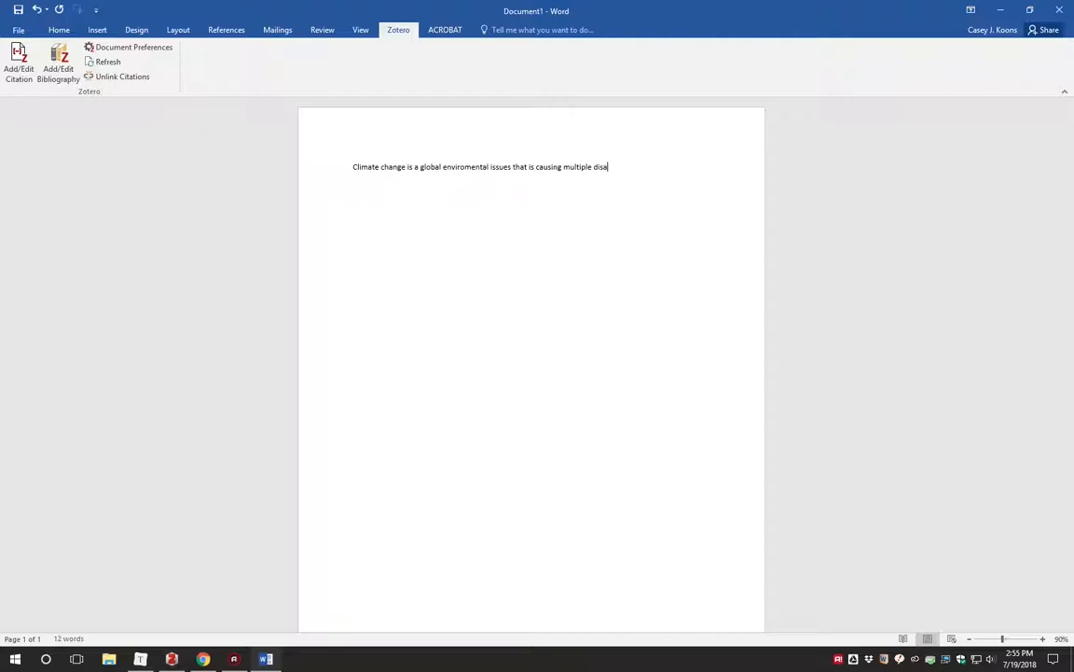
{"action": "type", "text": "sters around the w"}
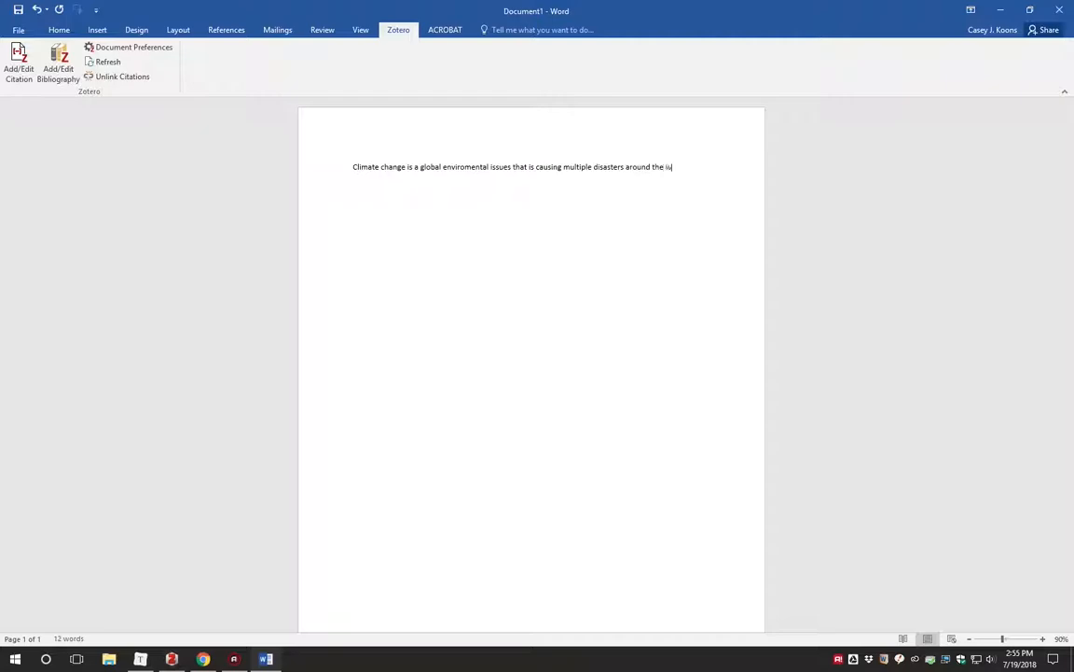
{"action": "type", "text": "world"}
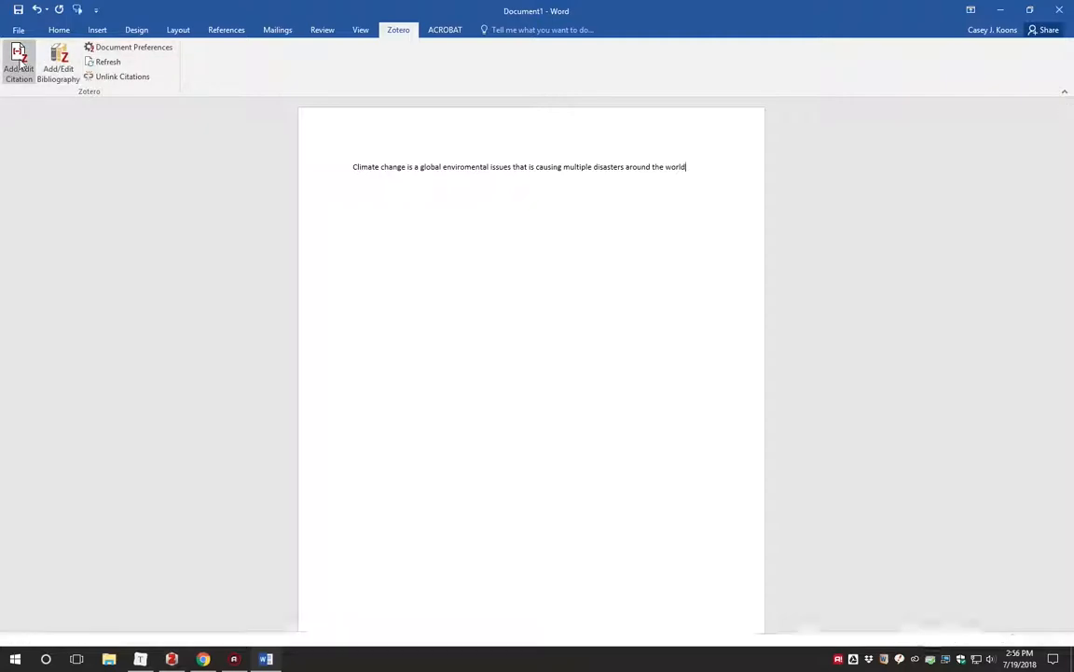
{"action": "left_click", "coordinate": [18, 63]}
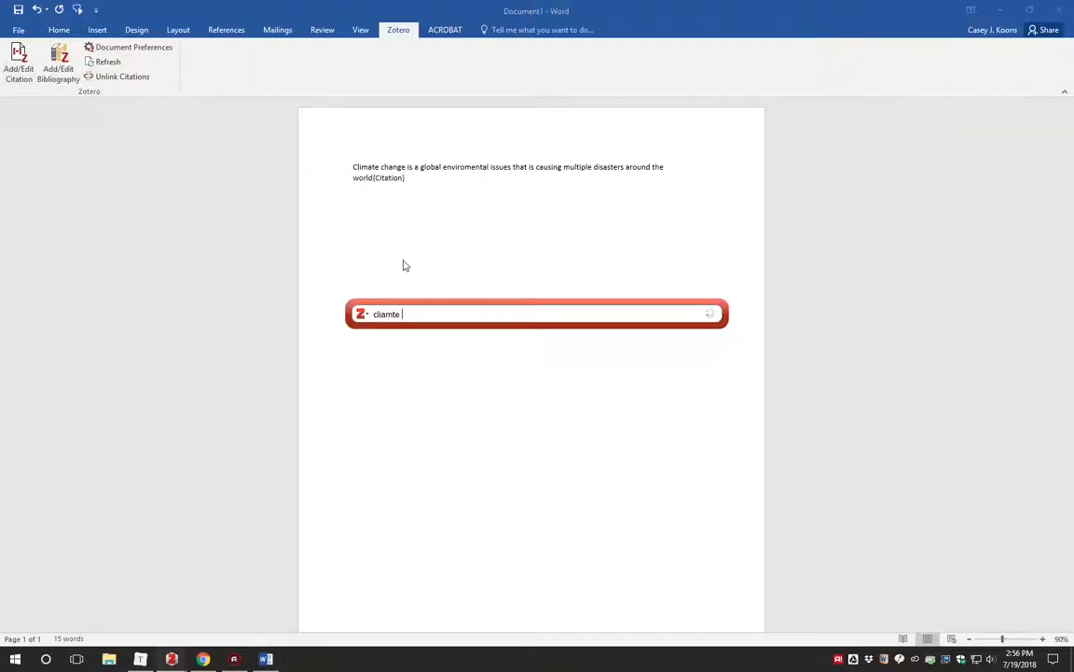
{"action": "type", "text": "climate change"}
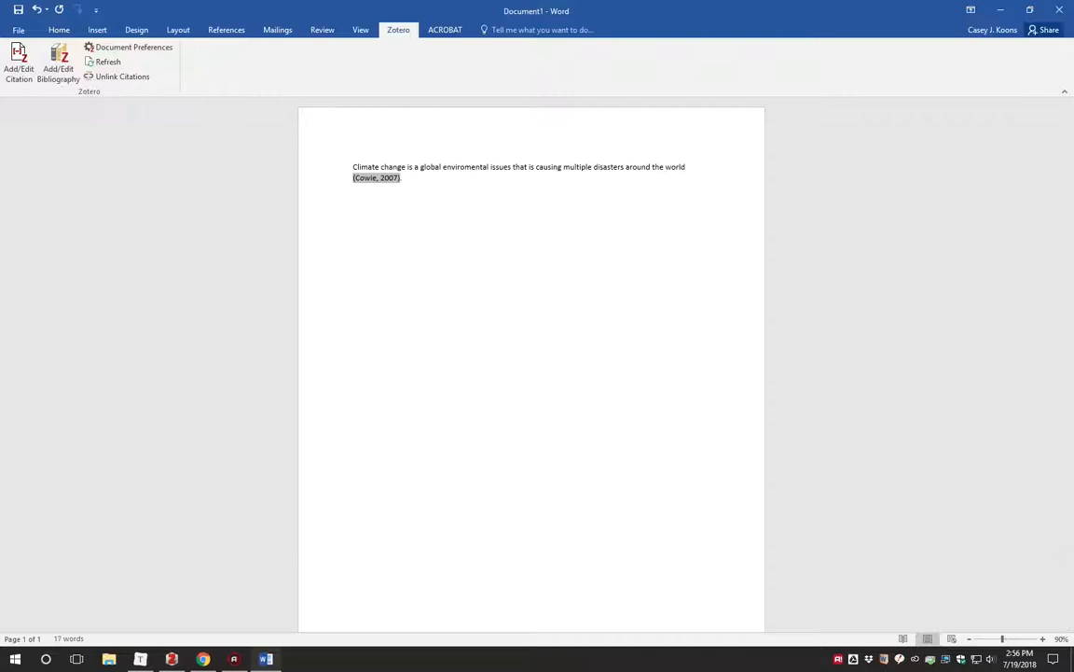
Step: Add sentences on flooding, drought, rainfall and agriculture effects, citing a source after the closing one
{"action": "type", "text": "It has contribute to flooding, drought, and alterate rainfall patterns (Hettiarachchi,"}
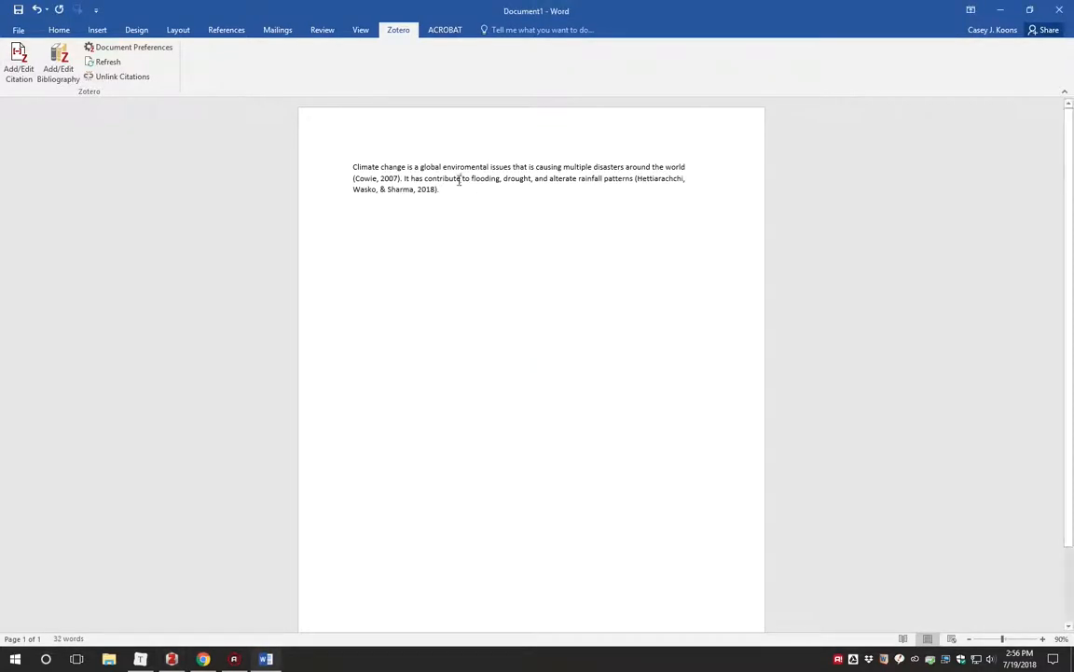
{"action": "type", "text": "It is having an effect on agriculture, threatening to seriously effect food"}
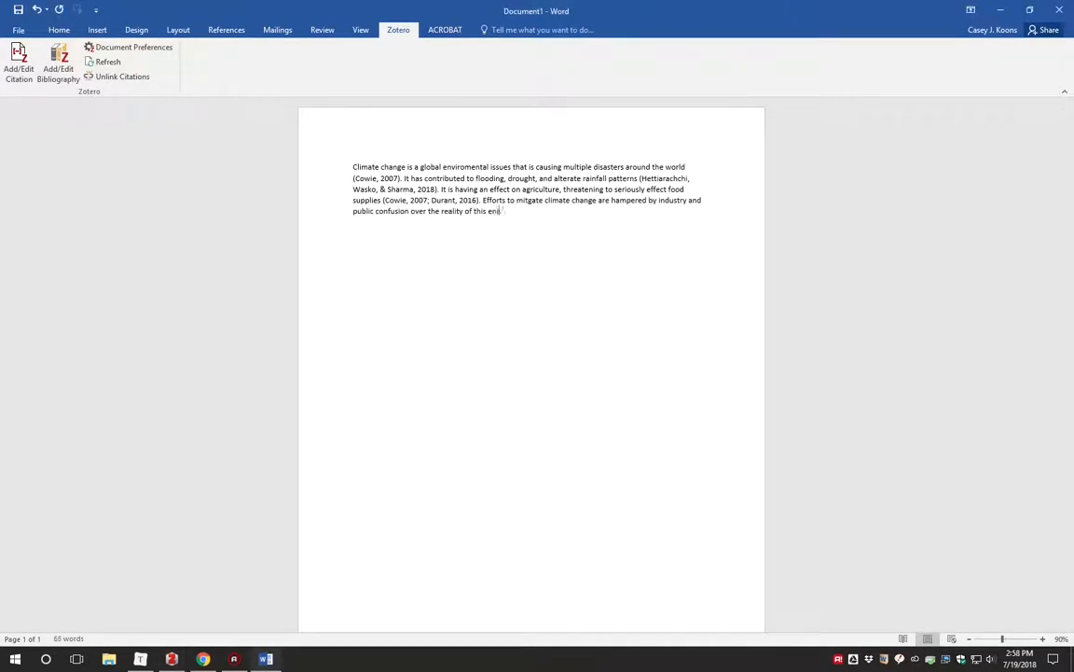
{"action": "left_click", "coordinate": [18, 65]}
{"action": "type", "text": "Referen"}
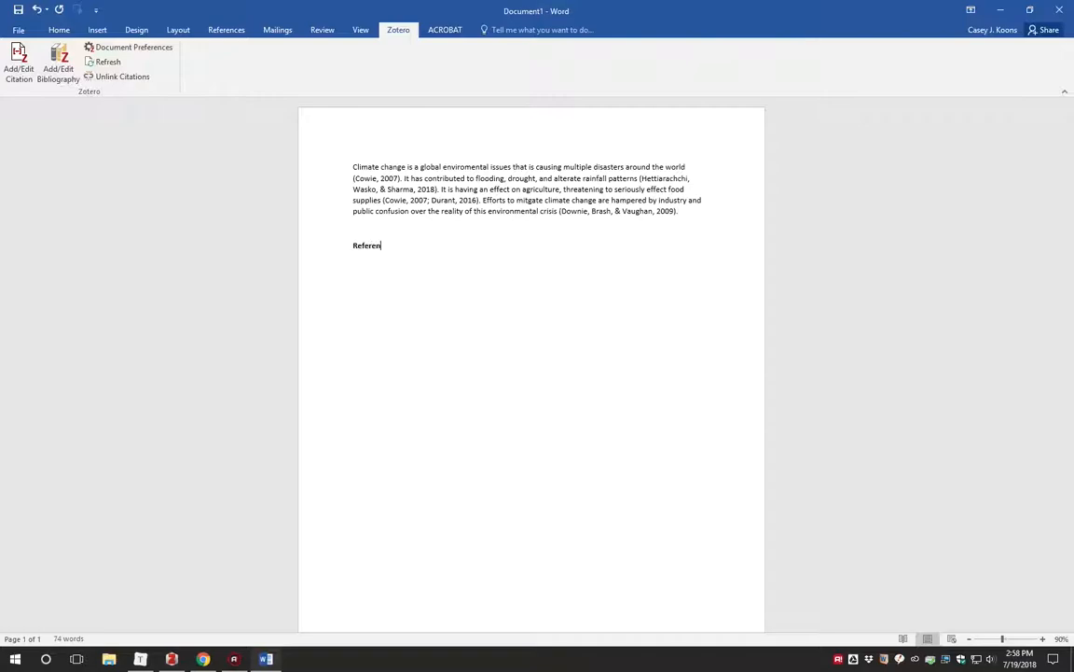
Step: Finish the References heading and generate the APA list for Cowie, Downie, Durant and Hettiarachchi beneath it
{"action": "type", "text": "ces"}
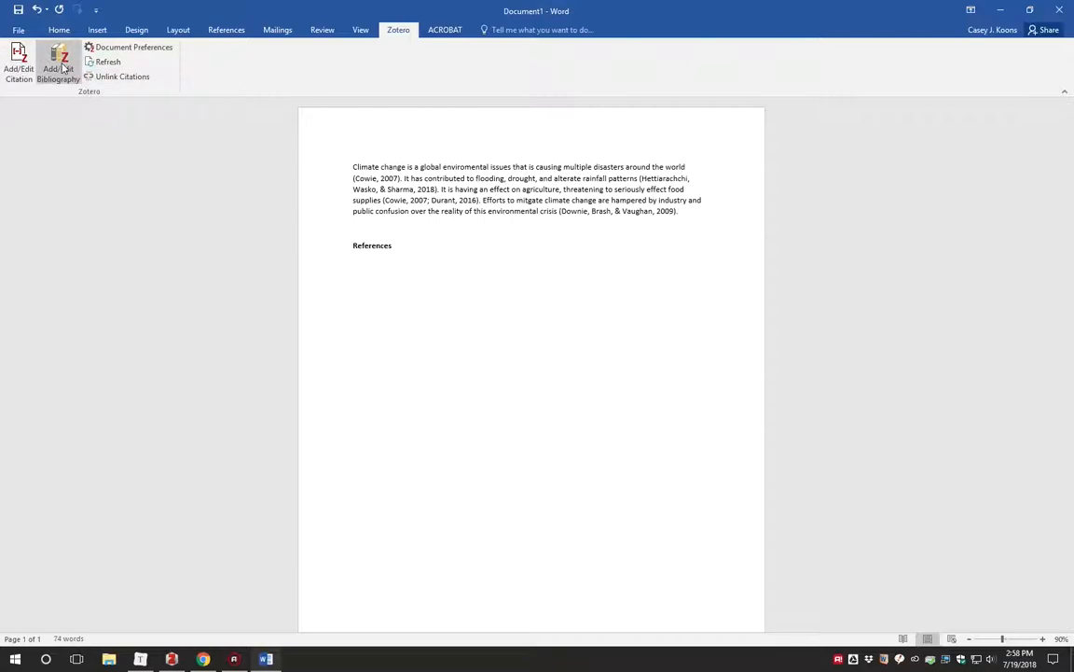
{"action": "left_click", "coordinate": [57, 65]}
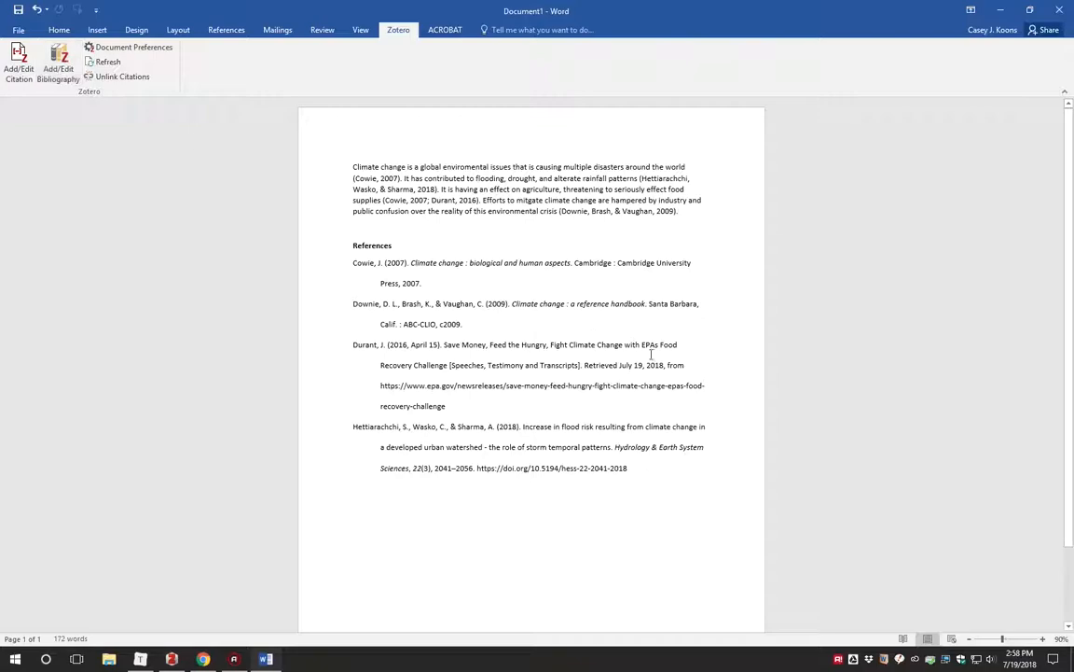
{"action": "scroll", "scroll_direction": "down", "scroll_amount": 3}
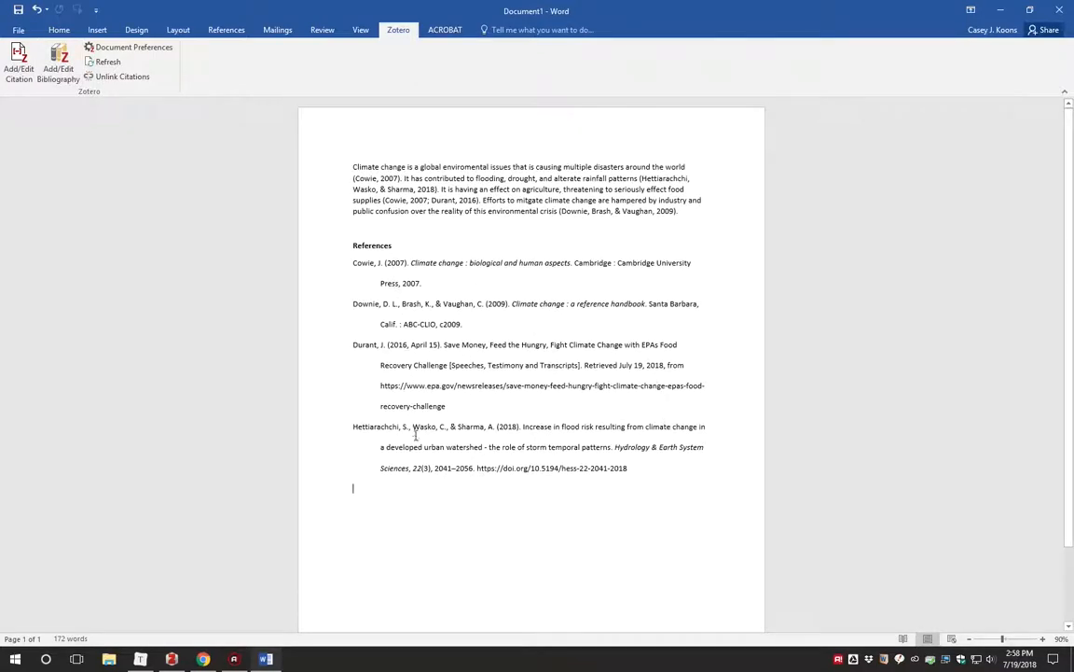
{"action": "mouse_move", "coordinate": [464, 300]}
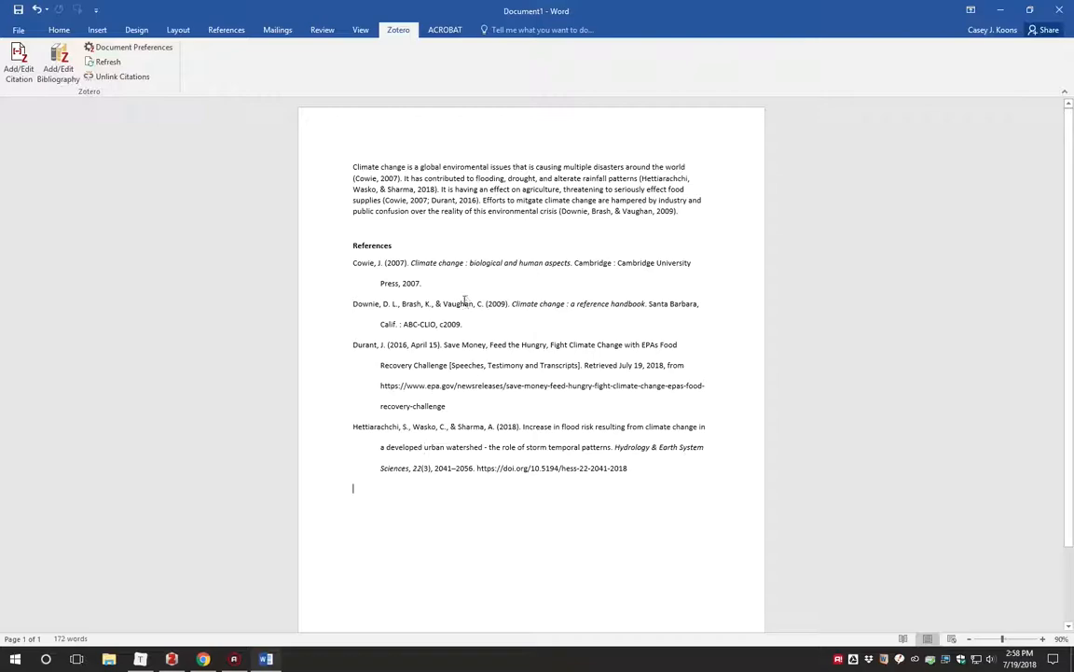
{"action": "mouse_move", "coordinate": [461, 317]}
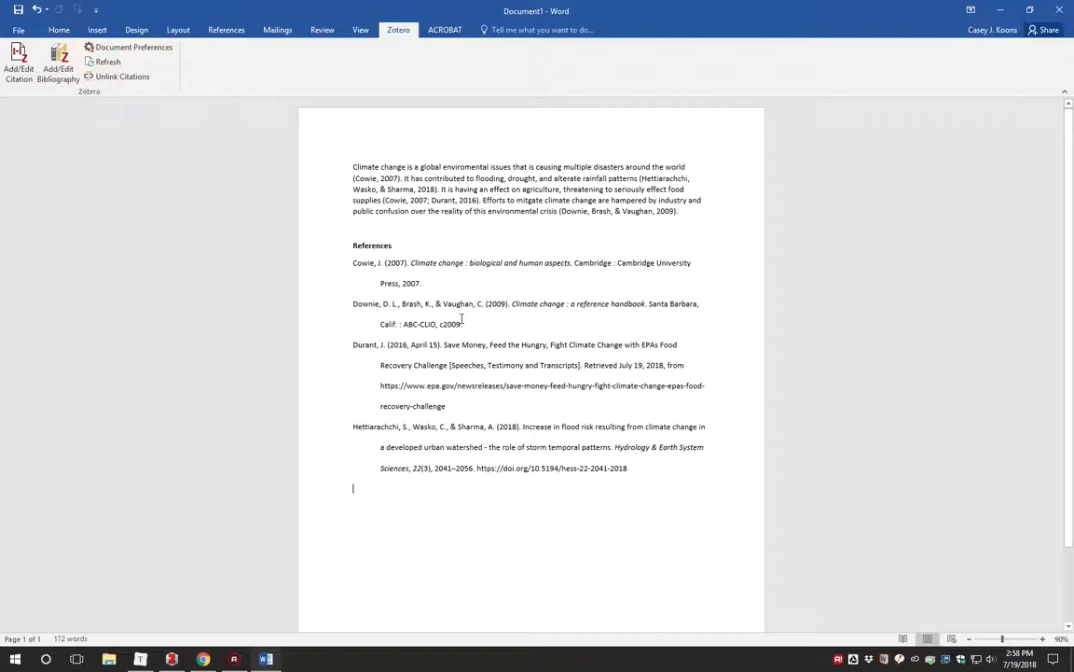
{"action": "left_click_drag", "start_coordinate": [353, 262], "coordinate": [627, 467]}
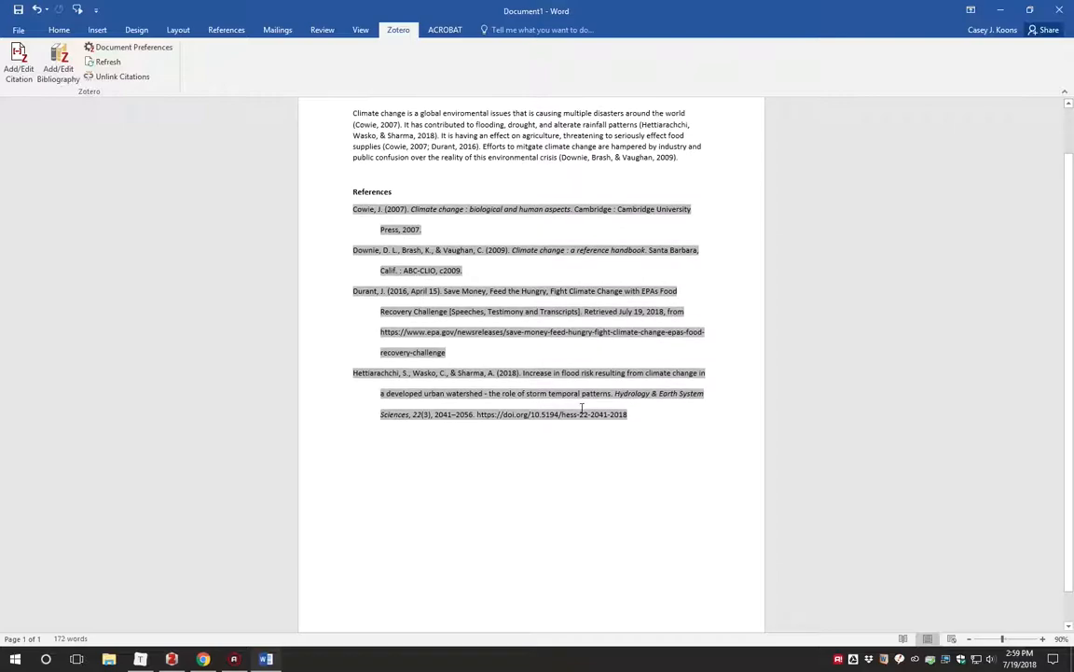
{"action": "mouse_move", "coordinate": [434, 410]}
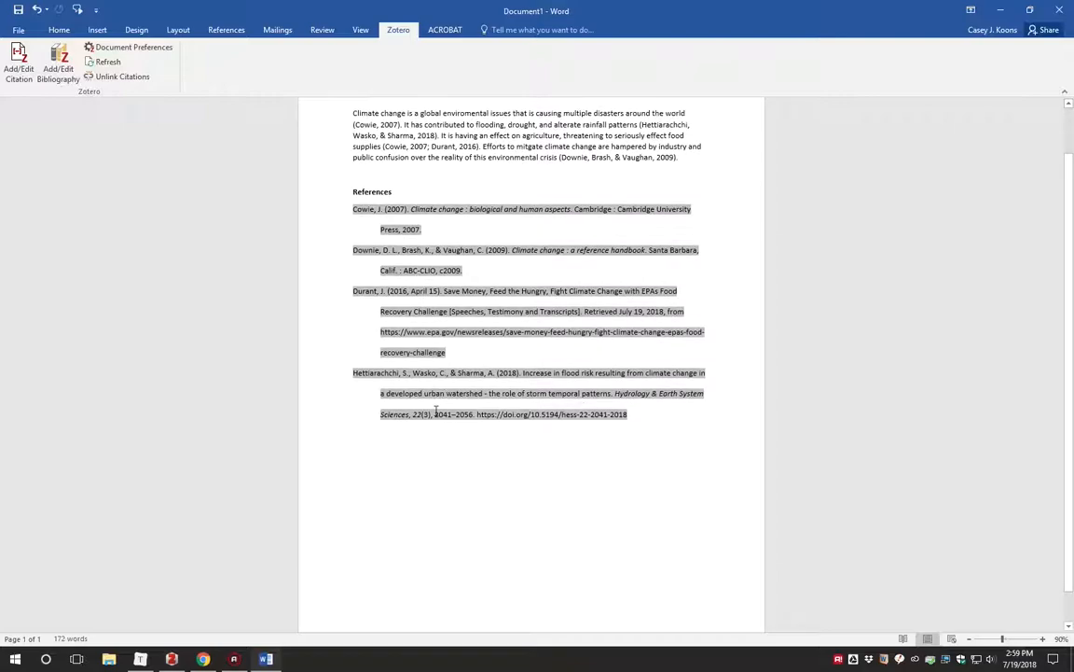
{"action": "left_click", "coordinate": [18, 69]}
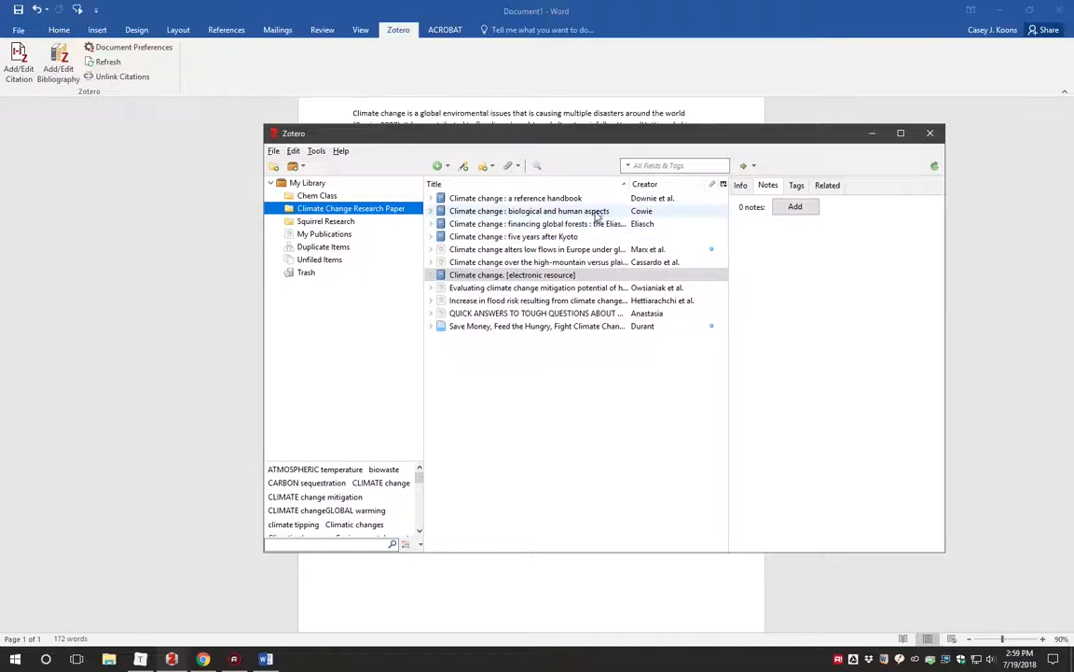
Step: Correct the Cowie book's year to 2008 in Zotero and refresh Word's citations to match
{"action": "left_click", "coordinate": [530, 210]}
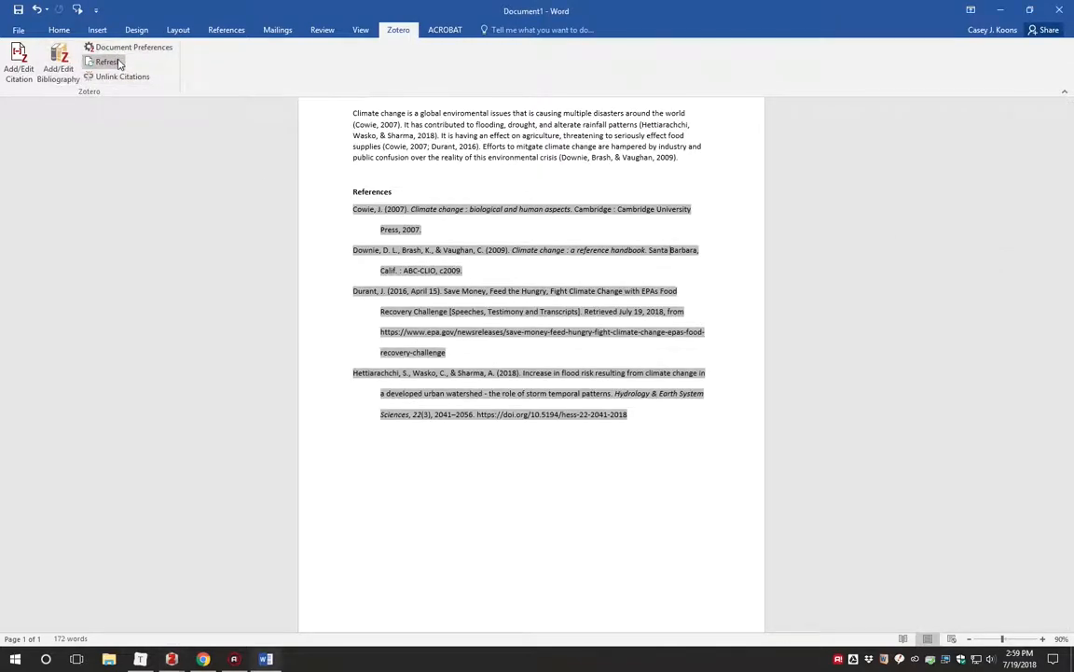
{"action": "left_click", "coordinate": [107, 61]}
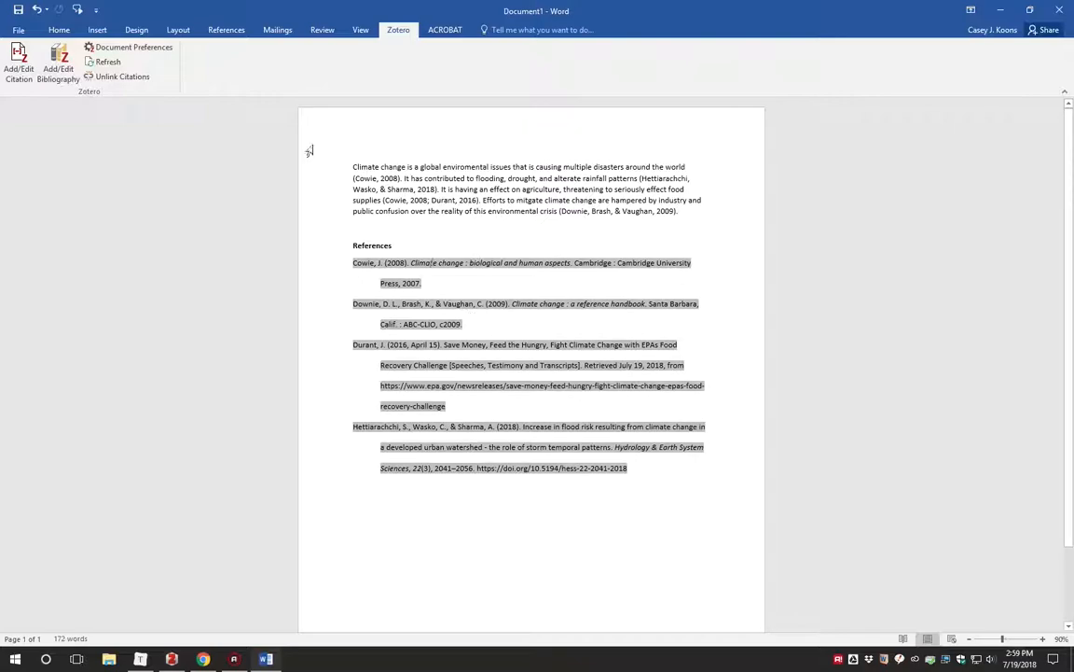
{"action": "left_click", "coordinate": [133, 47]}
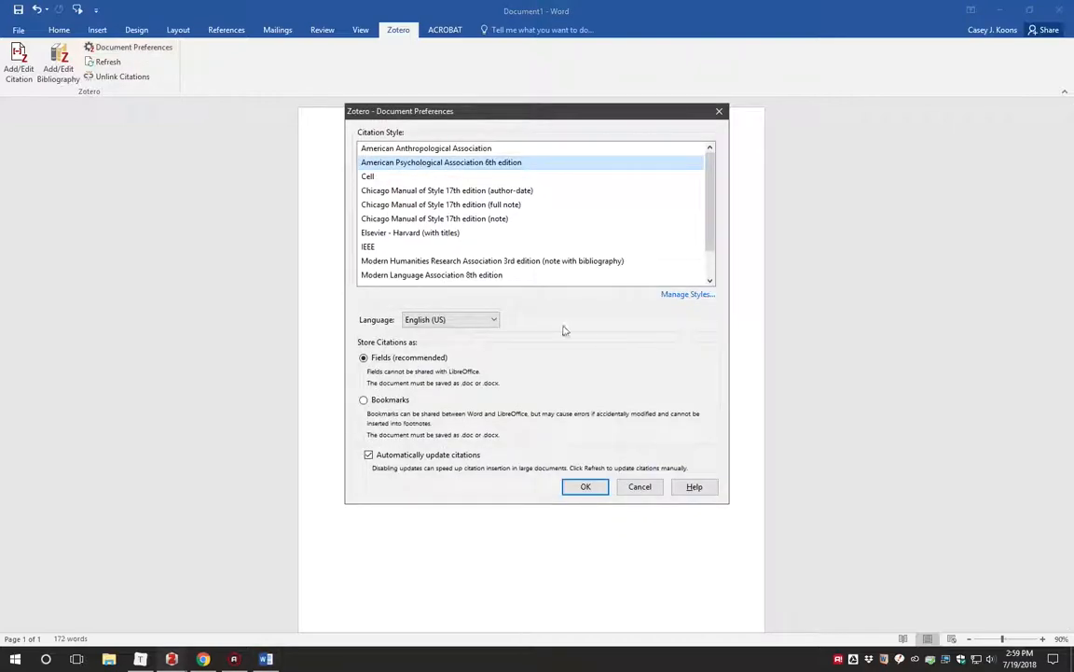
{"action": "mouse_move", "coordinate": [508, 209]}
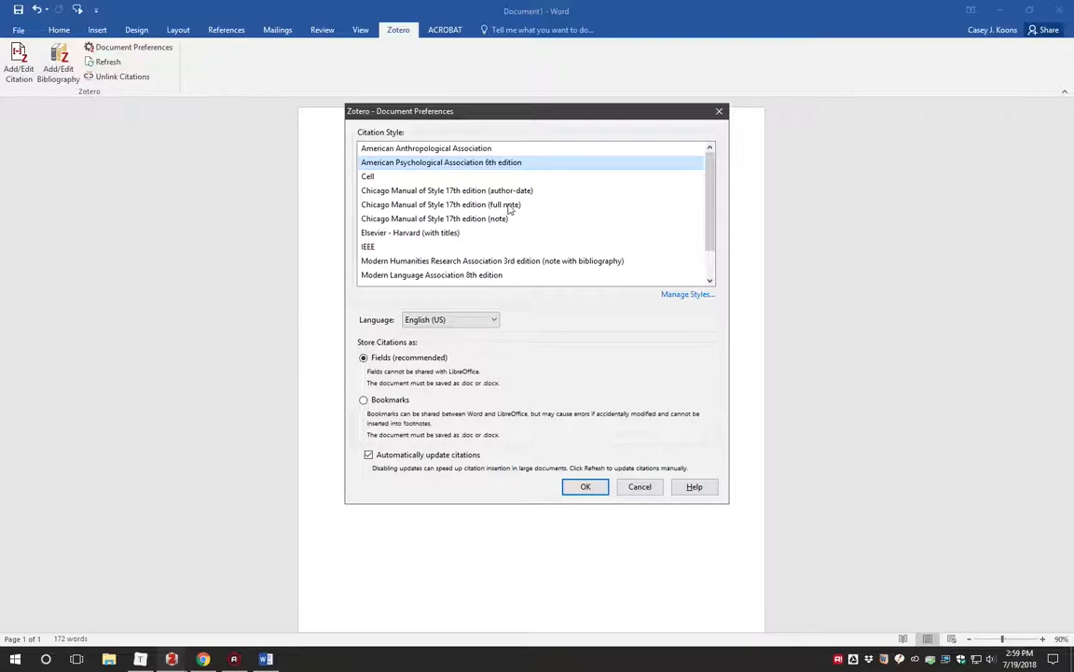
Step: Restyle the document to Chicago Manual of Style 17th edition full-note footnotes
{"action": "left_click", "coordinate": [441, 204]}
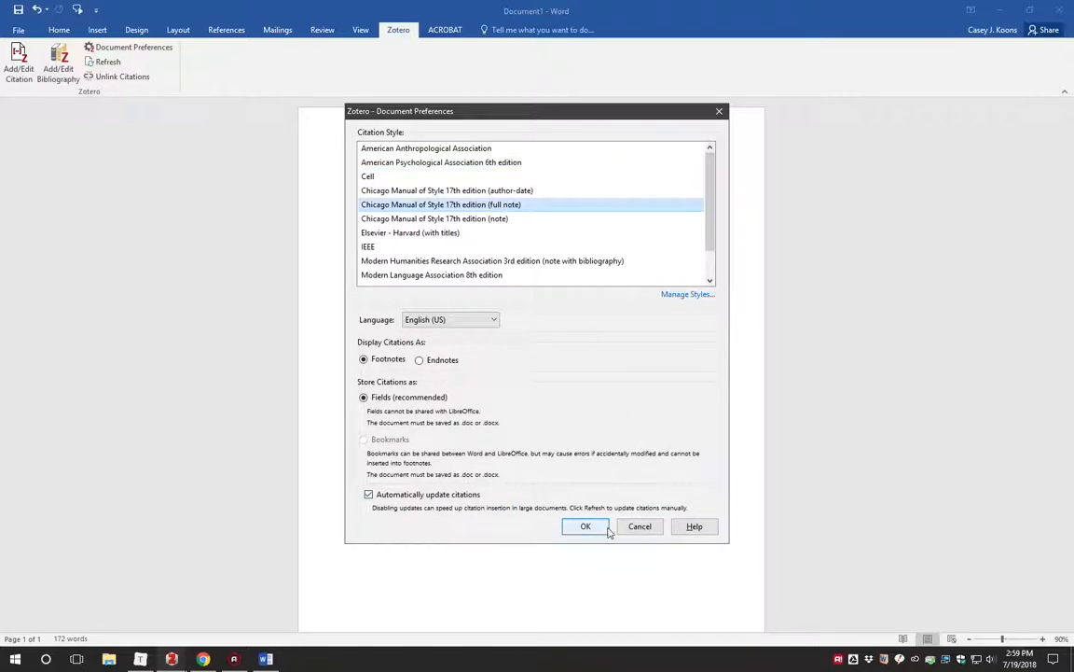
{"action": "left_click", "coordinate": [585, 526]}
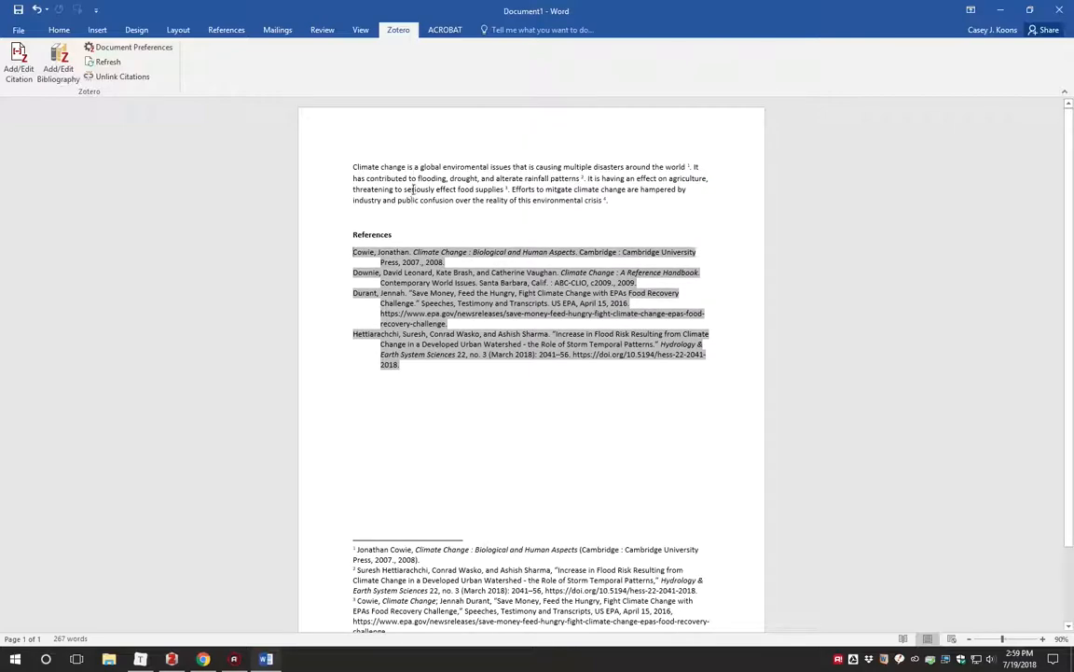
Step: Restyle the document to Modern Language Association 8th edition author citations and Works list
{"action": "left_click", "coordinate": [134, 46]}
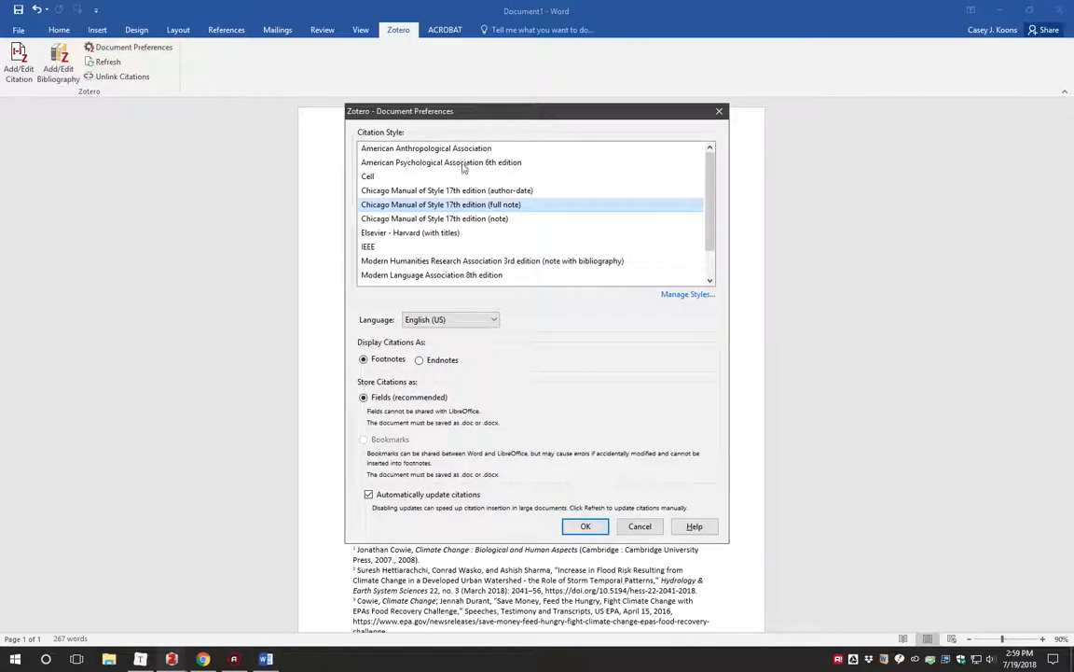
{"action": "scroll", "scroll_direction": "down", "scroll_amount": 3}
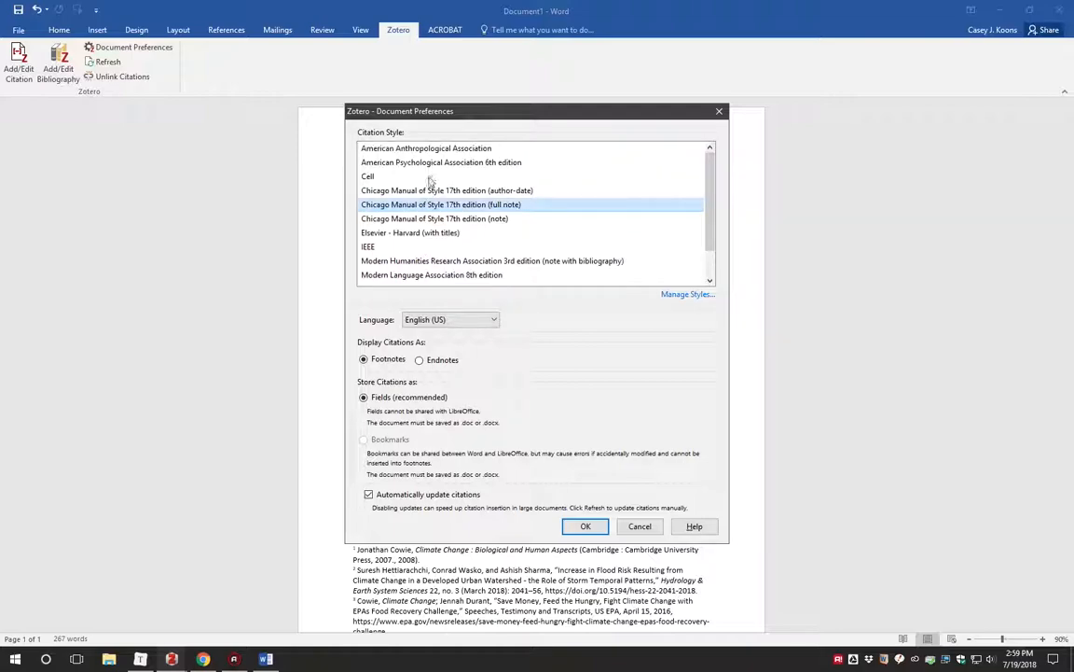
{"action": "scroll", "scroll_direction": "down", "scroll_amount": 3}
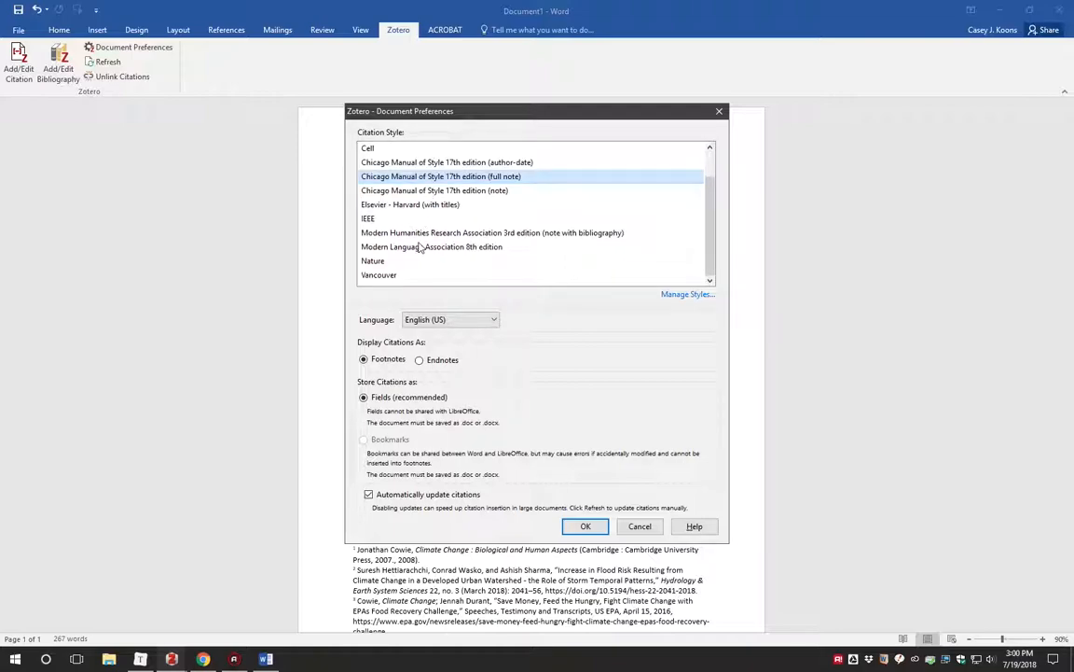
{"action": "left_click", "coordinate": [431, 247]}
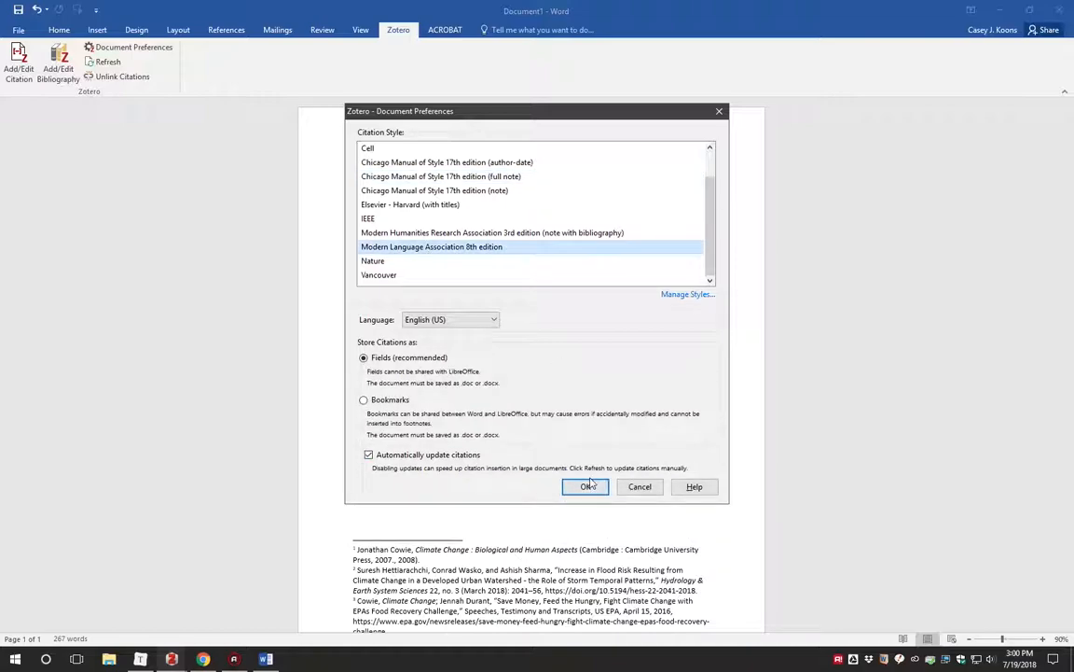
{"action": "left_click", "coordinate": [585, 486]}
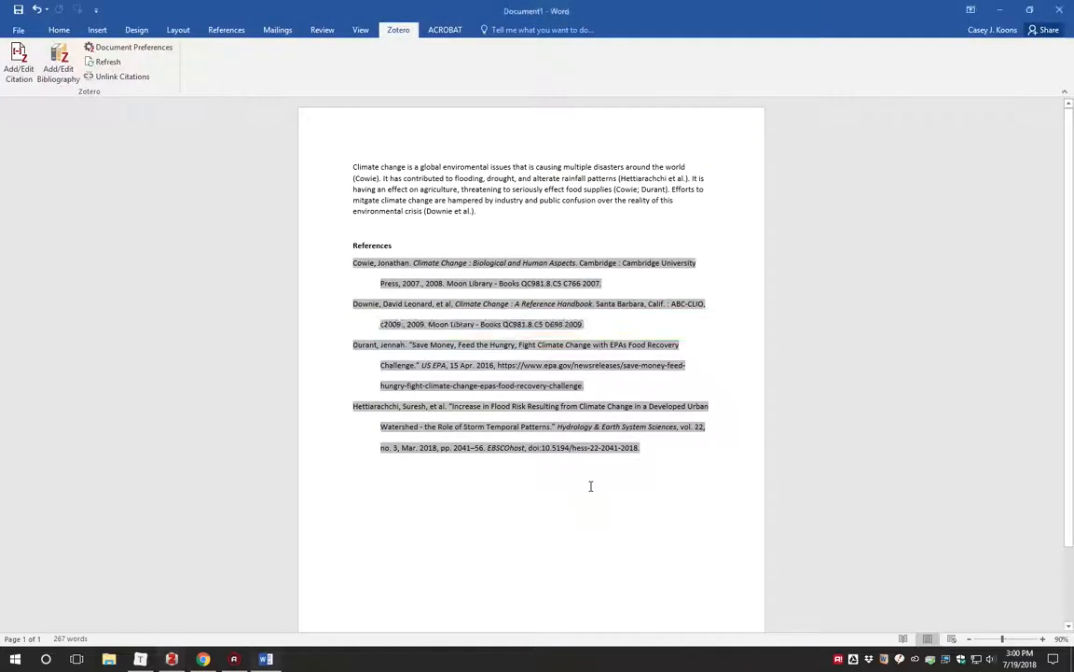